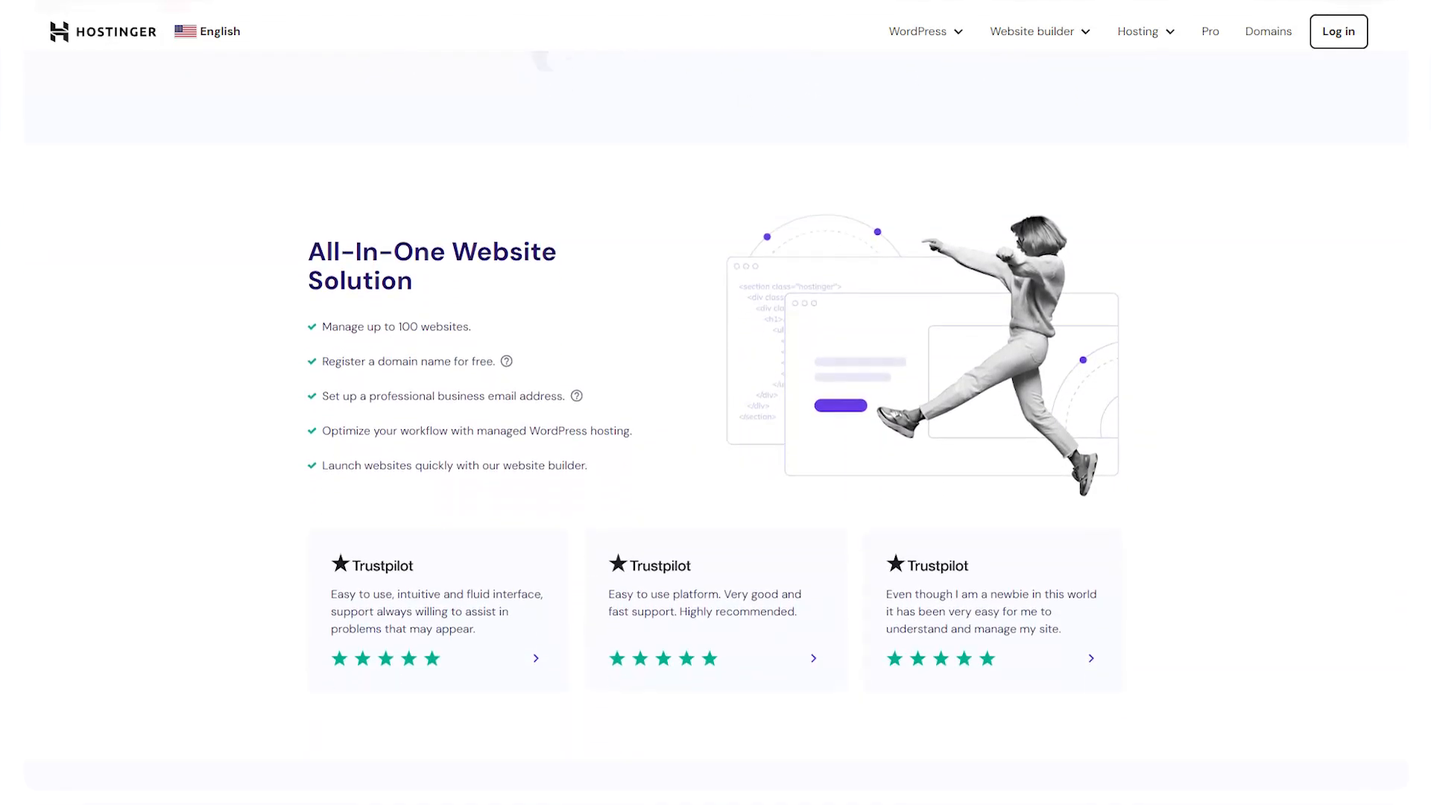
Scroll down the Hostinger web hosting page to review its feature sections.
scroll("down", 3)
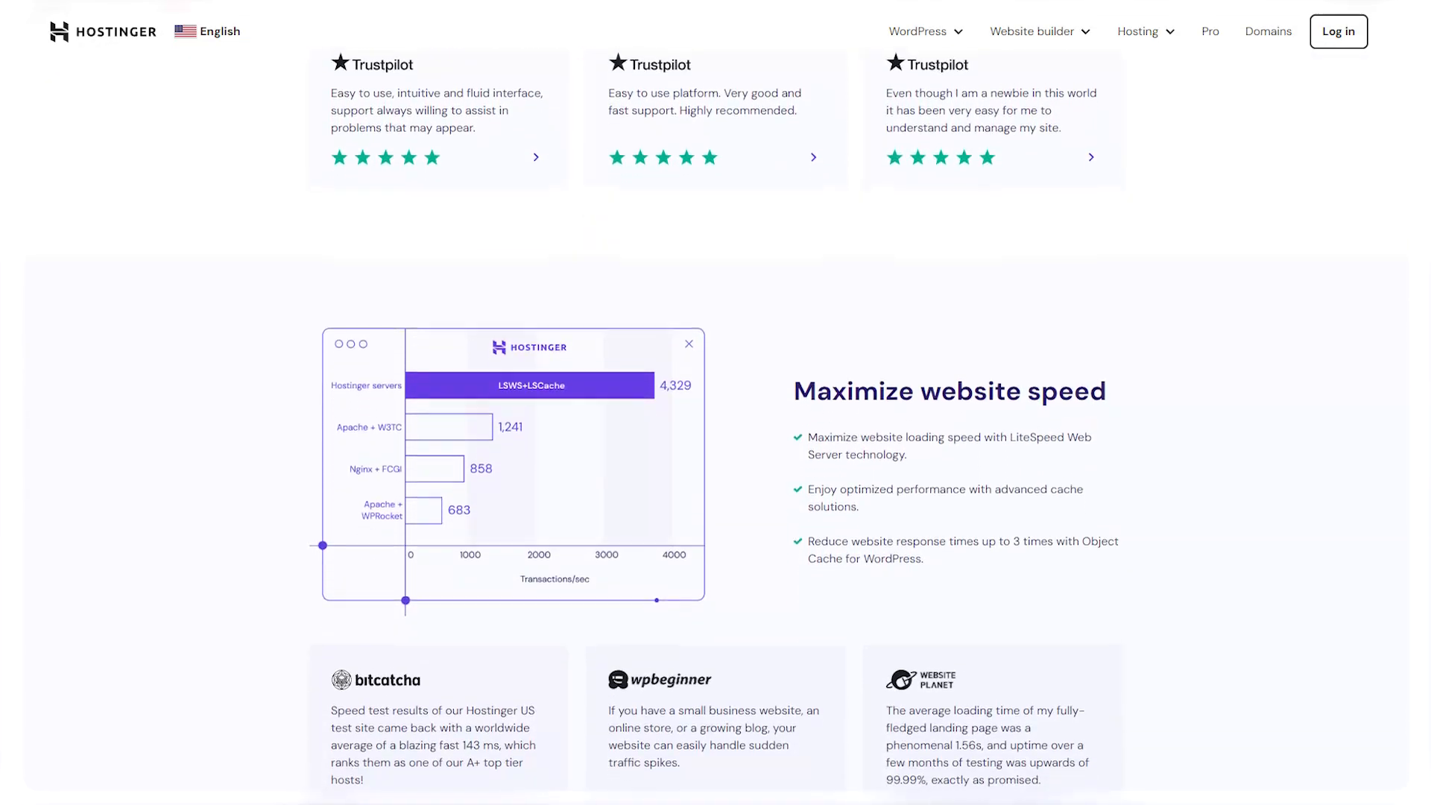
scroll("down", 3)
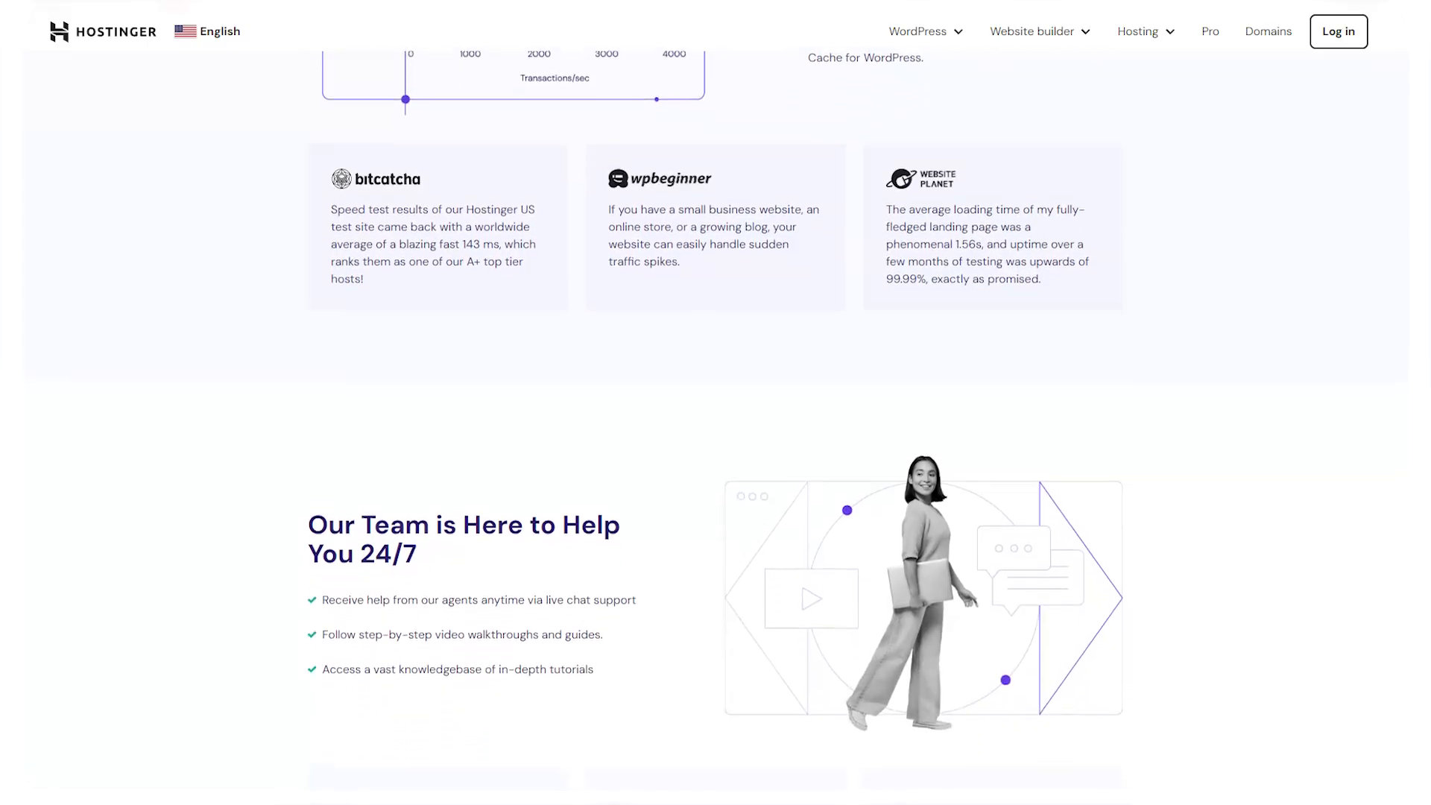
scroll("down", 3)
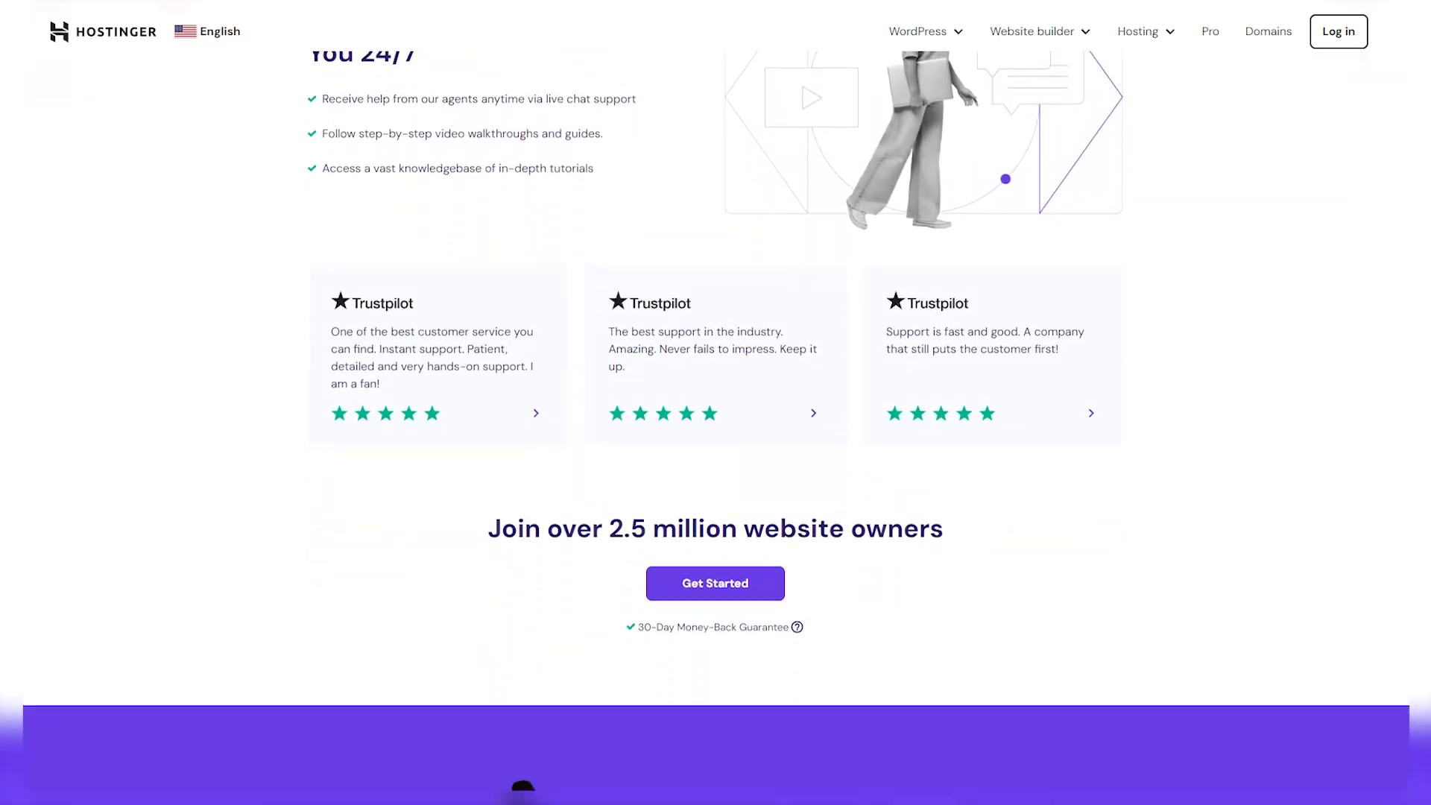
scroll("down", 3)
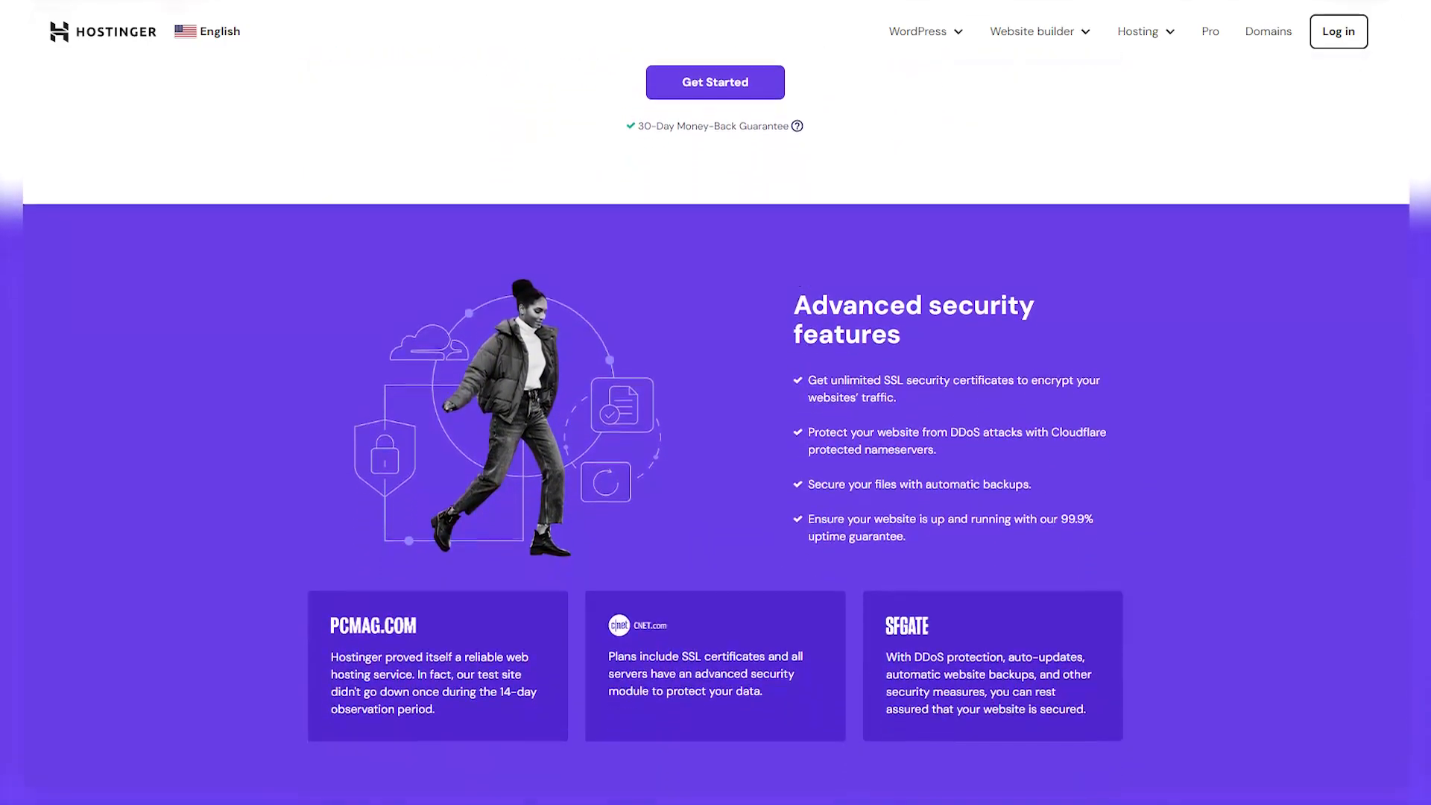
scroll("down", 3)
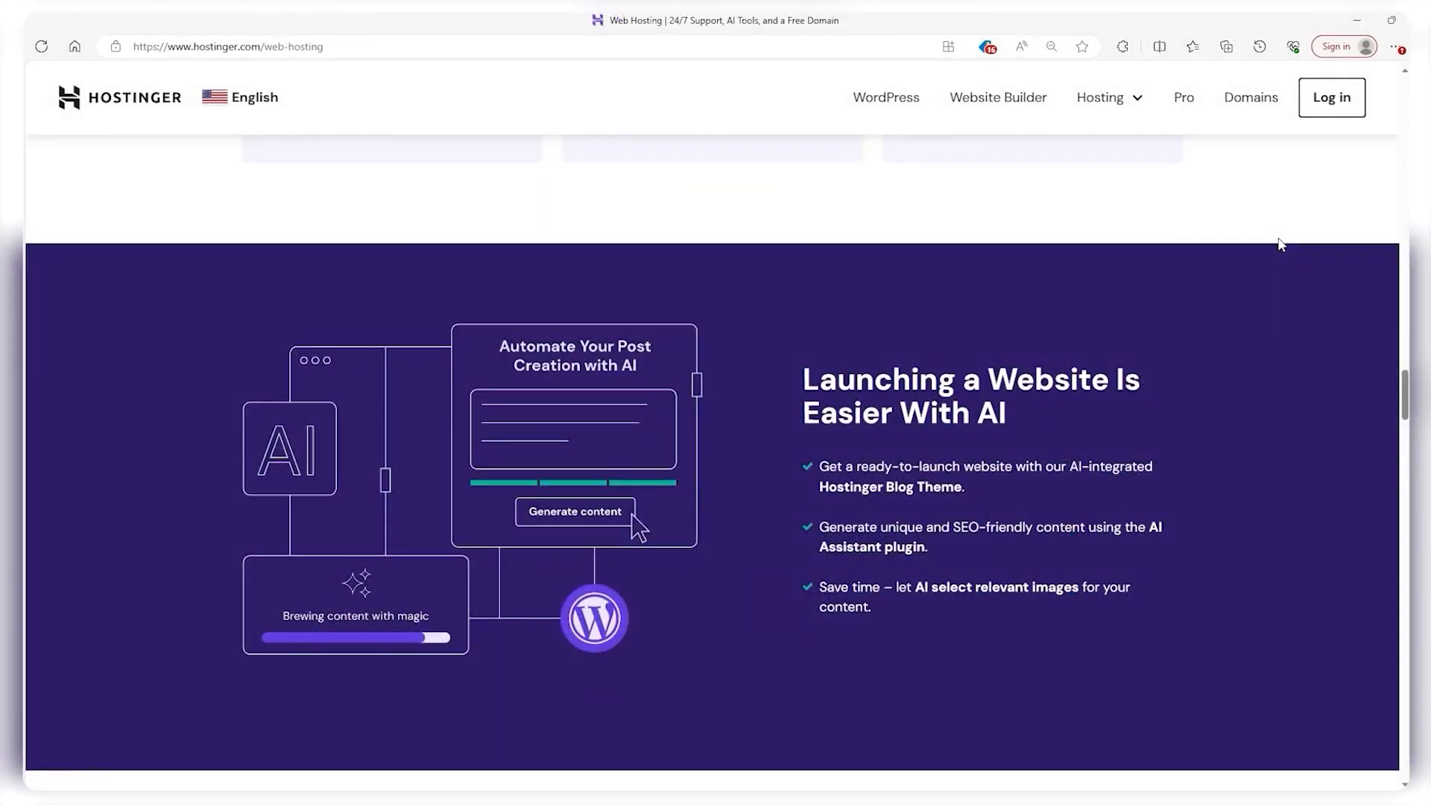
scroll("down", 3)
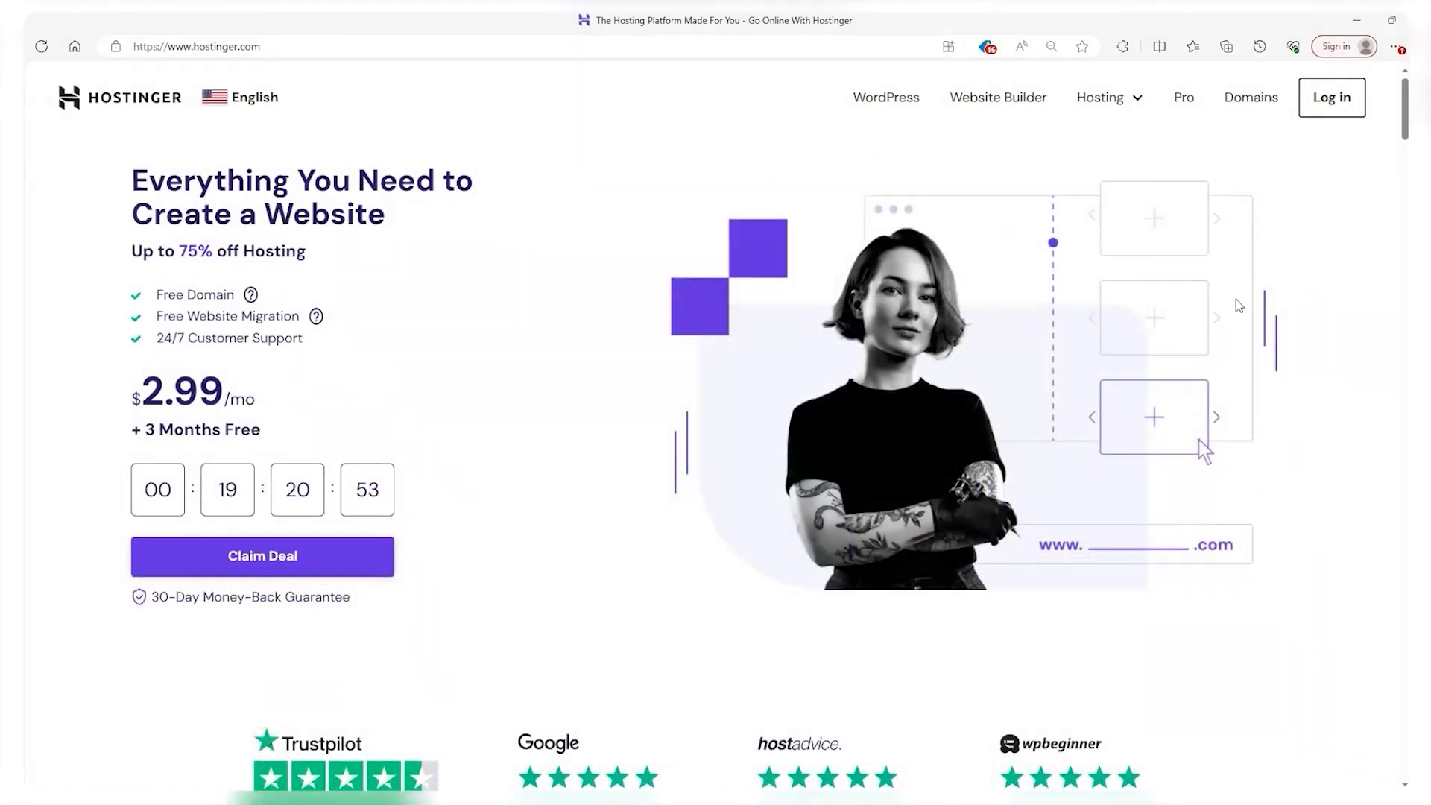
Log into hPanel, view the randomtut.online dashboard, and return to the Websites list.
left_click(1332, 99)
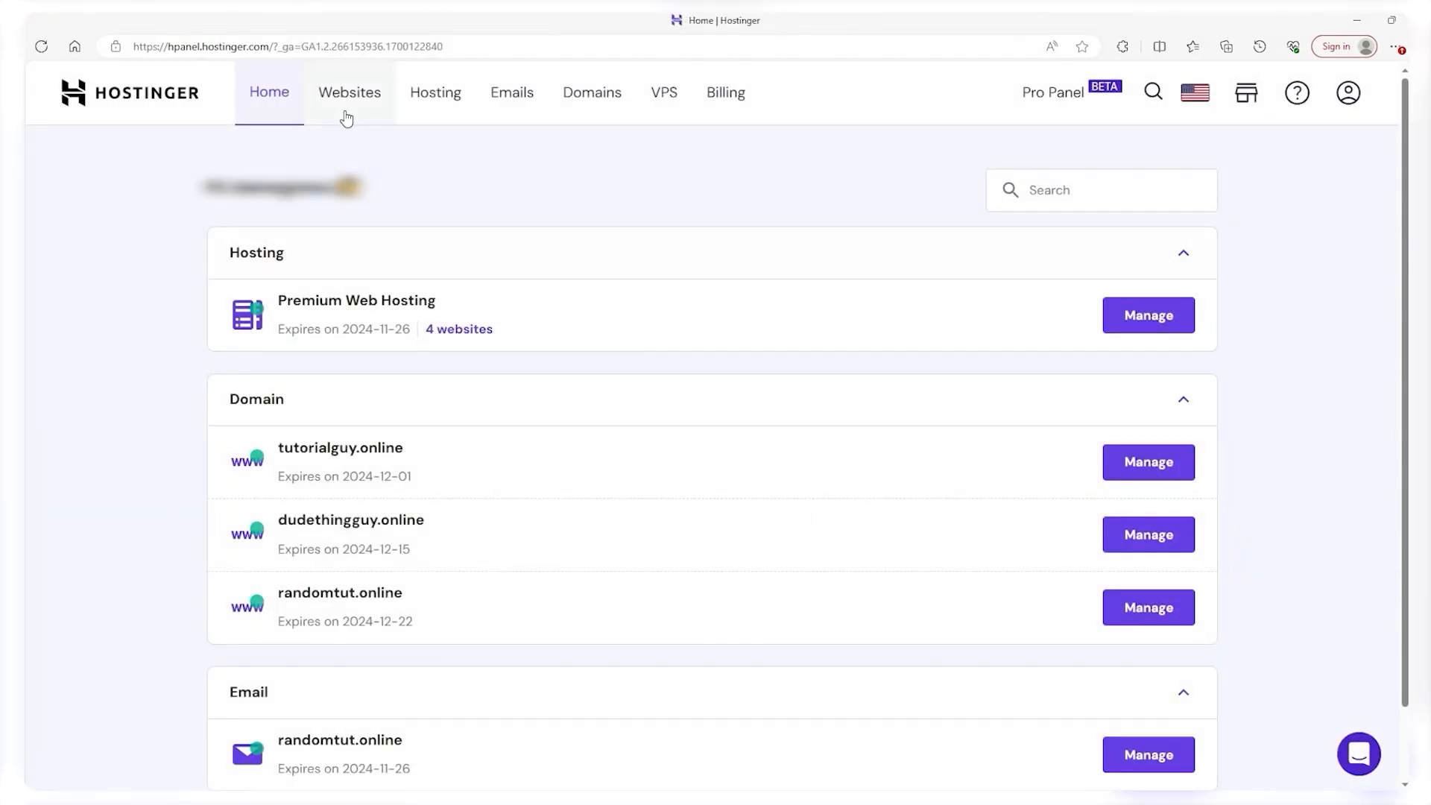
left_click(349, 92)
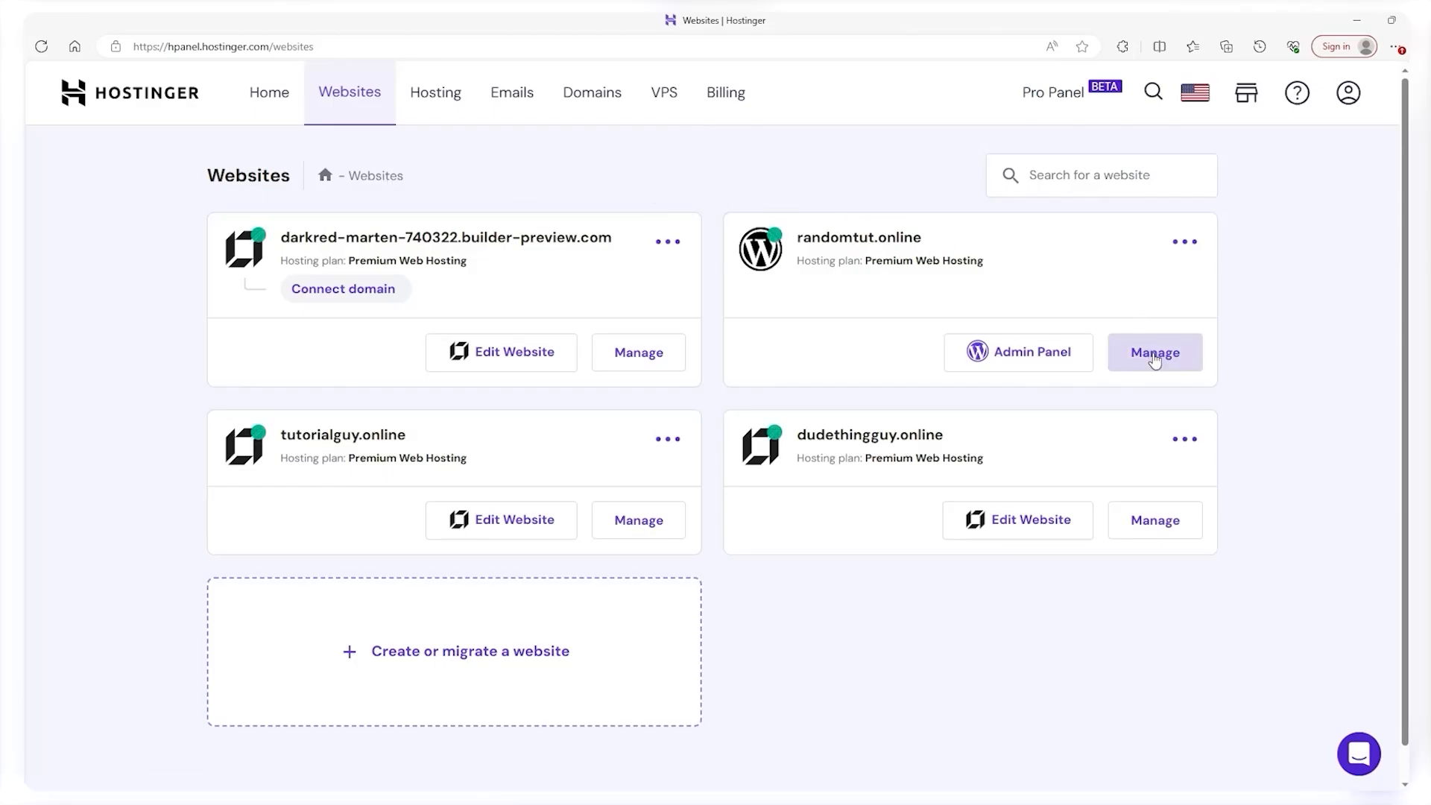
left_click(1153, 352)
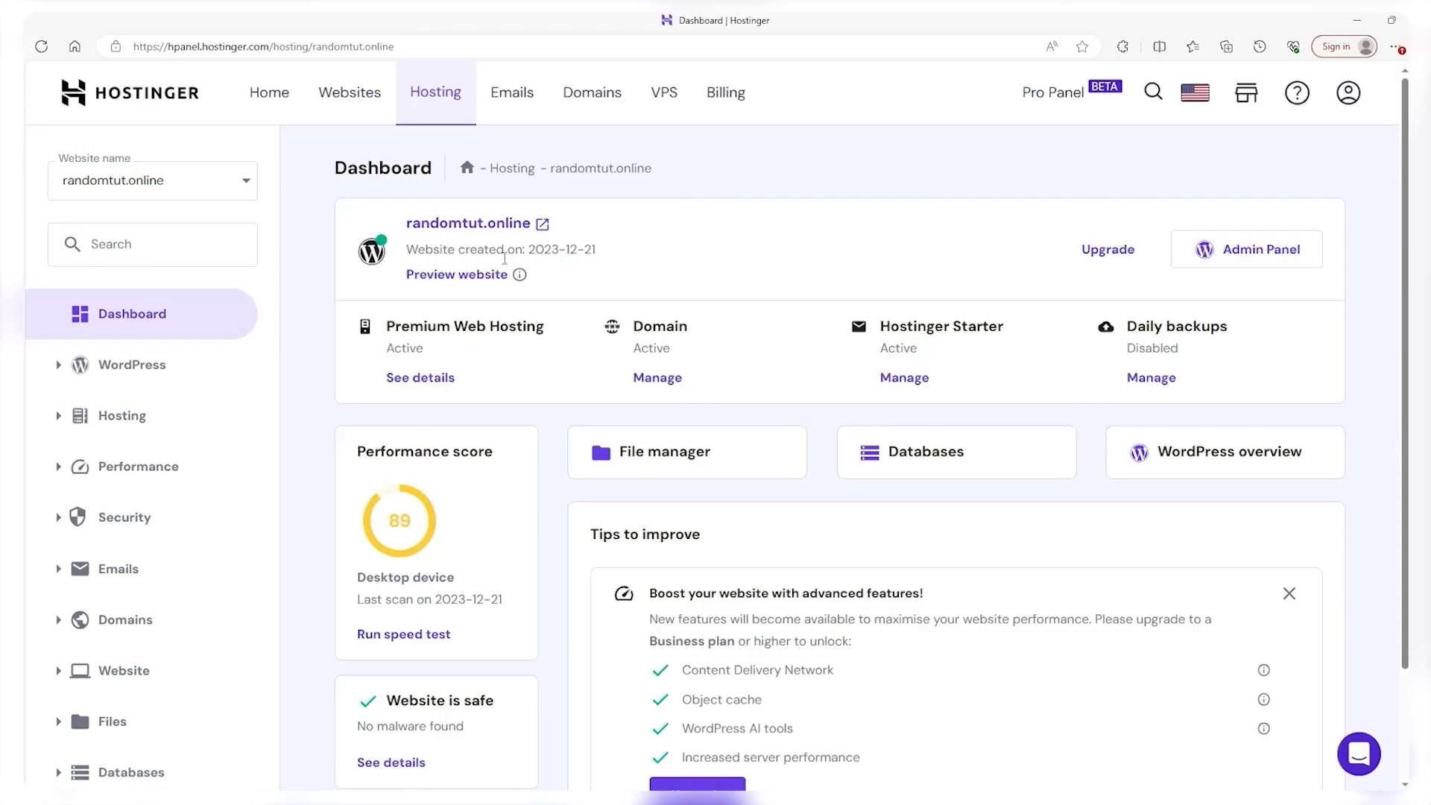
left_click(348, 92)
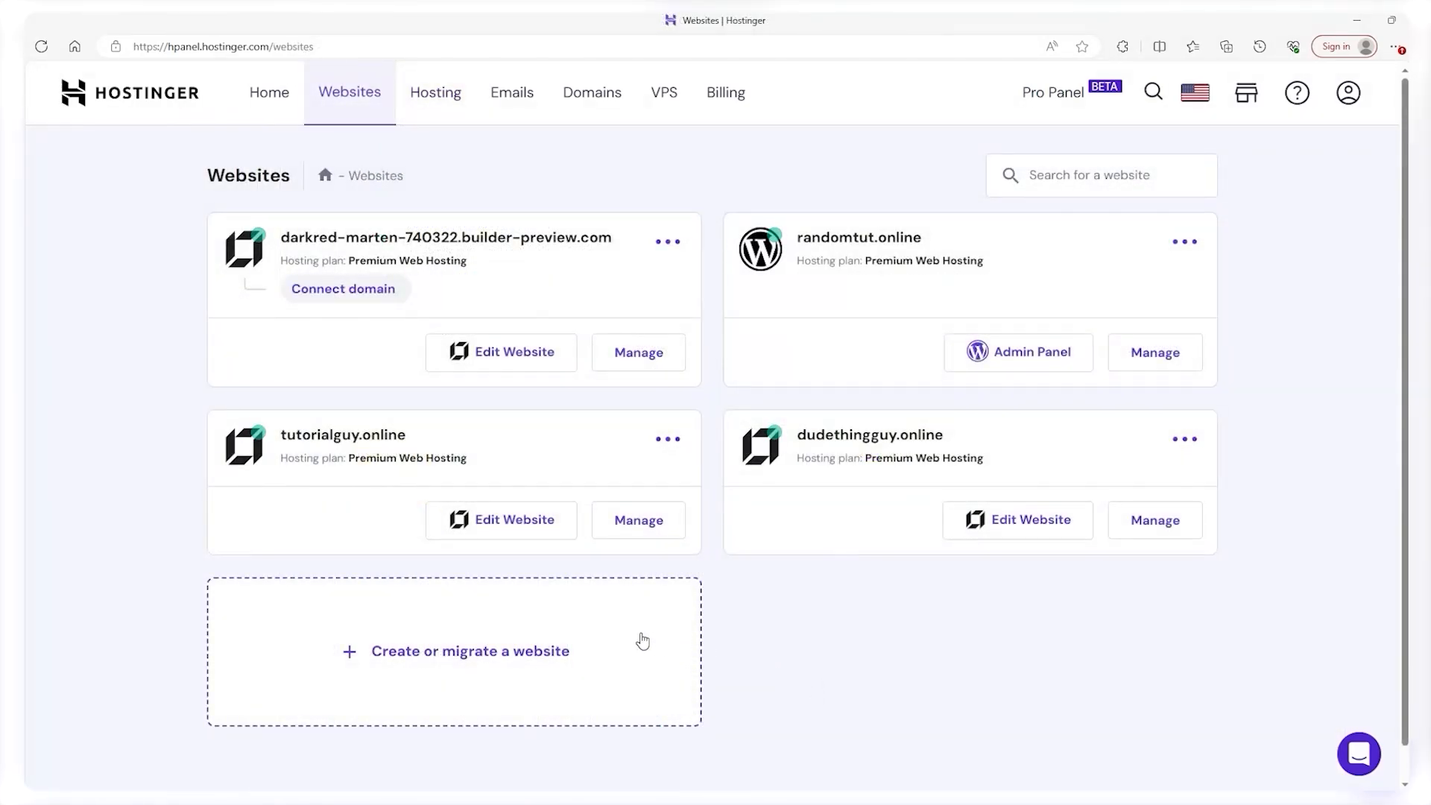
Start creating a website with WordPress as the platform, then return to the randomtut.online dashboard.
left_click(471, 651)
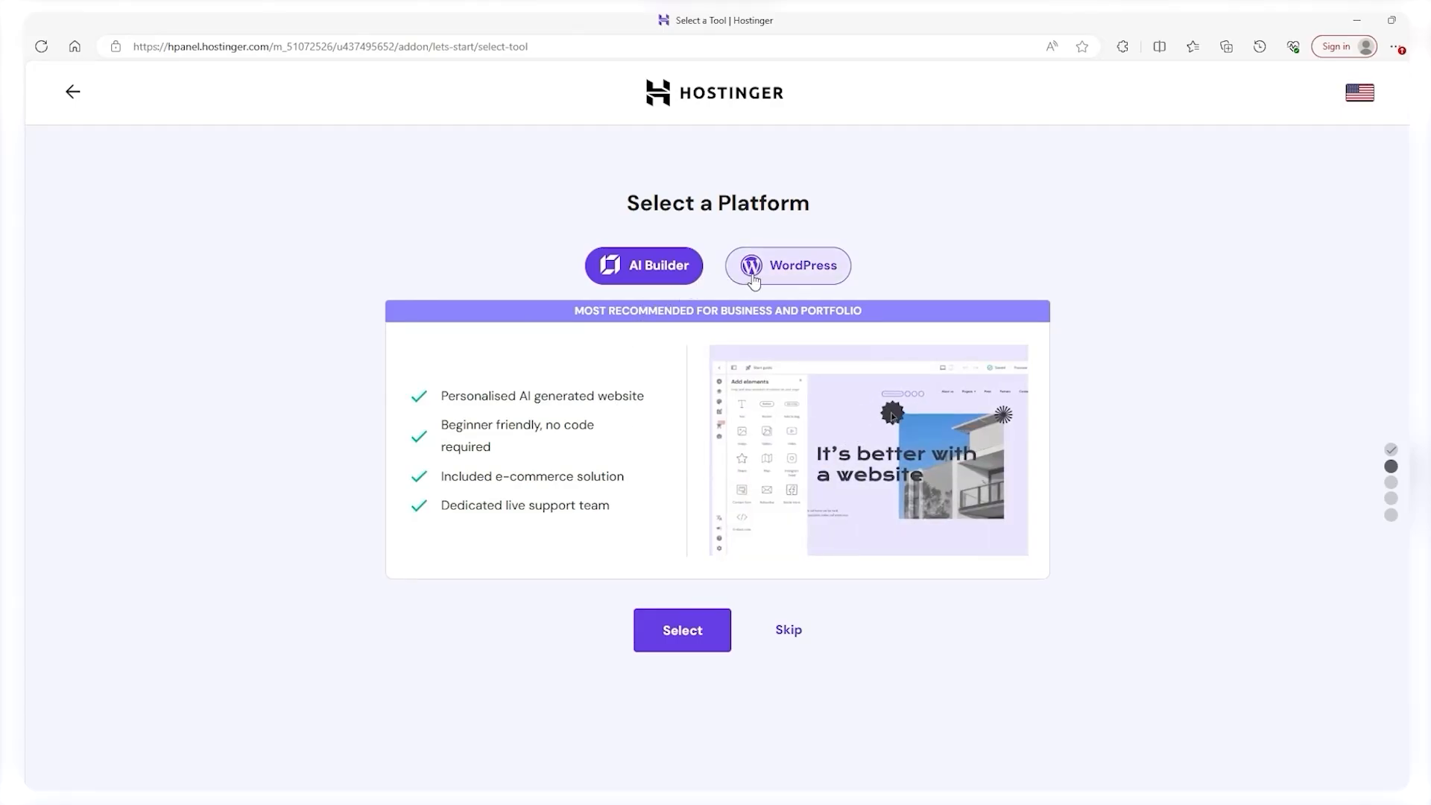
left_click(803, 265)
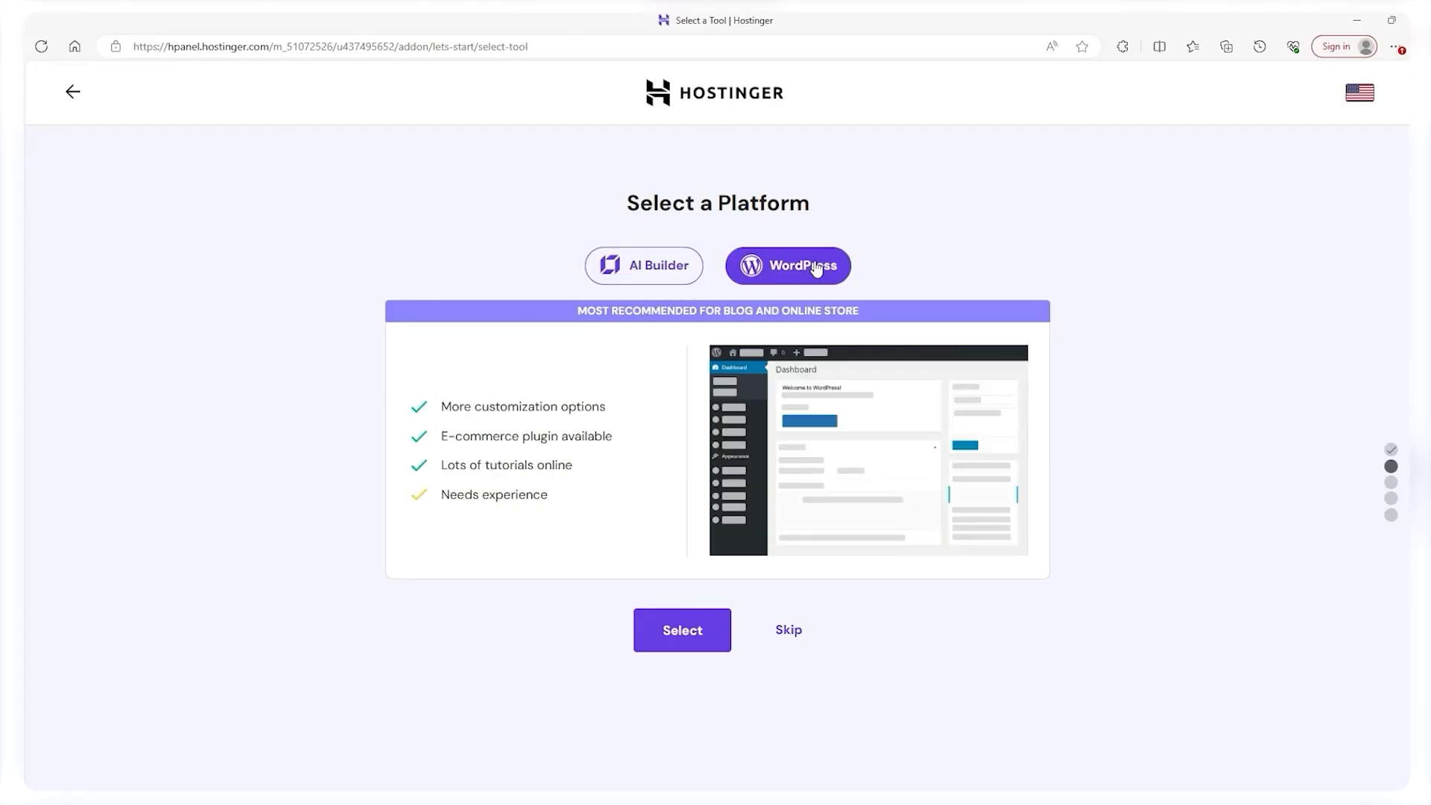
mouse_move(802, 272)
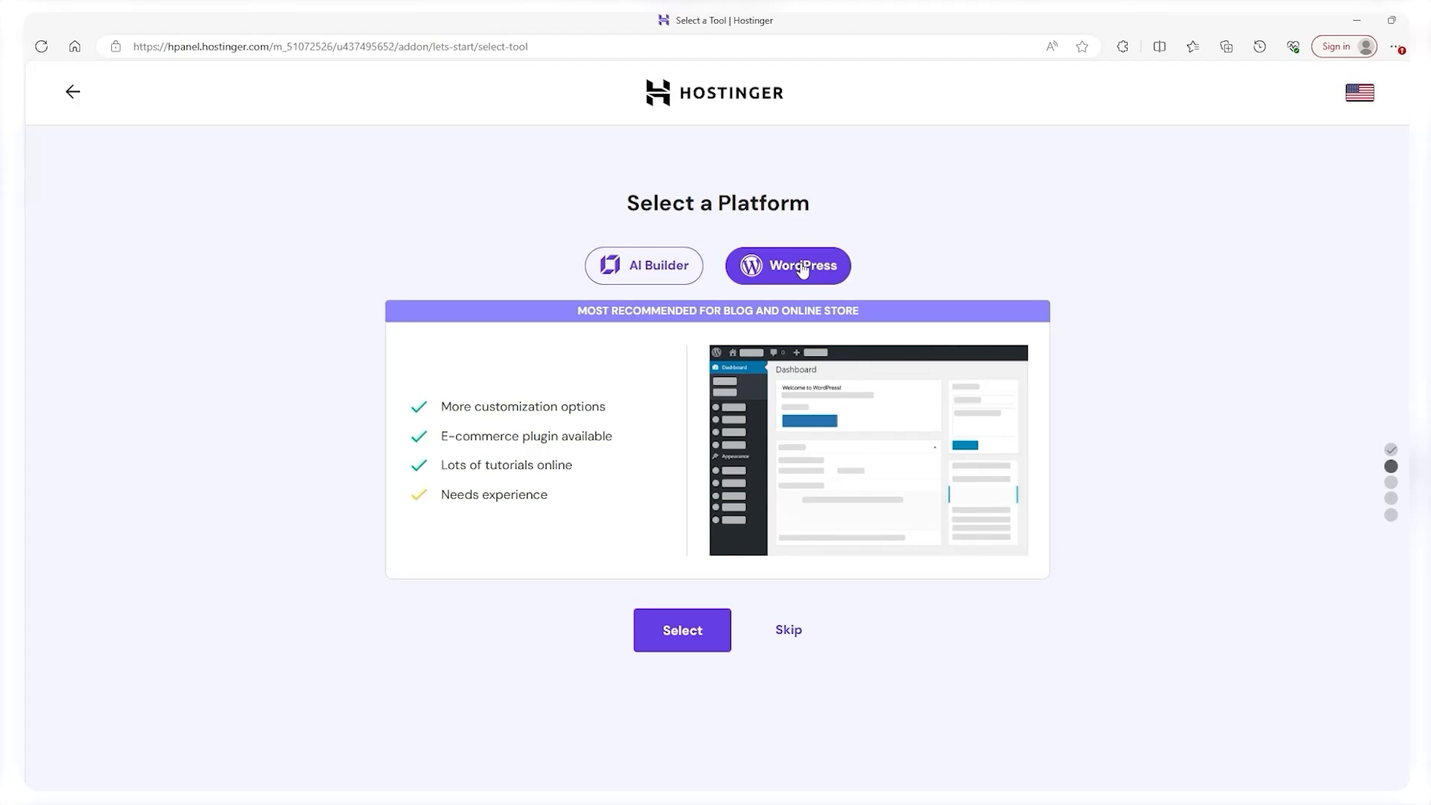
mouse_move(700, 267)
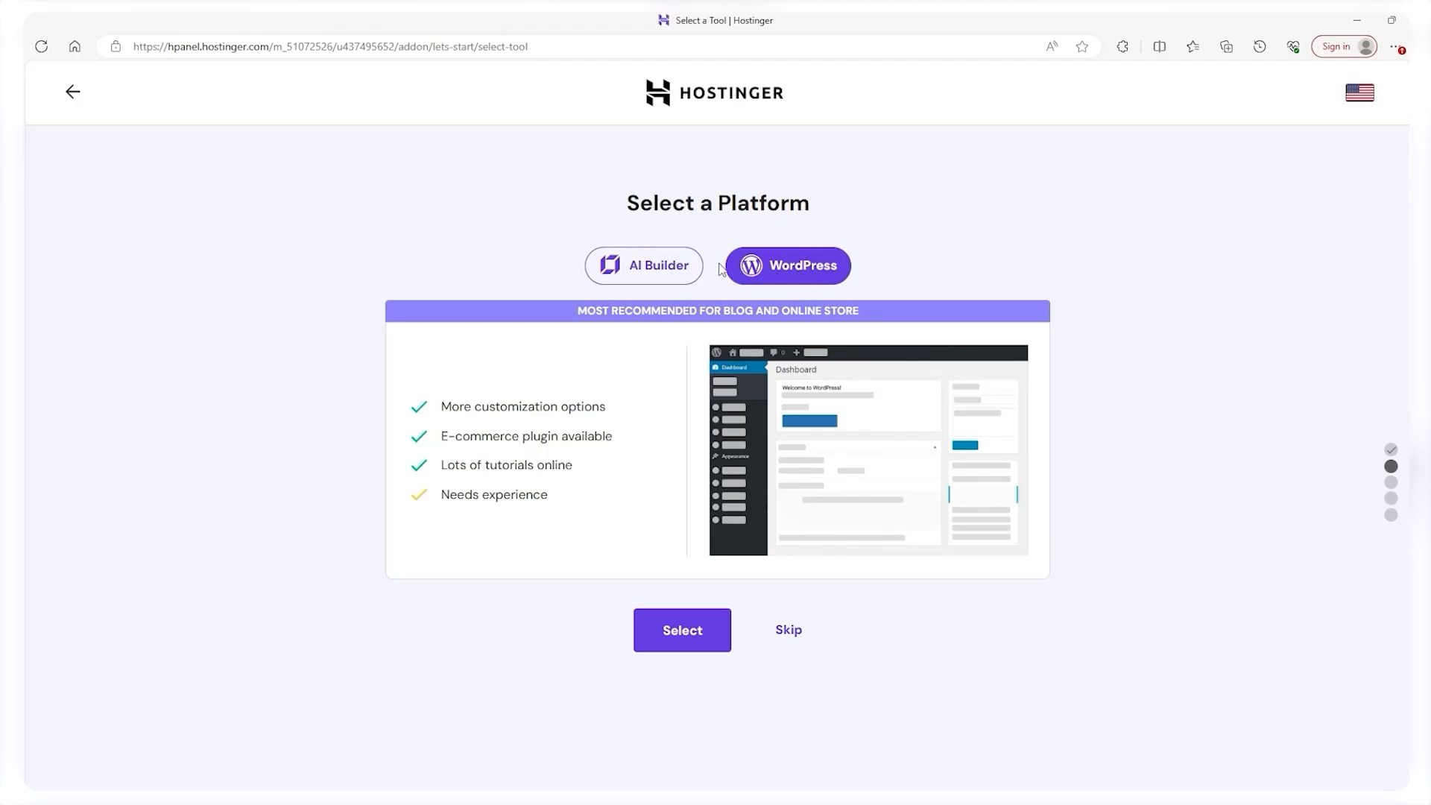
left_click(682, 629)
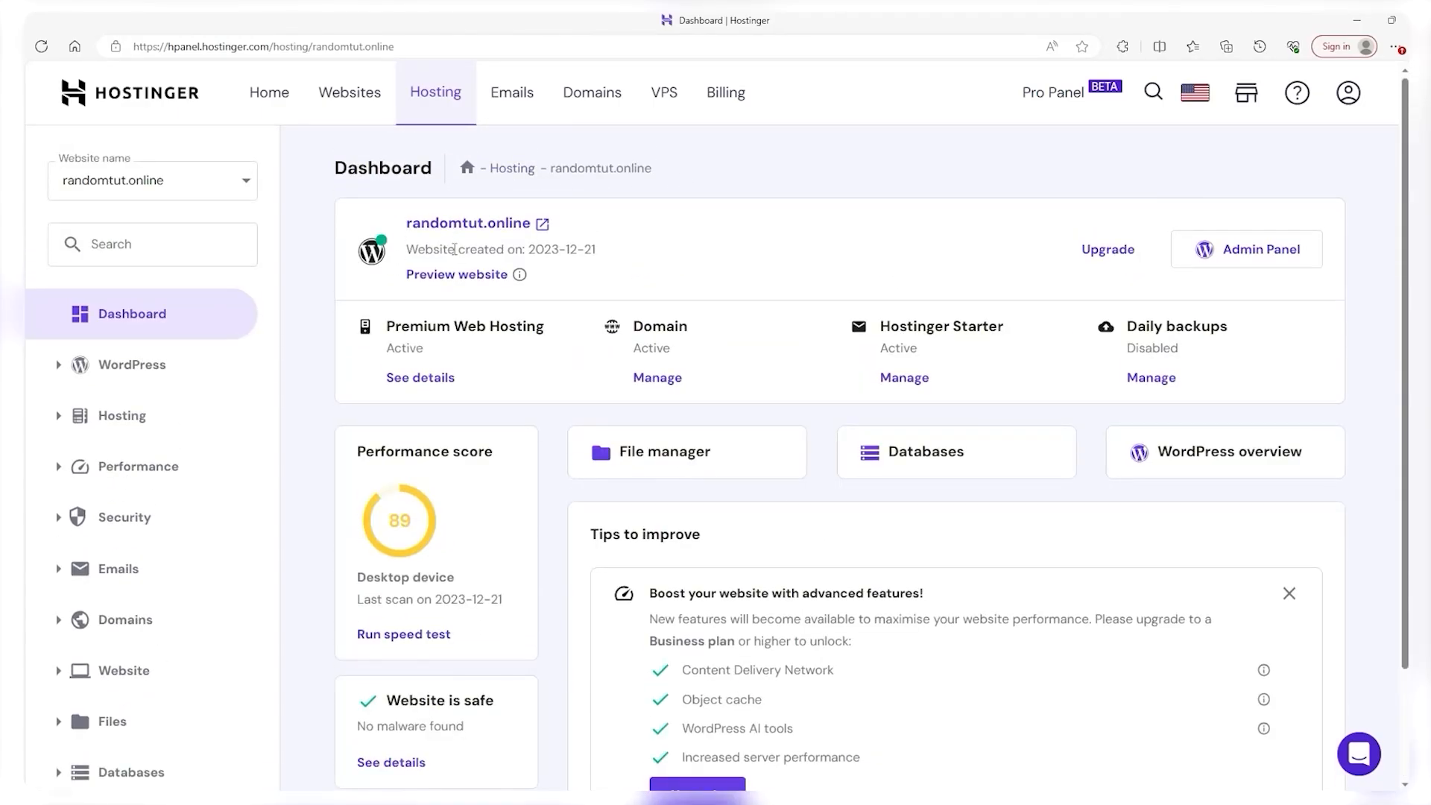
mouse_move(960, 280)
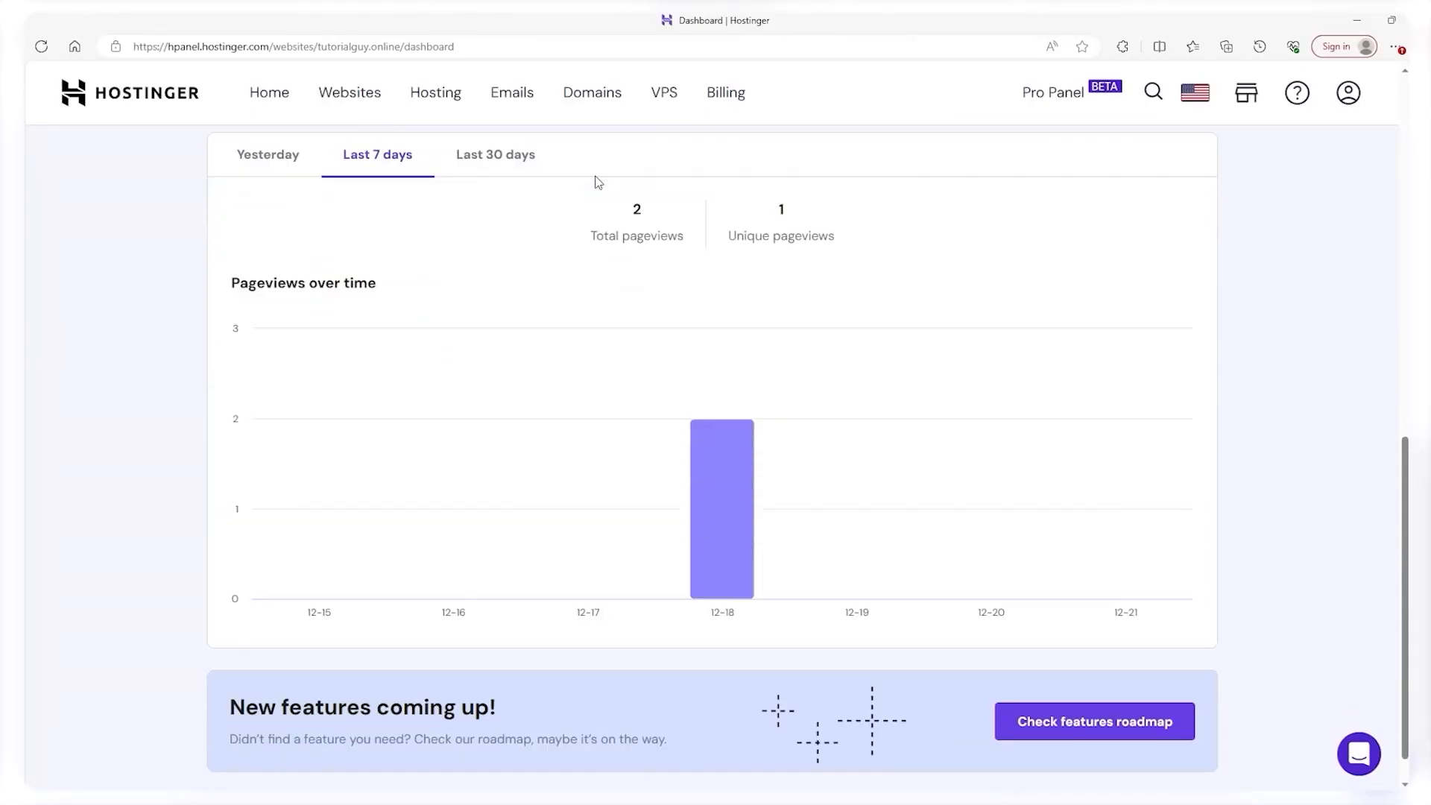
left_click(435, 92)
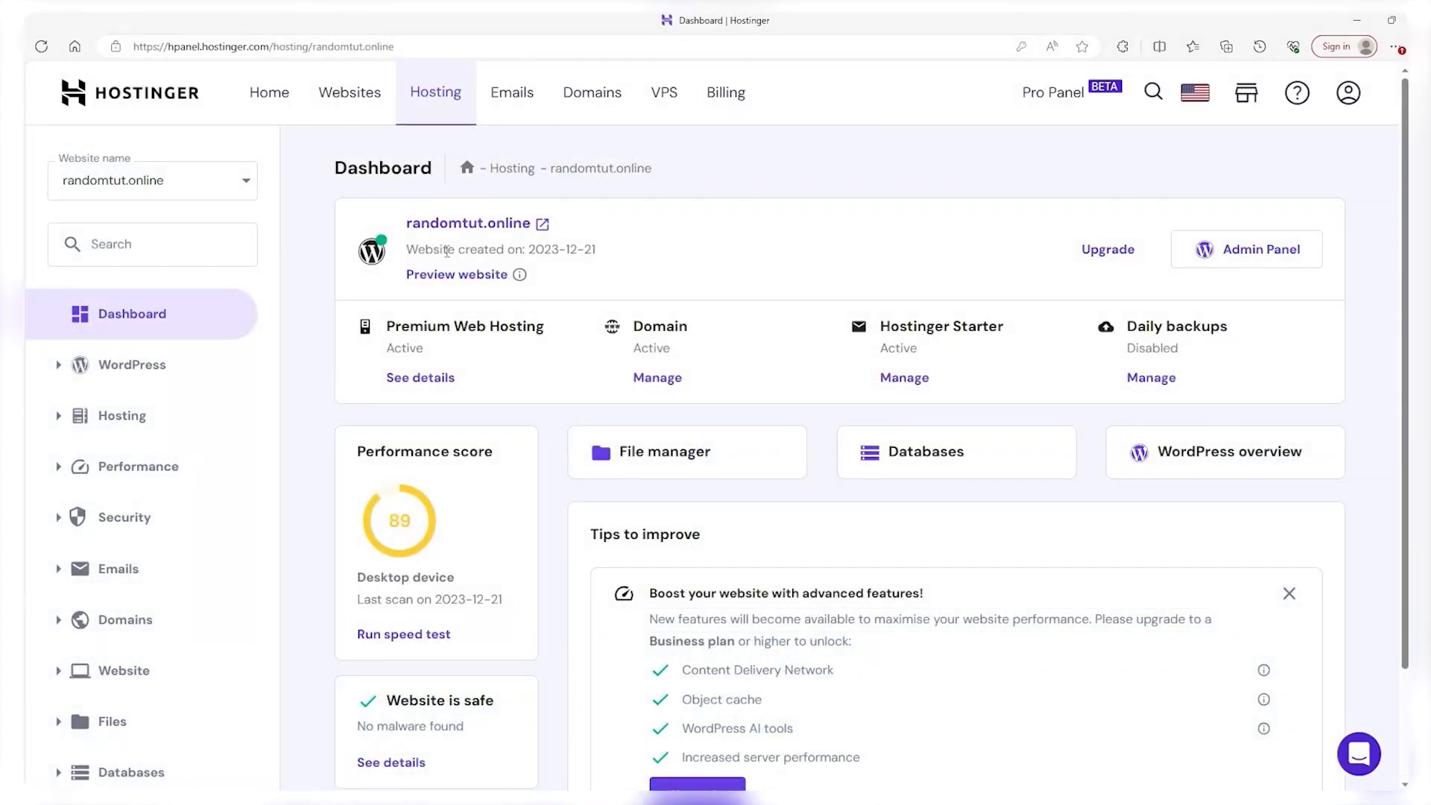
scroll("down", 3)
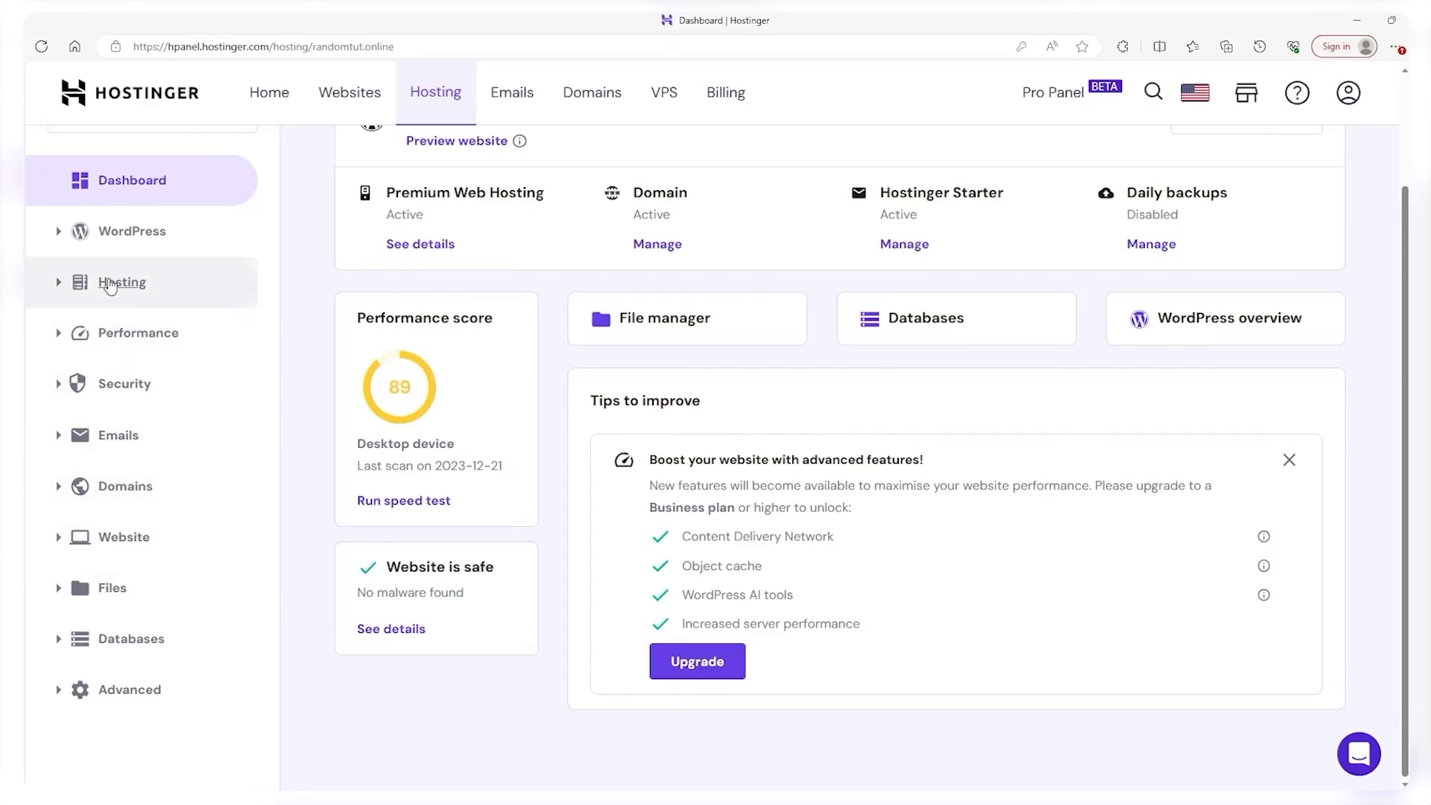
left_click(120, 283)
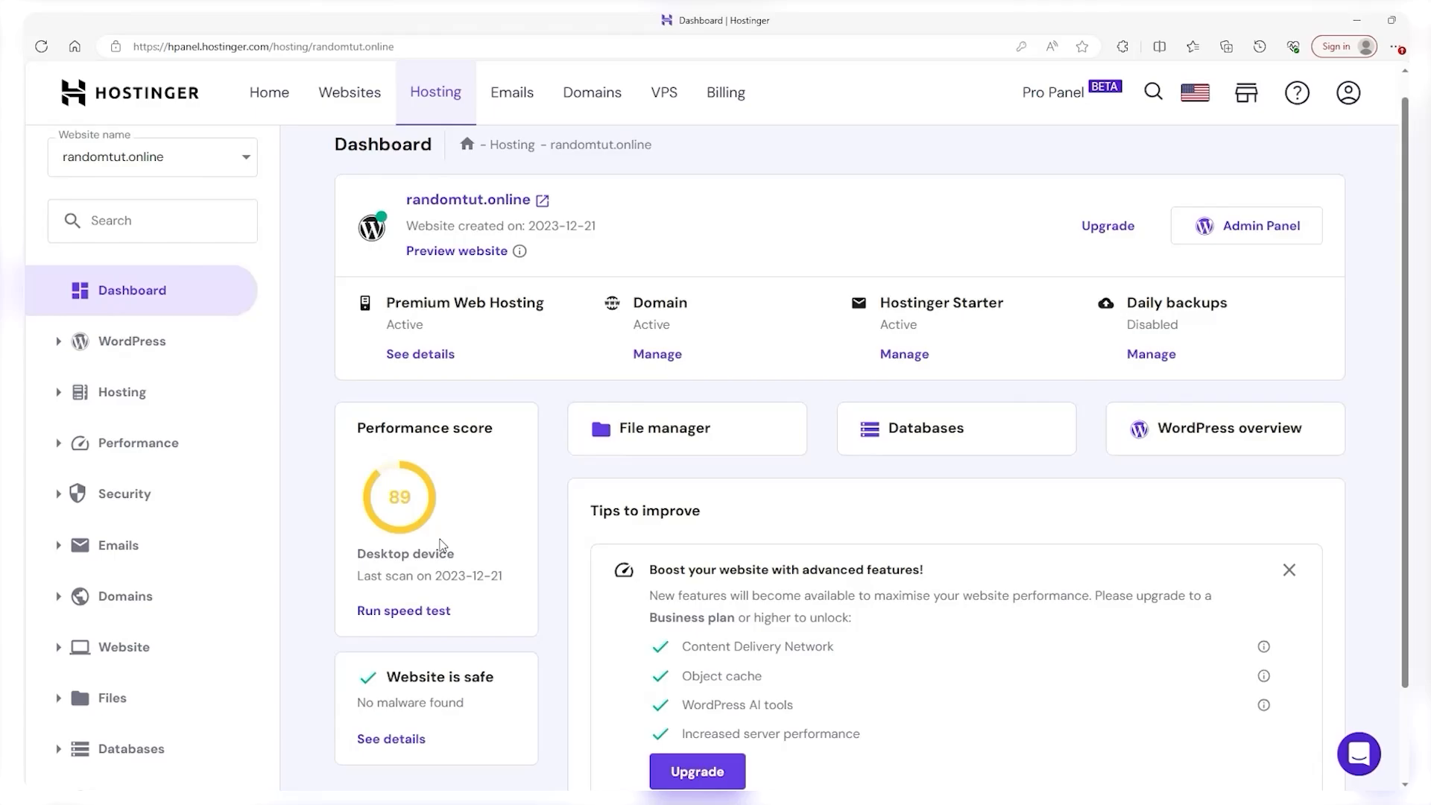
scroll("down", 3)
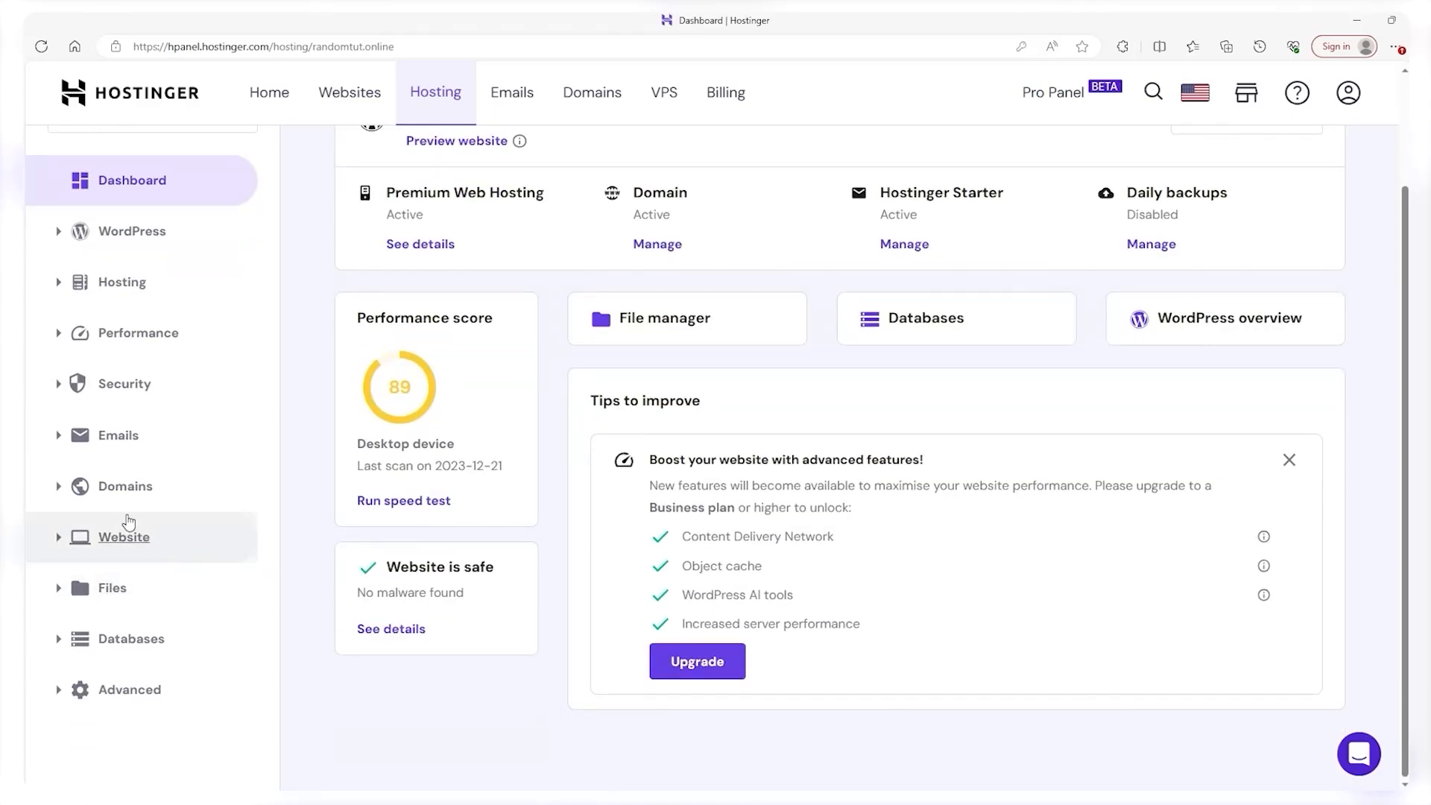
left_click(123, 537)
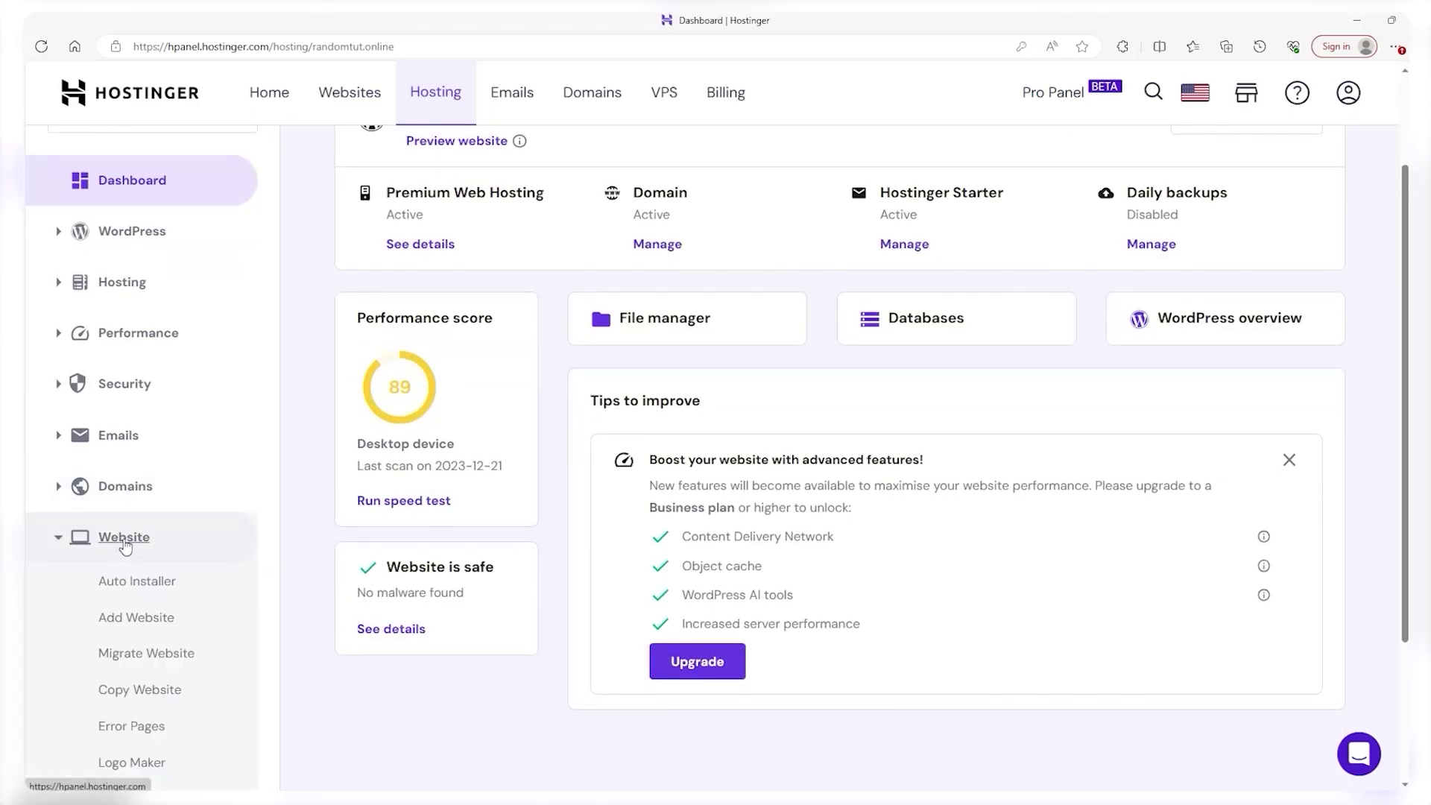
left_click(124, 537)
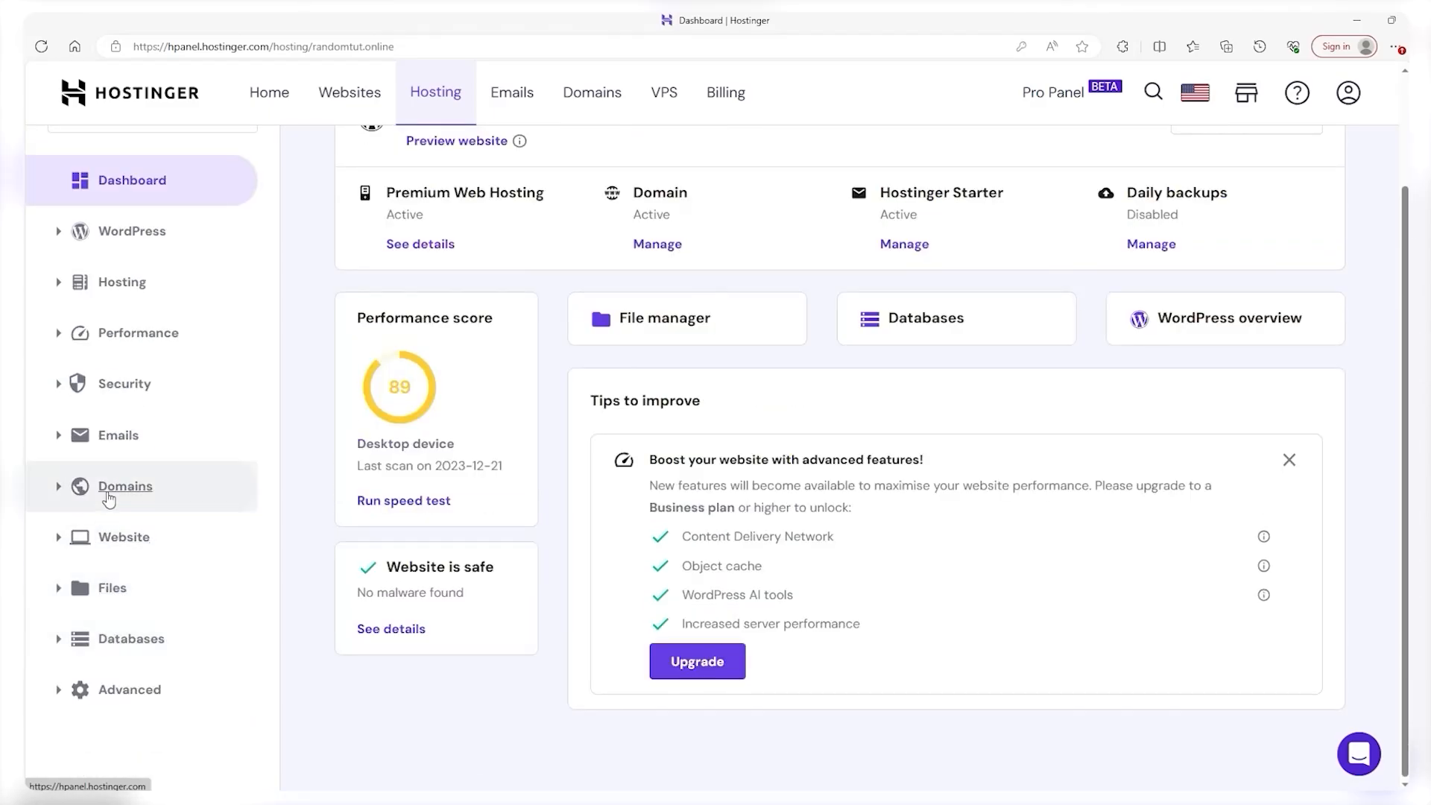
left_click(122, 283)
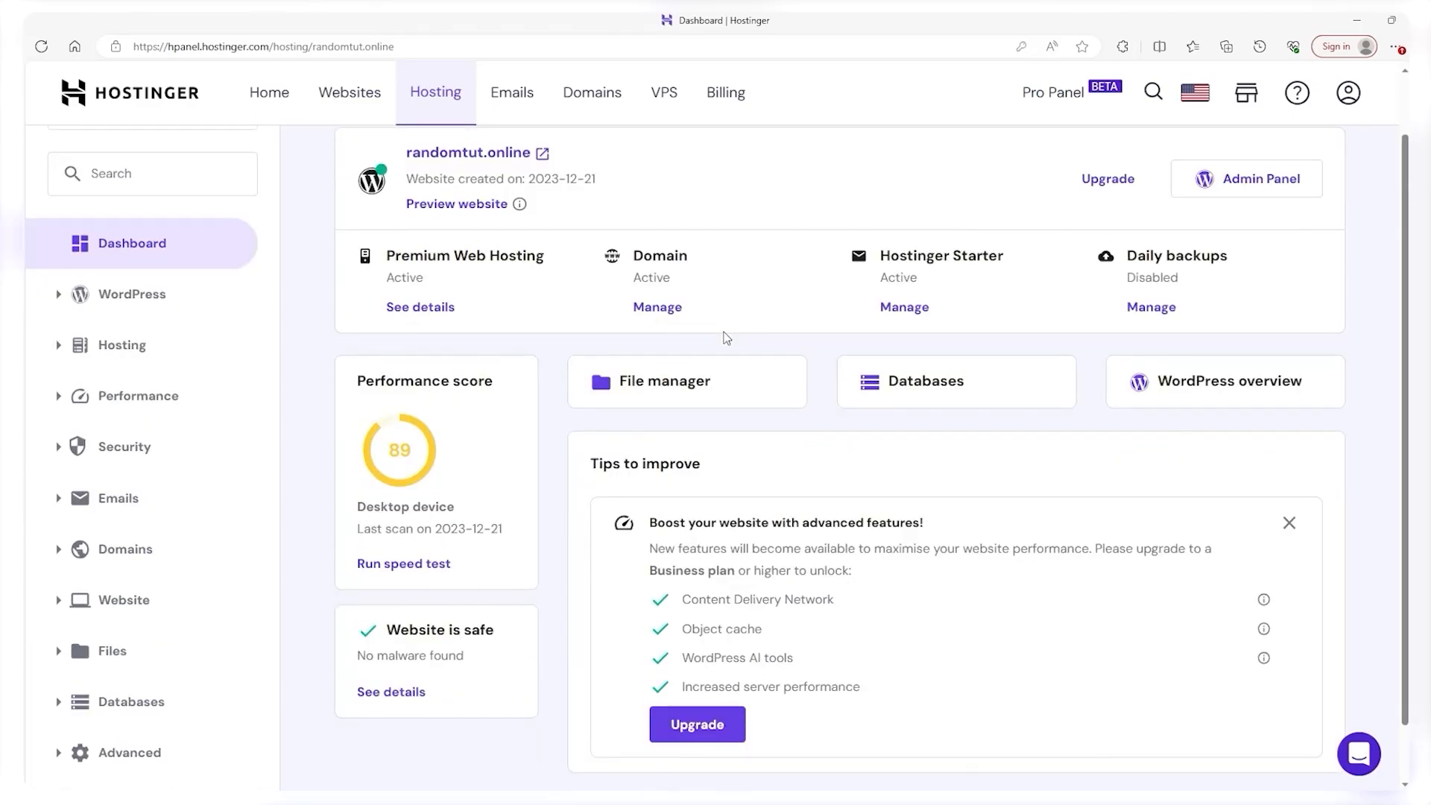
scroll("down", 3)
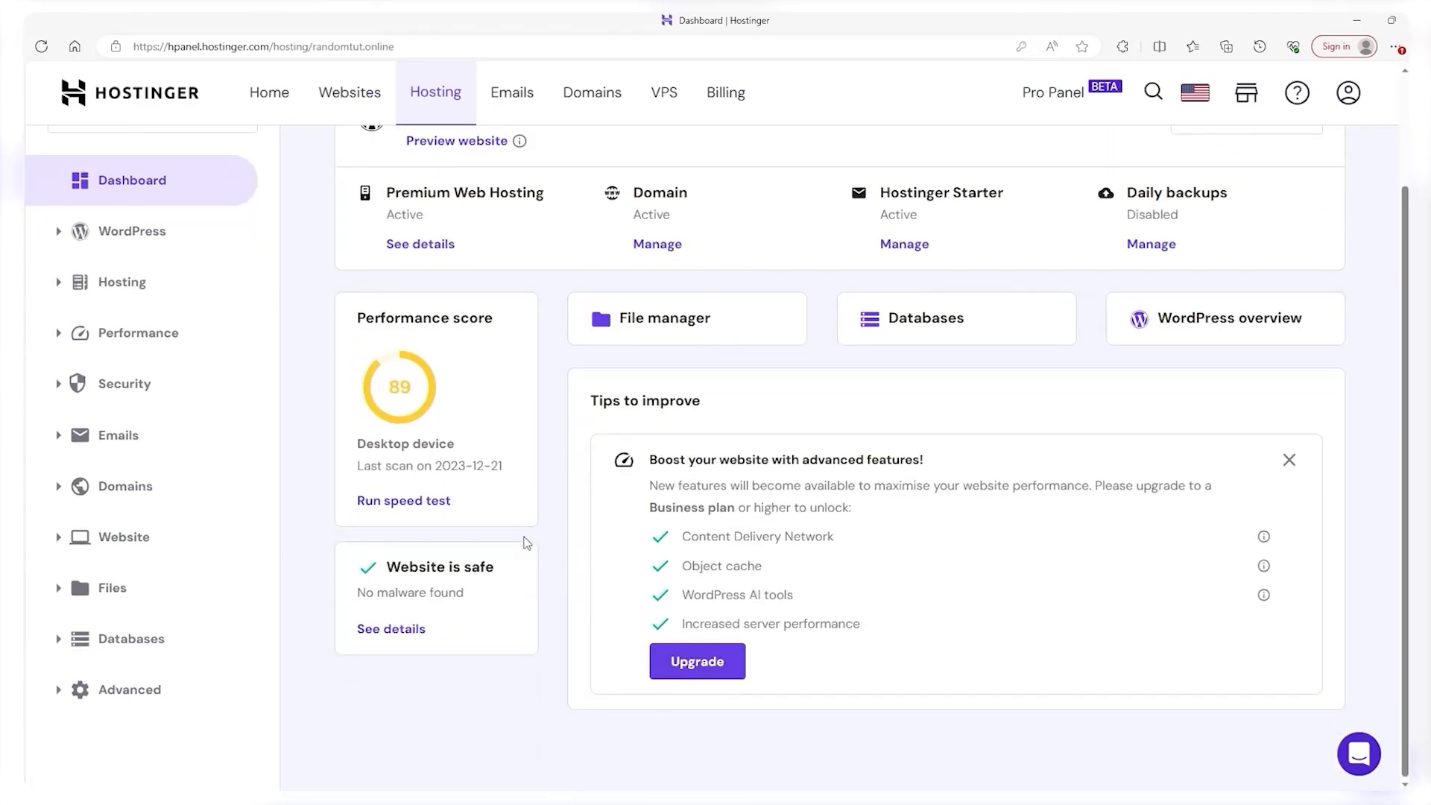
mouse_move(662, 486)
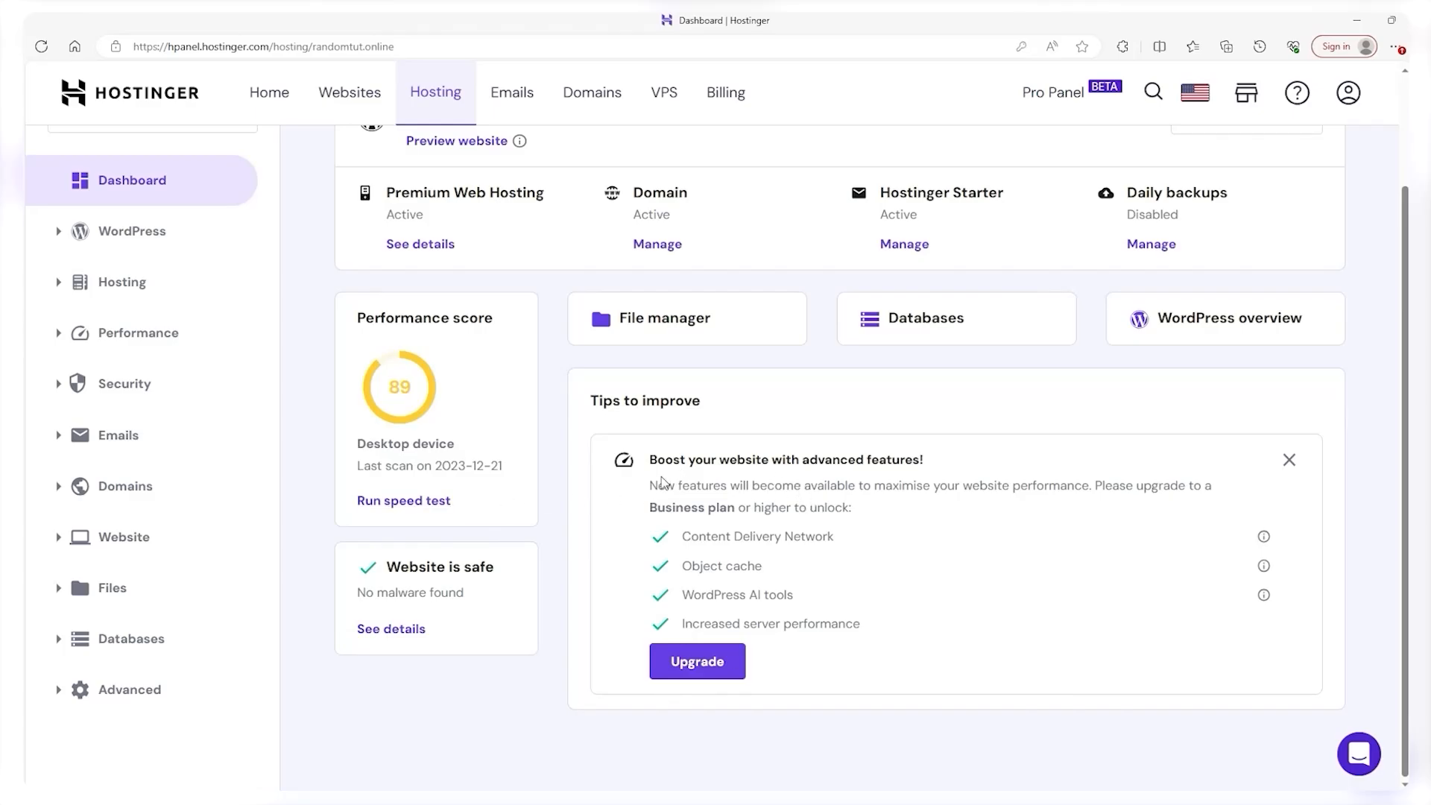
mouse_move(123, 536)
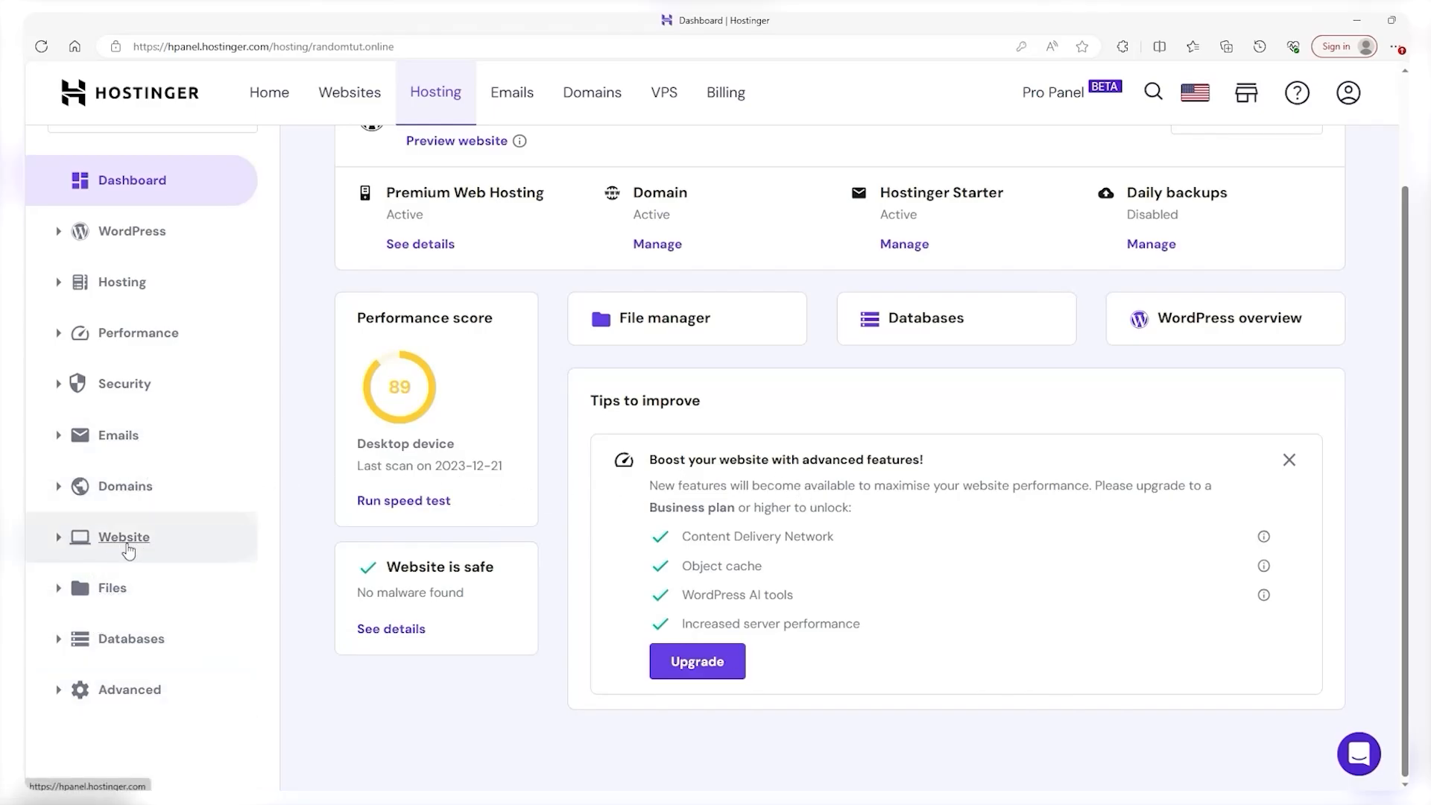
Select WordPress in the Auto Installer to bring up the Install WordPress form for randomtut.online.
left_click(124, 537)
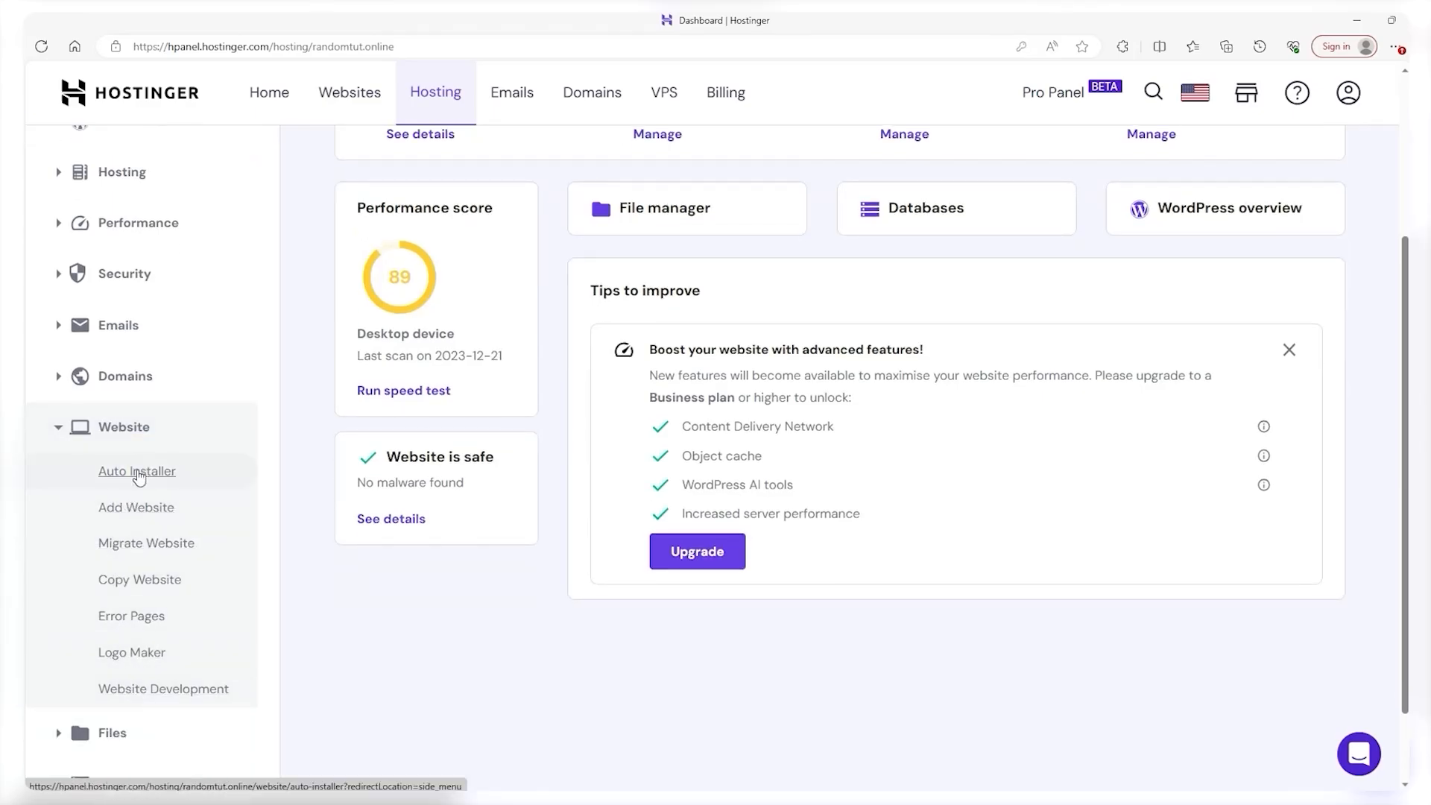
left_click(137, 471)
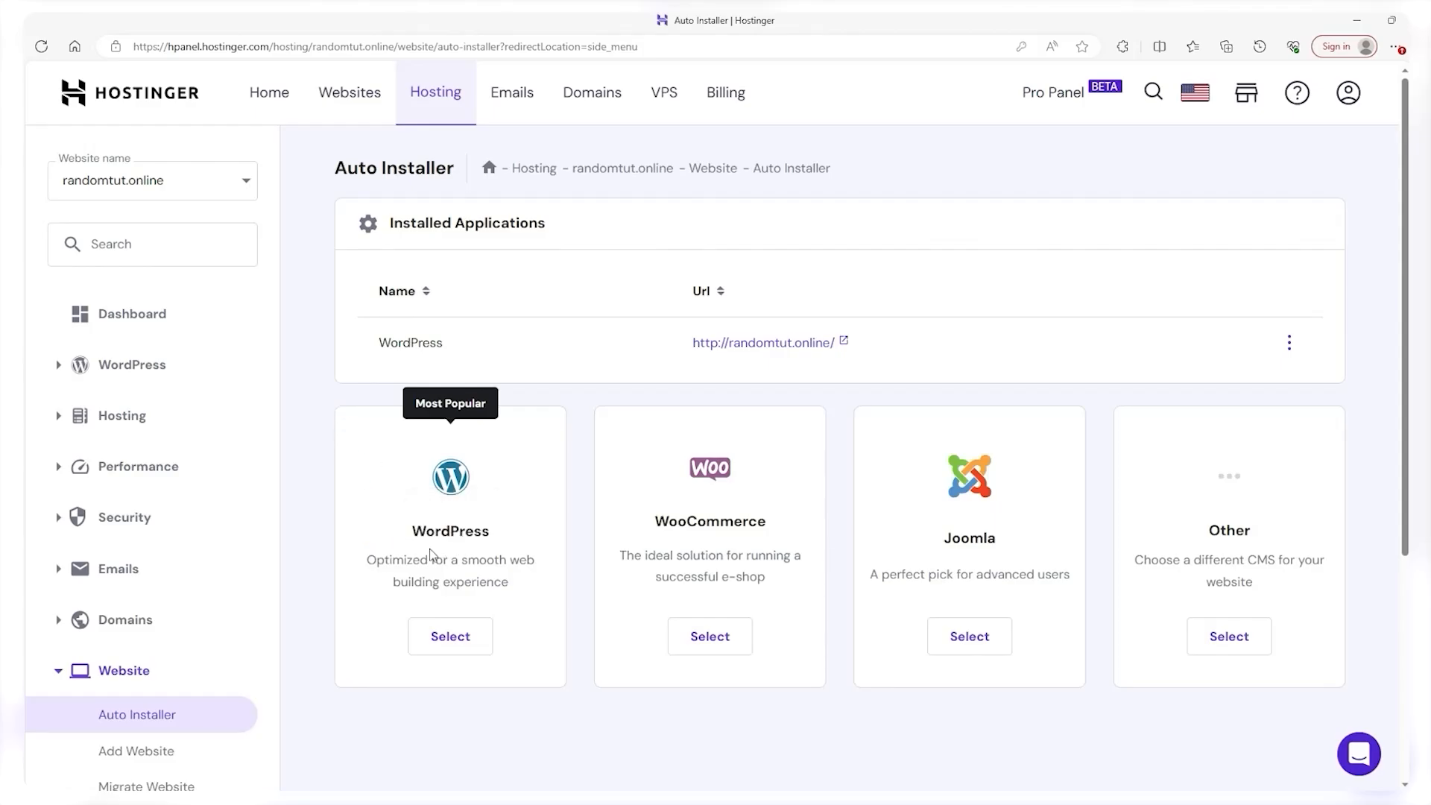
left_click(450, 635)
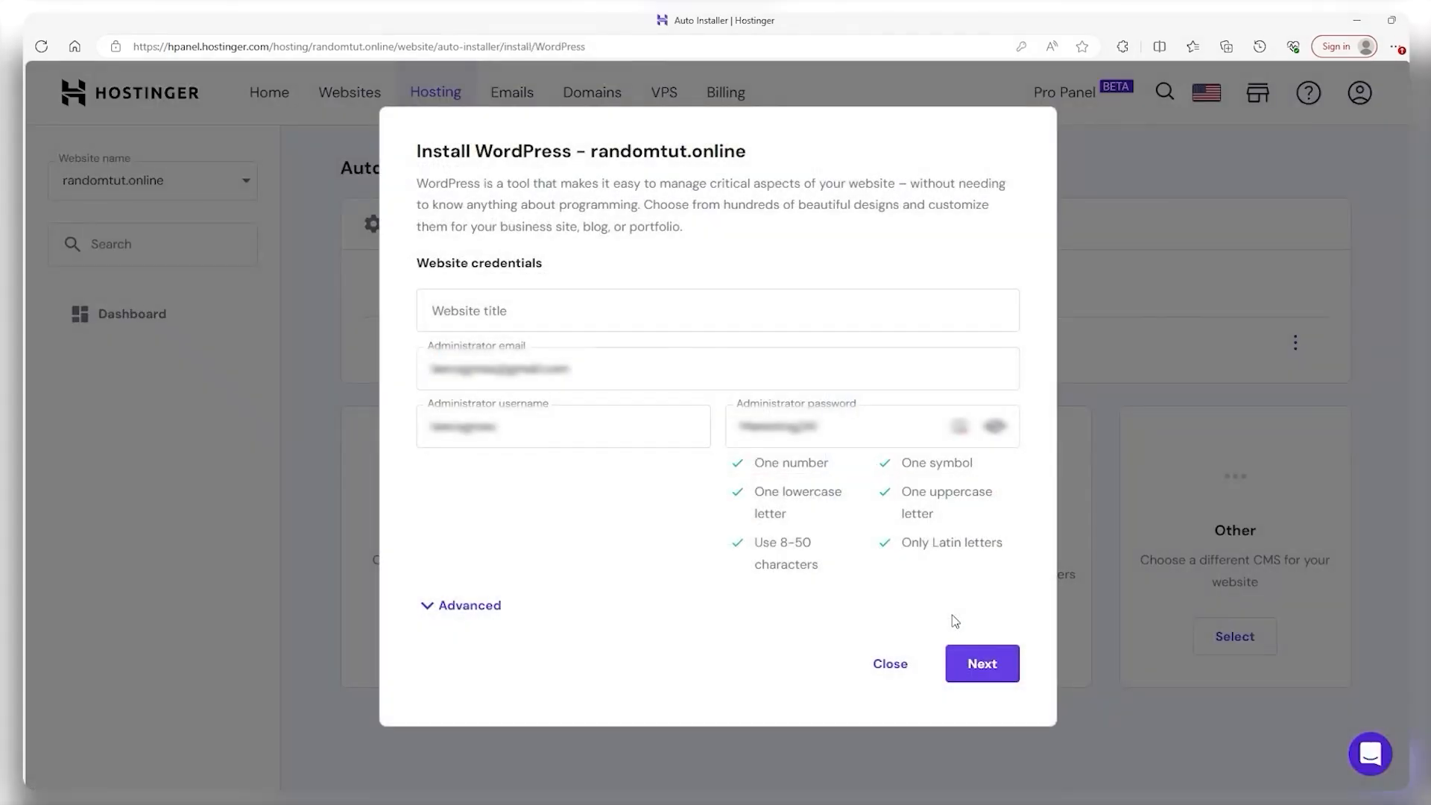
Title the site 'randomtut', keep version 6.4.2 and English, and run the WordPress install.
type("randomtut")
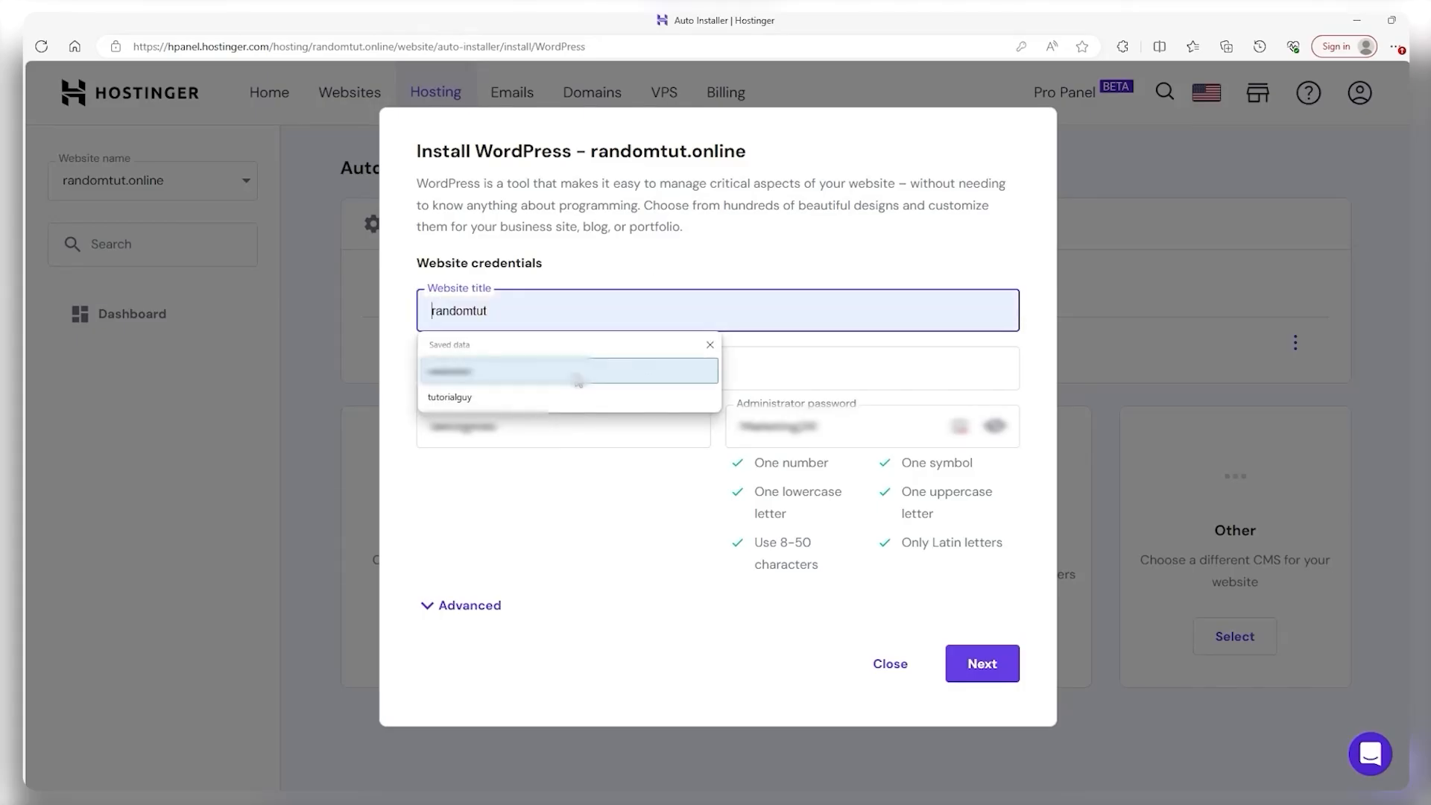
left_click(982, 663)
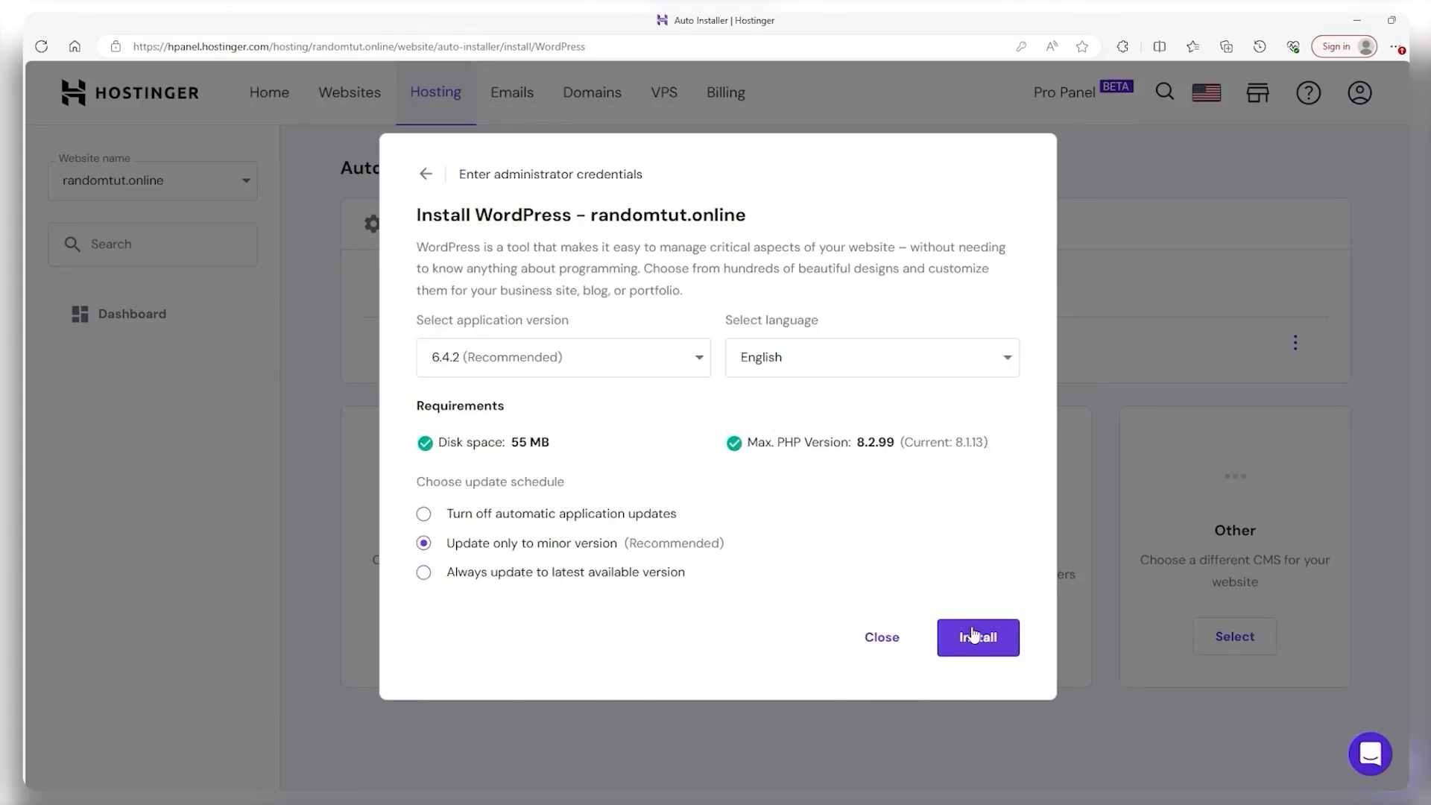
mouse_move(924, 641)
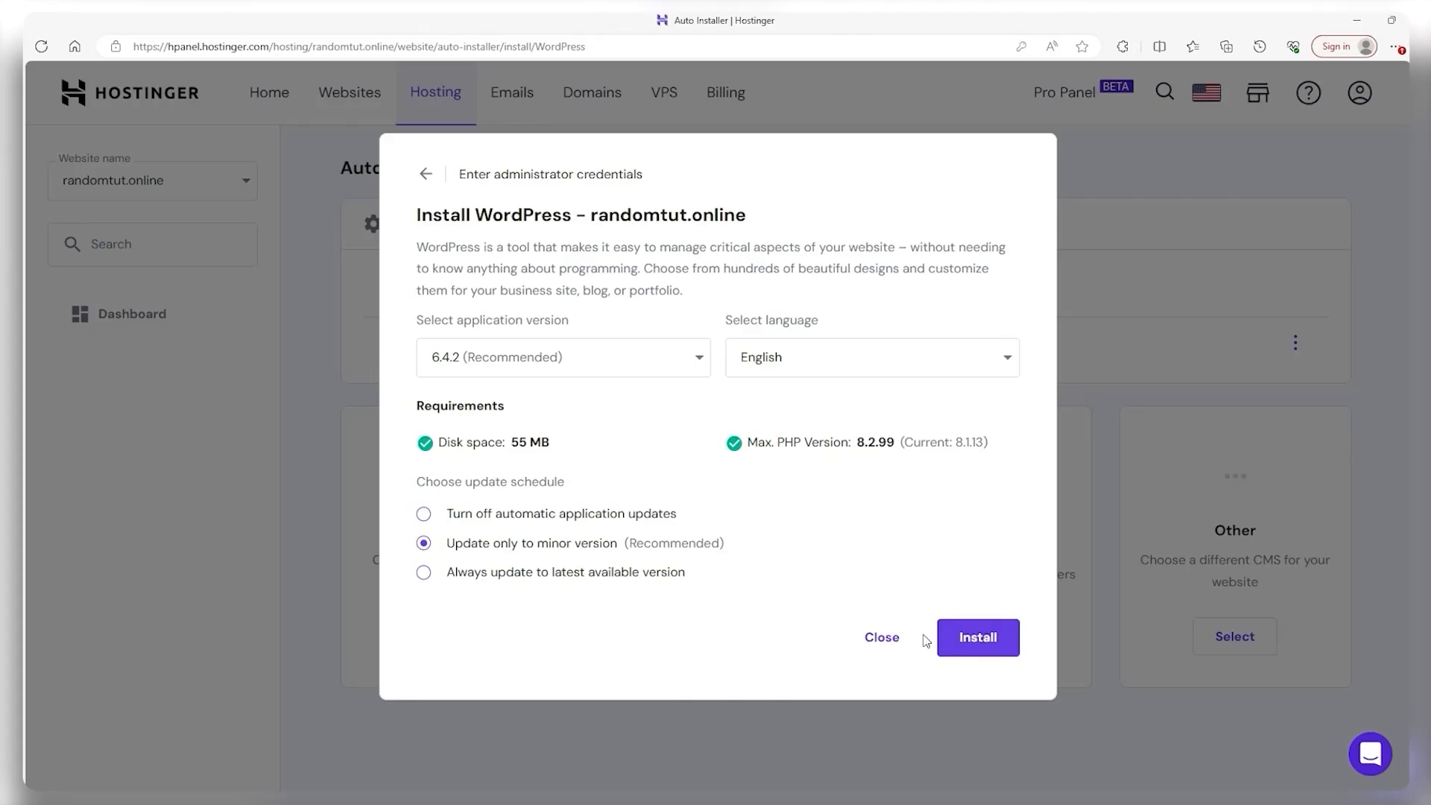
left_click(978, 638)
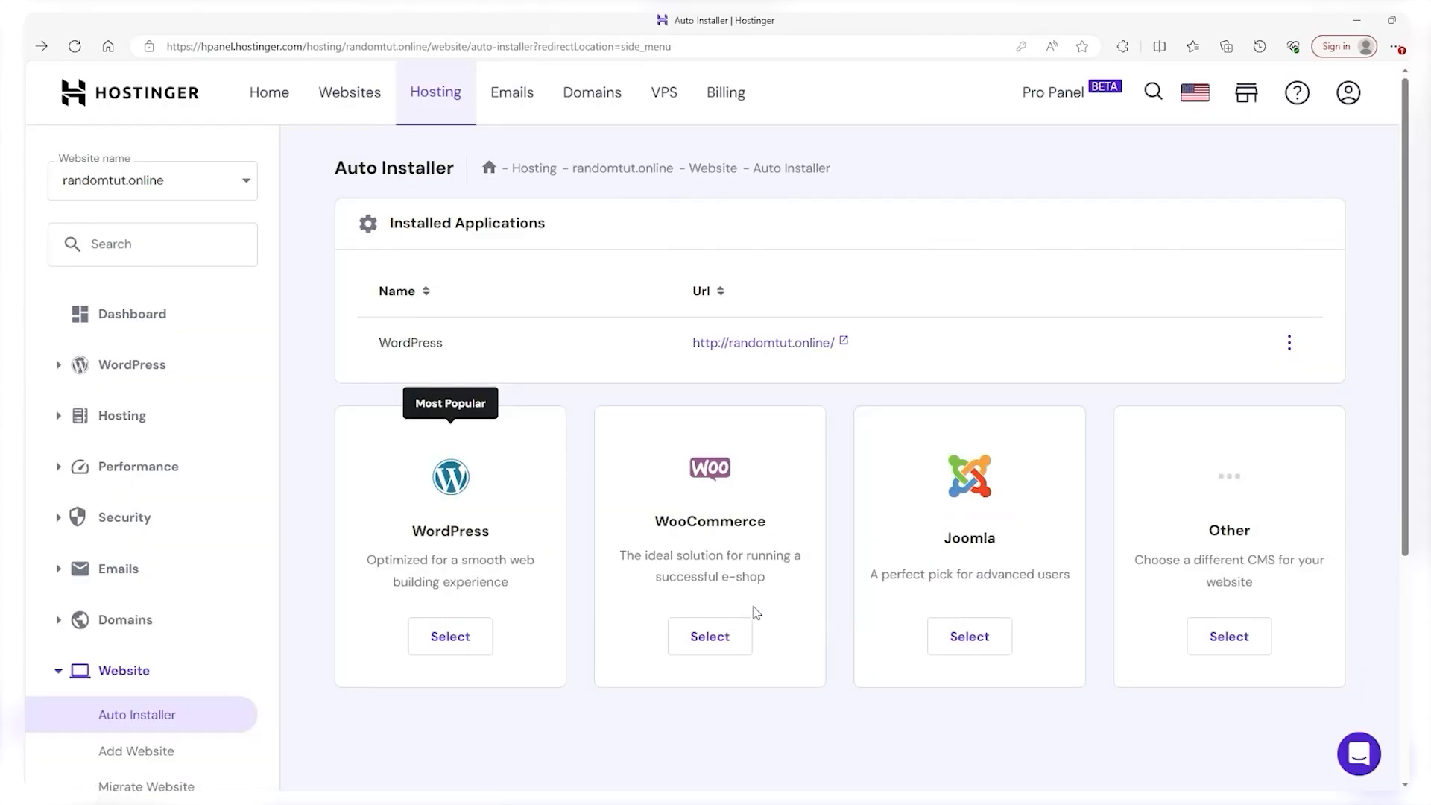
scroll("down", 3)
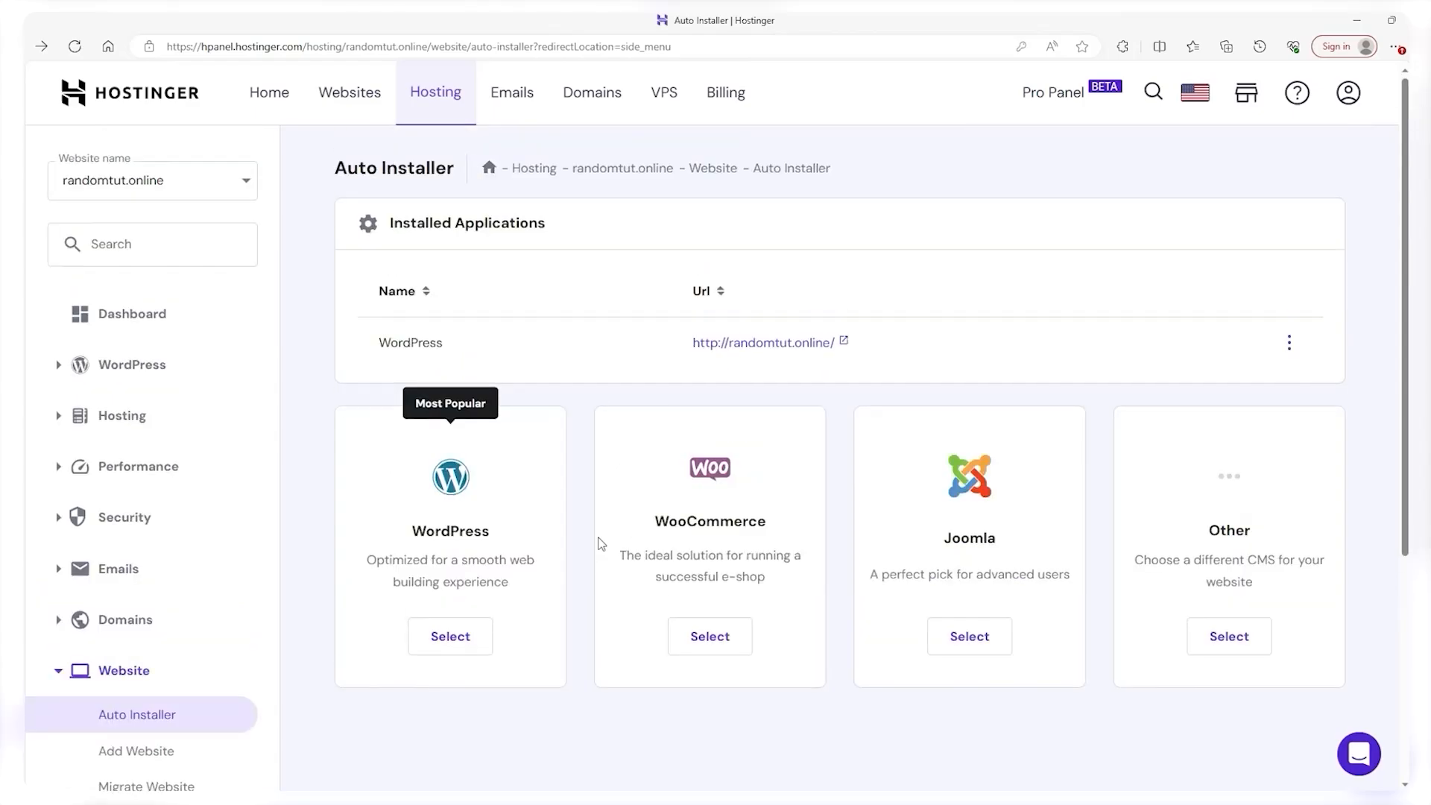
mouse_move(805, 650)
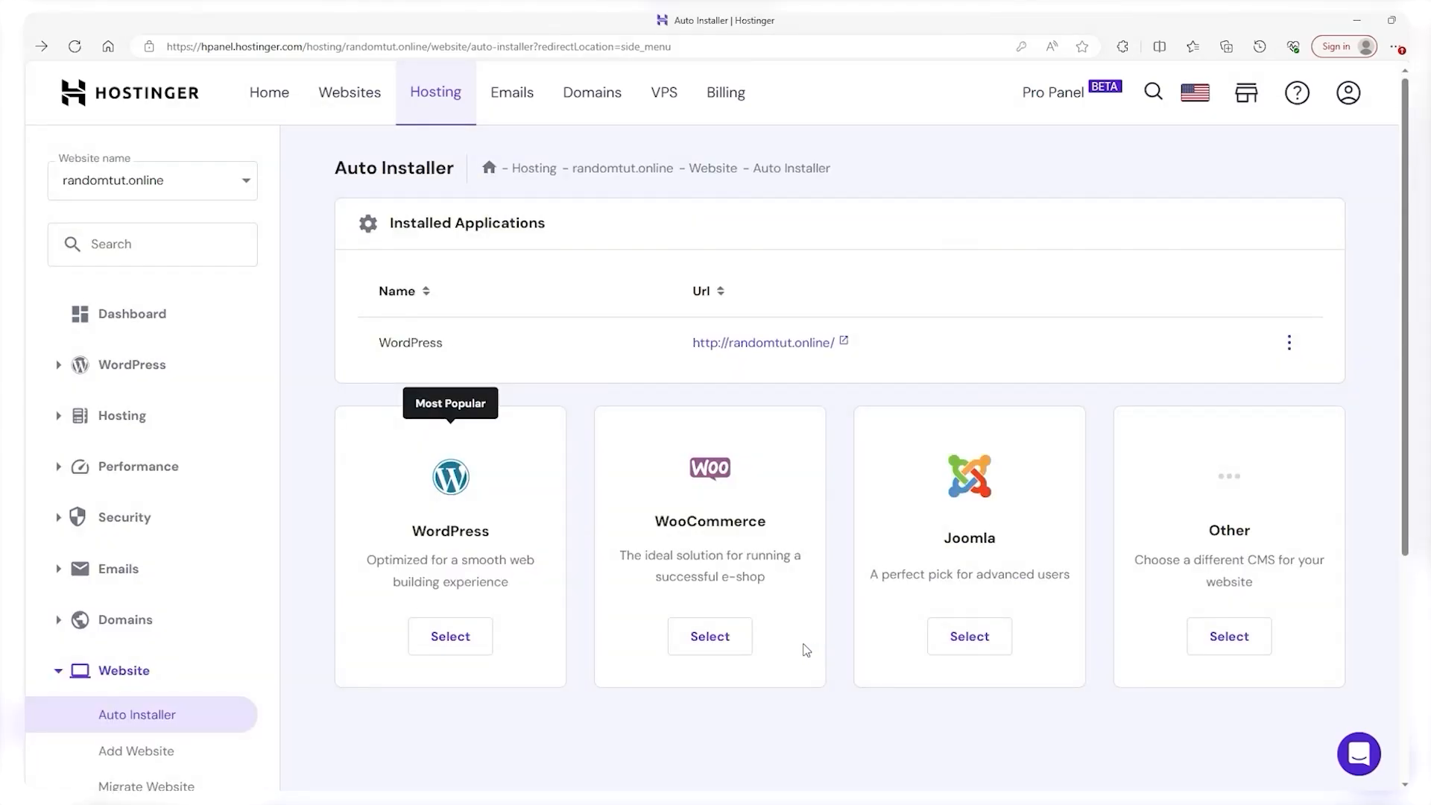
mouse_move(119, 322)
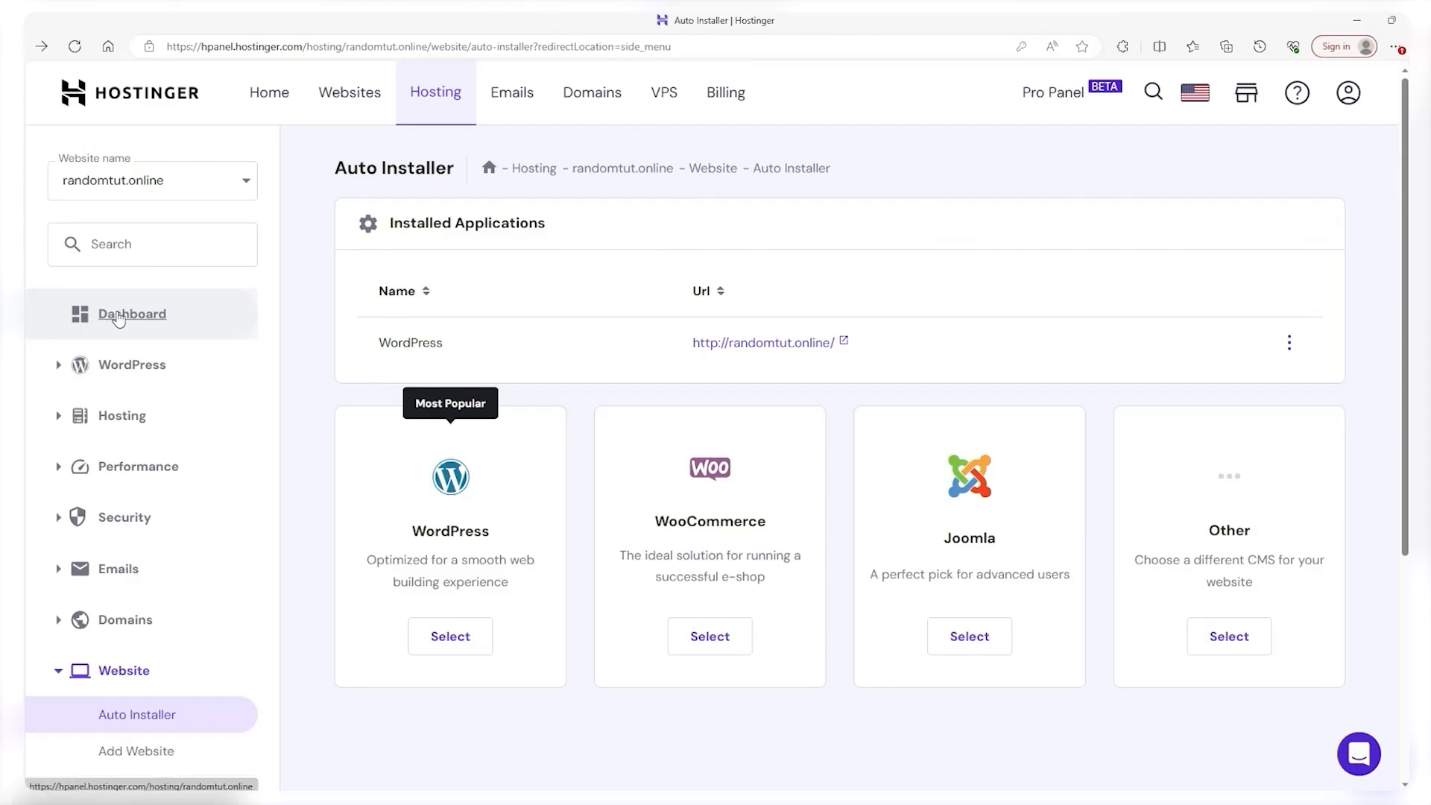
Return to the randomtut.online hosting dashboard via the sidebar.
left_click(132, 313)
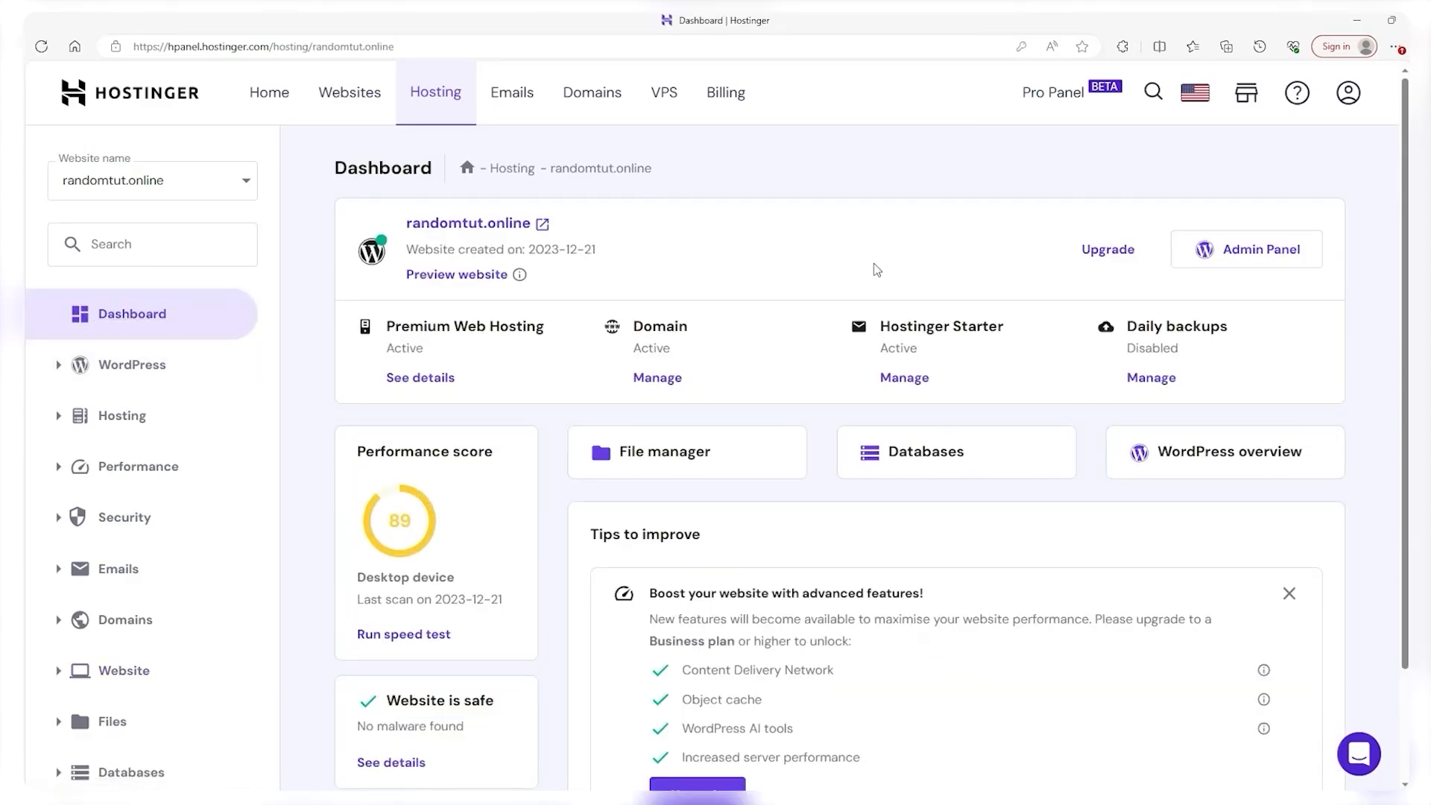
Enter the randomtut.online WordPress admin, review the Get started guide, and begin a new page from Pages.
left_click(1246, 249)
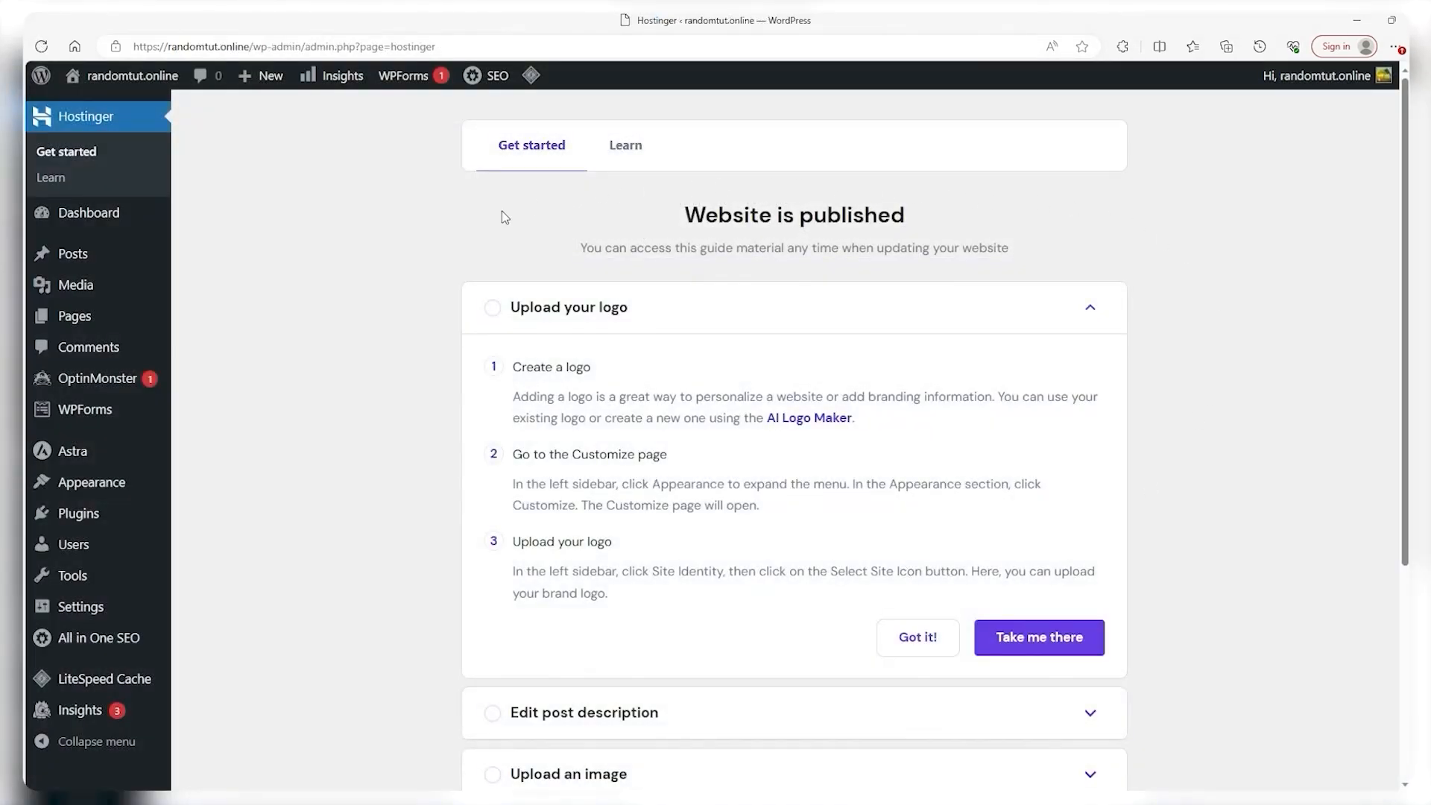
mouse_move(91, 706)
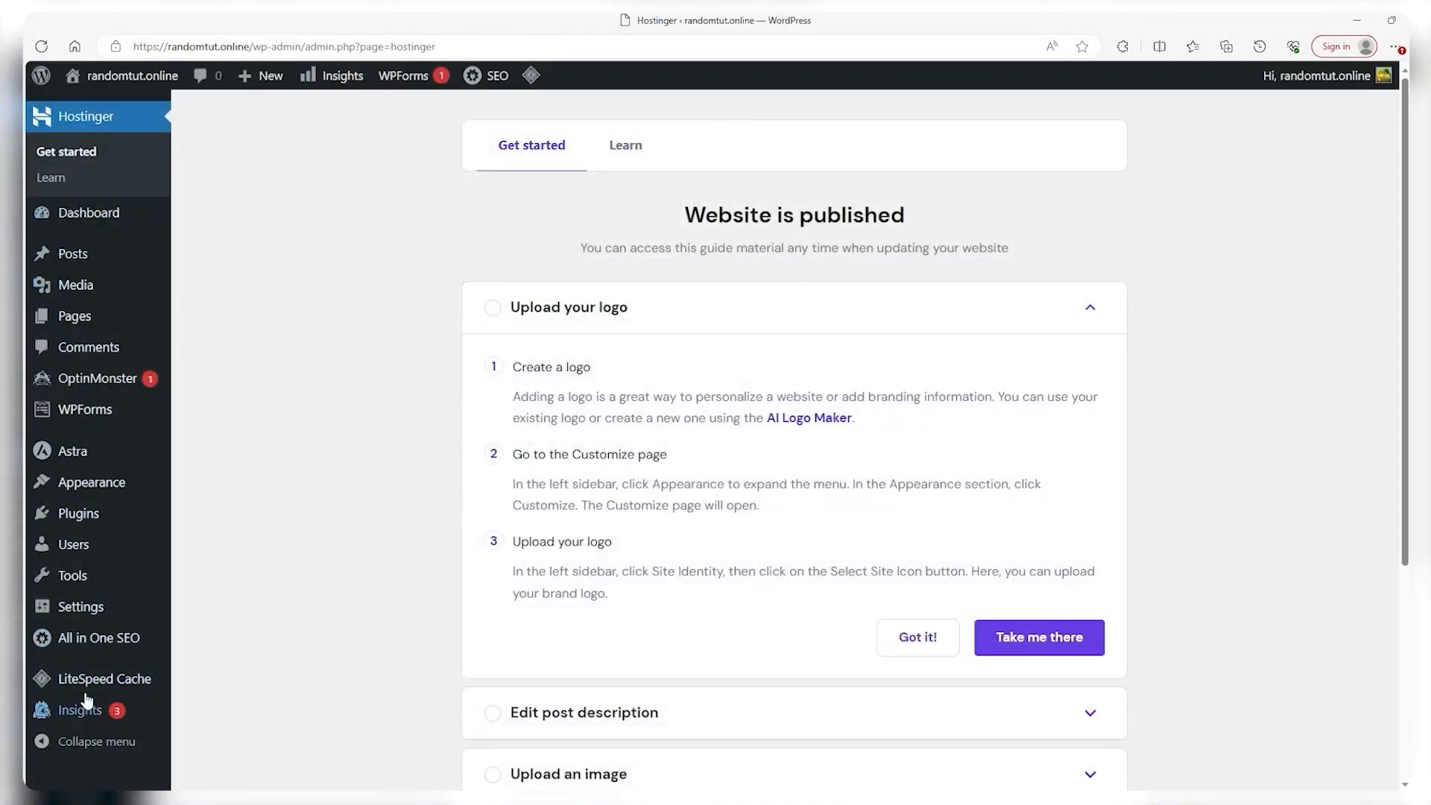
scroll("down", 3)
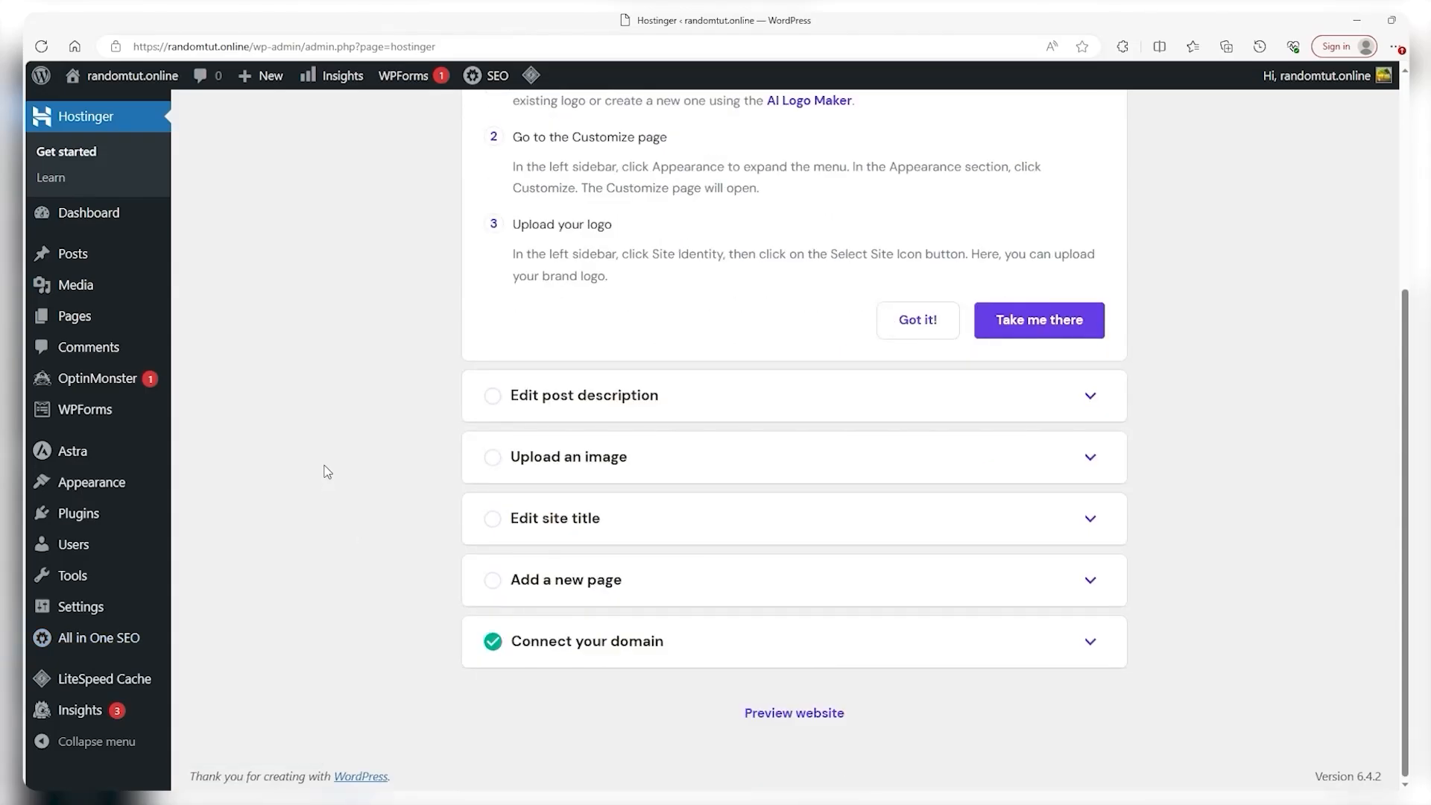
mouse_move(228, 462)
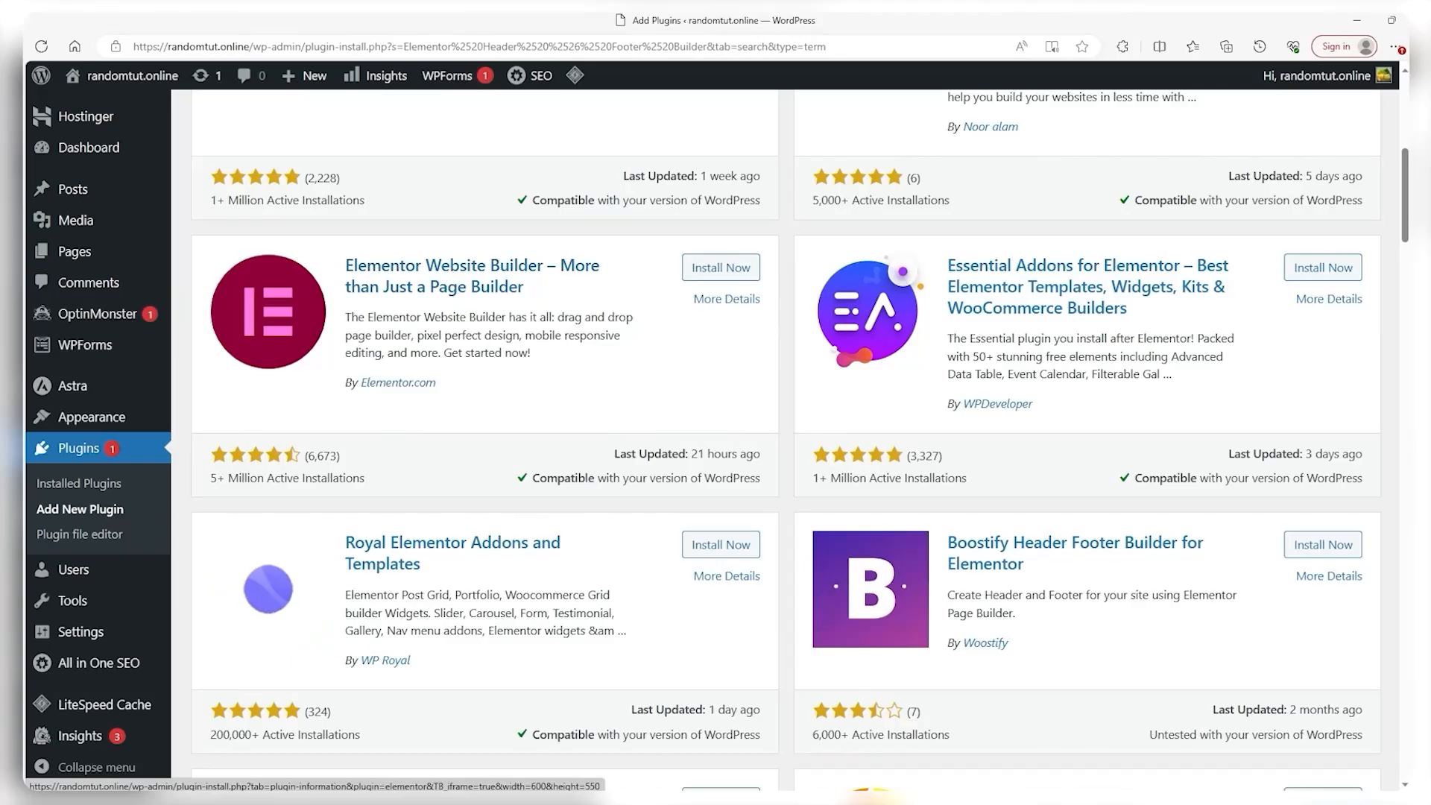
left_click(75, 251)
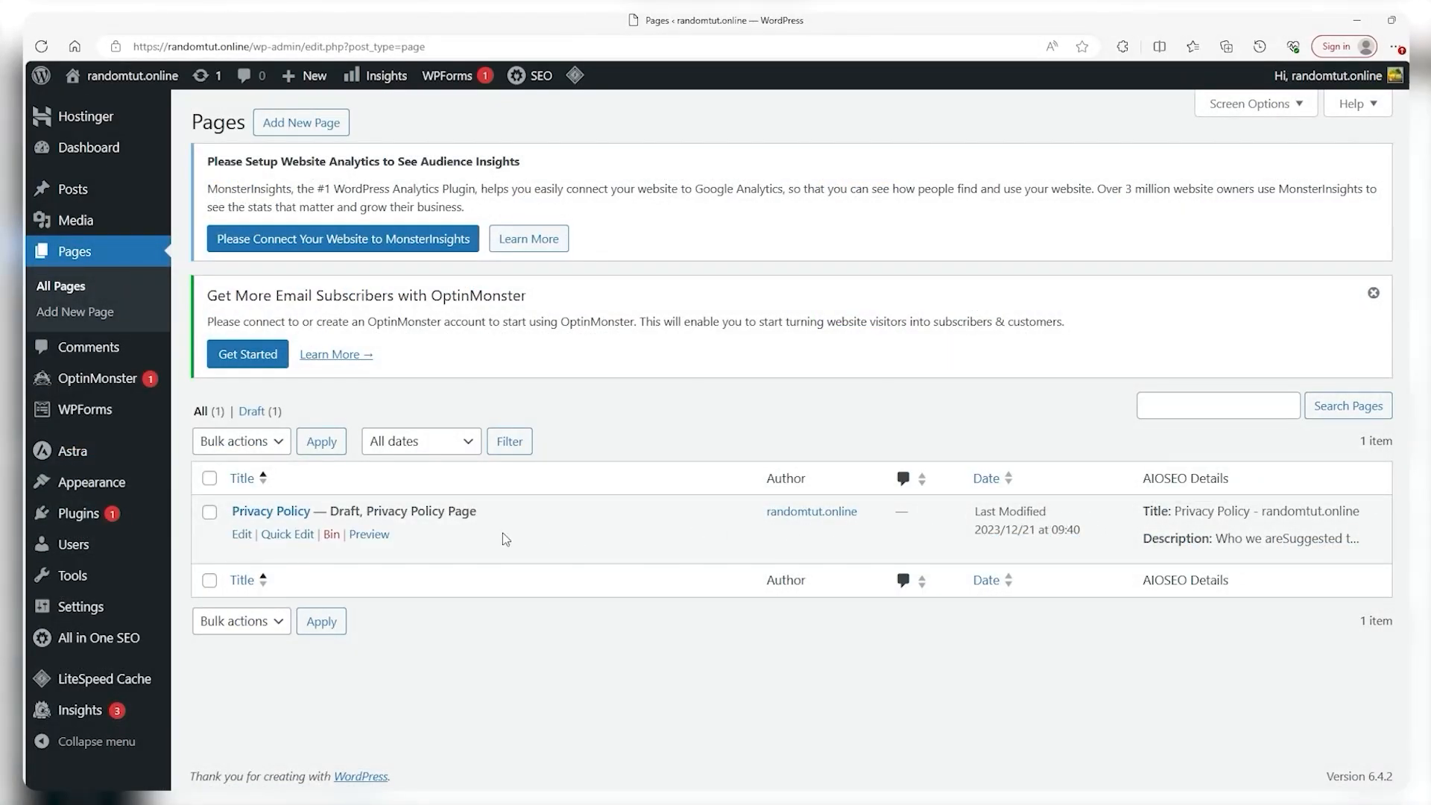
left_click(301, 123)
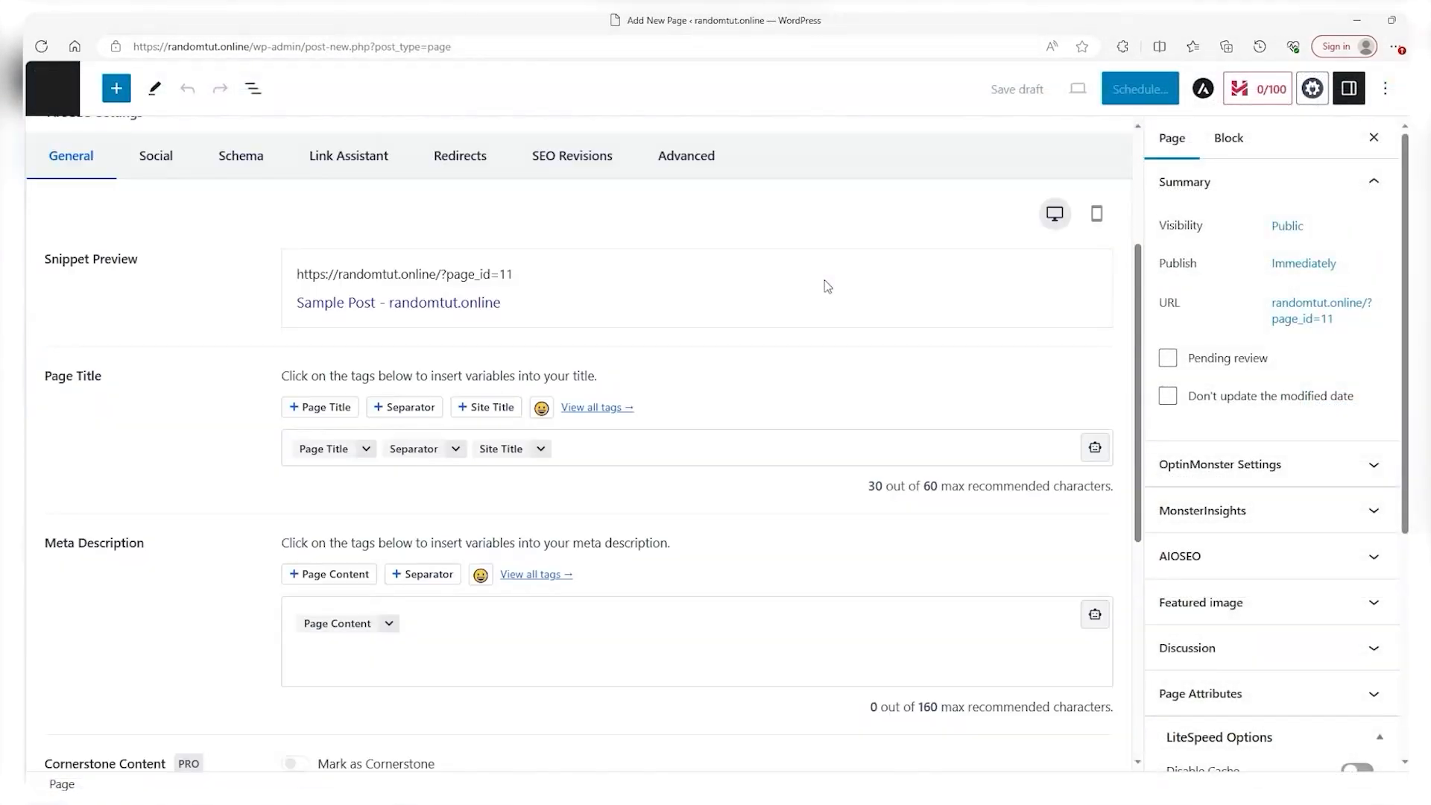
scroll("down", 3)
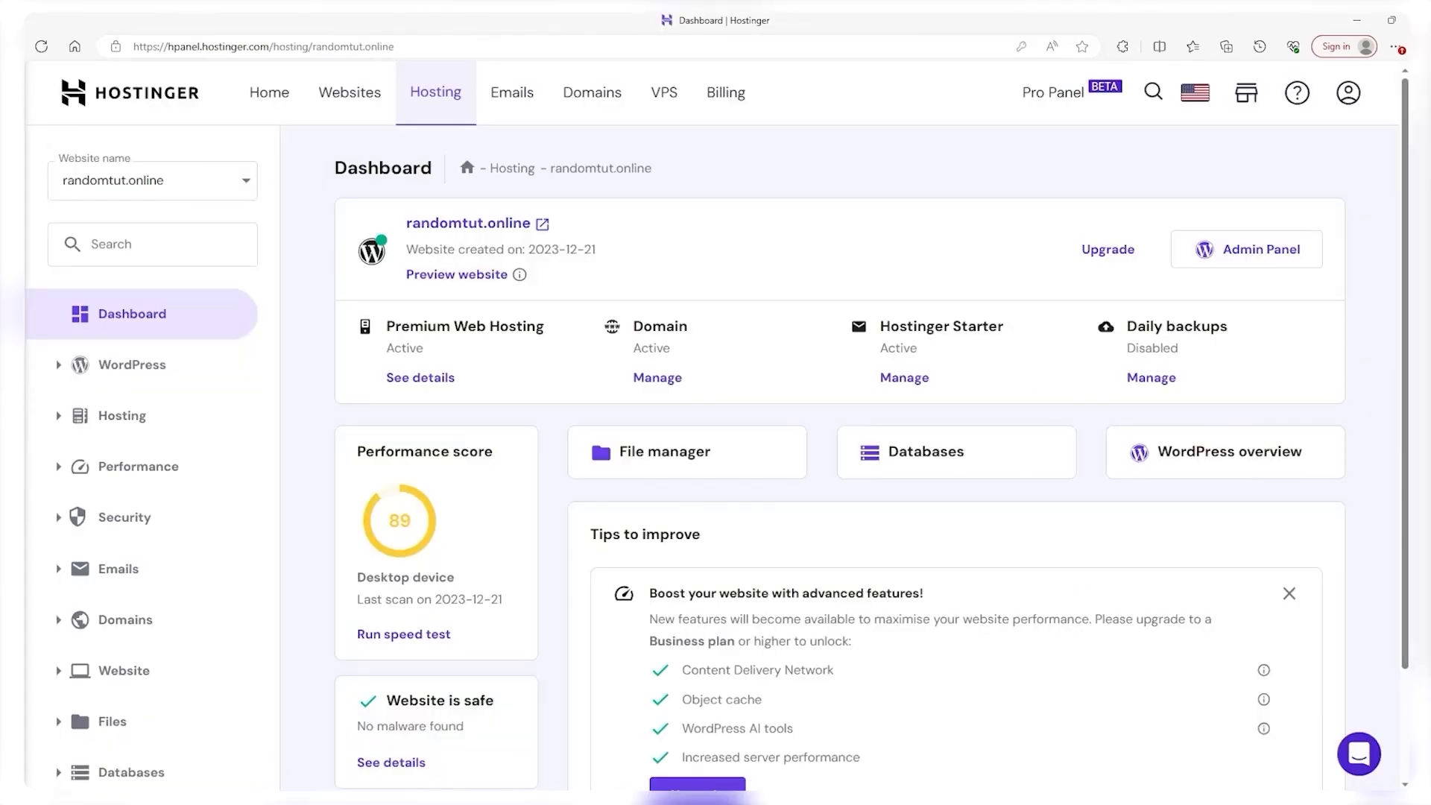
Activate the free email plan on tutorialguy.online from the Emails page, then go to Domains.
left_click(513, 93)
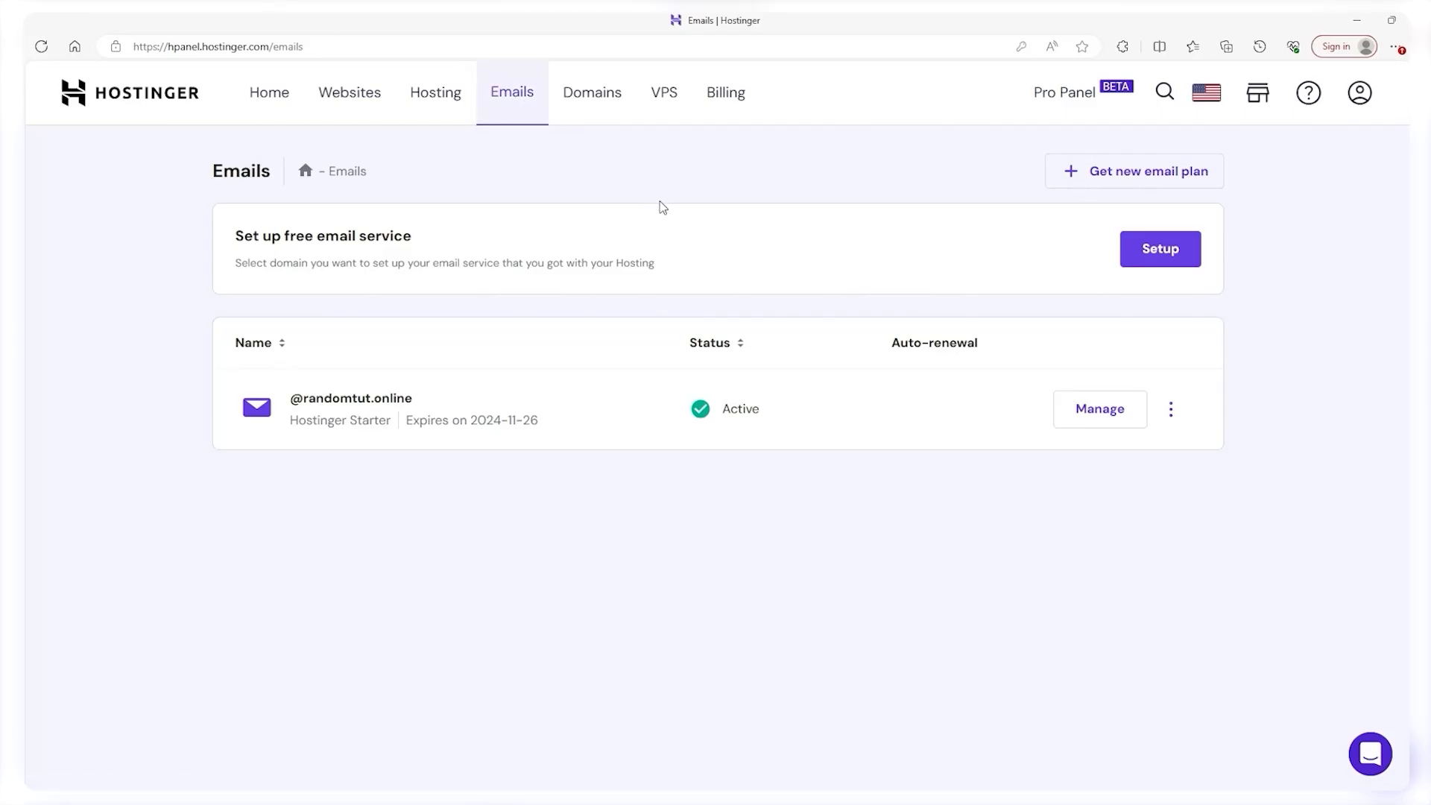
mouse_move(337, 228)
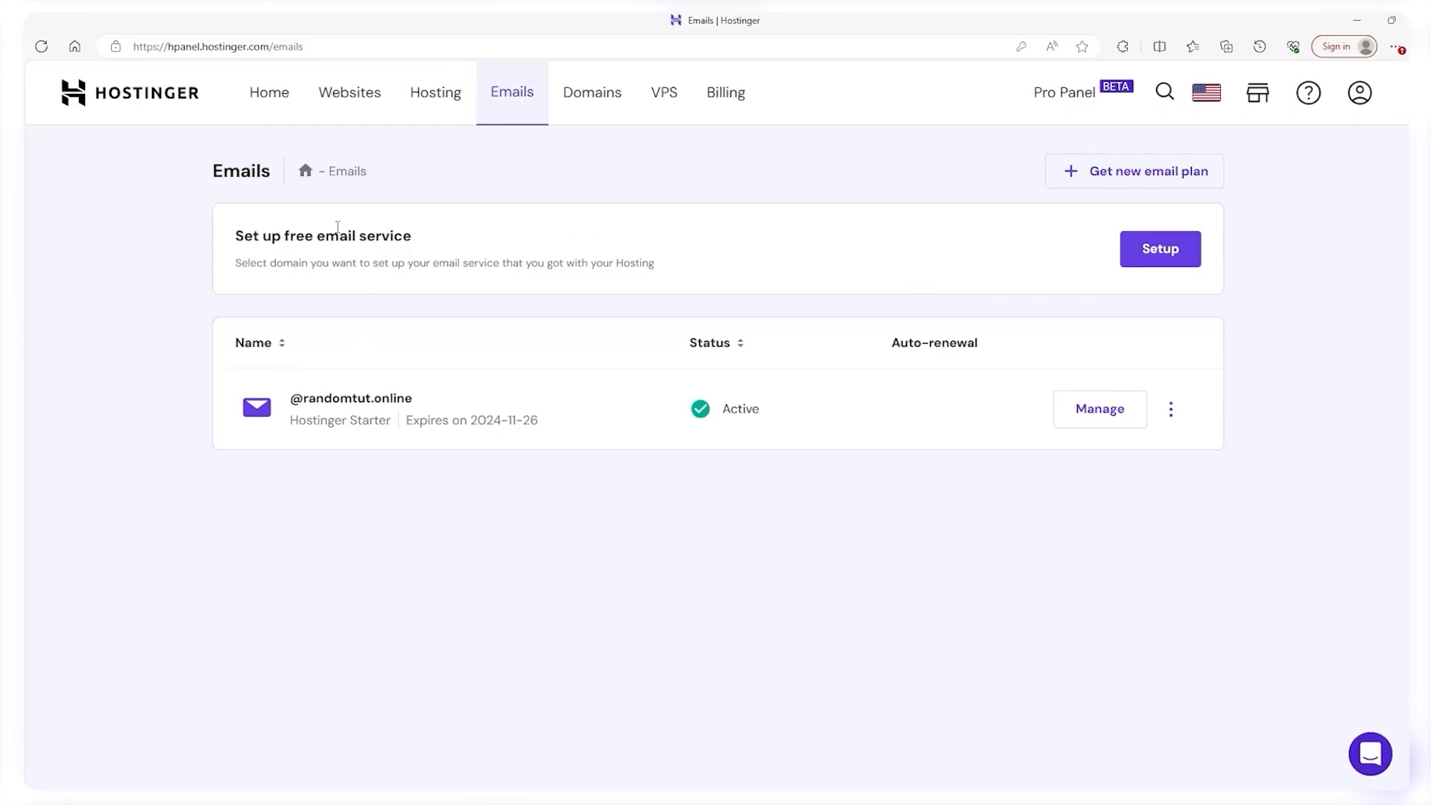
mouse_move(857, 203)
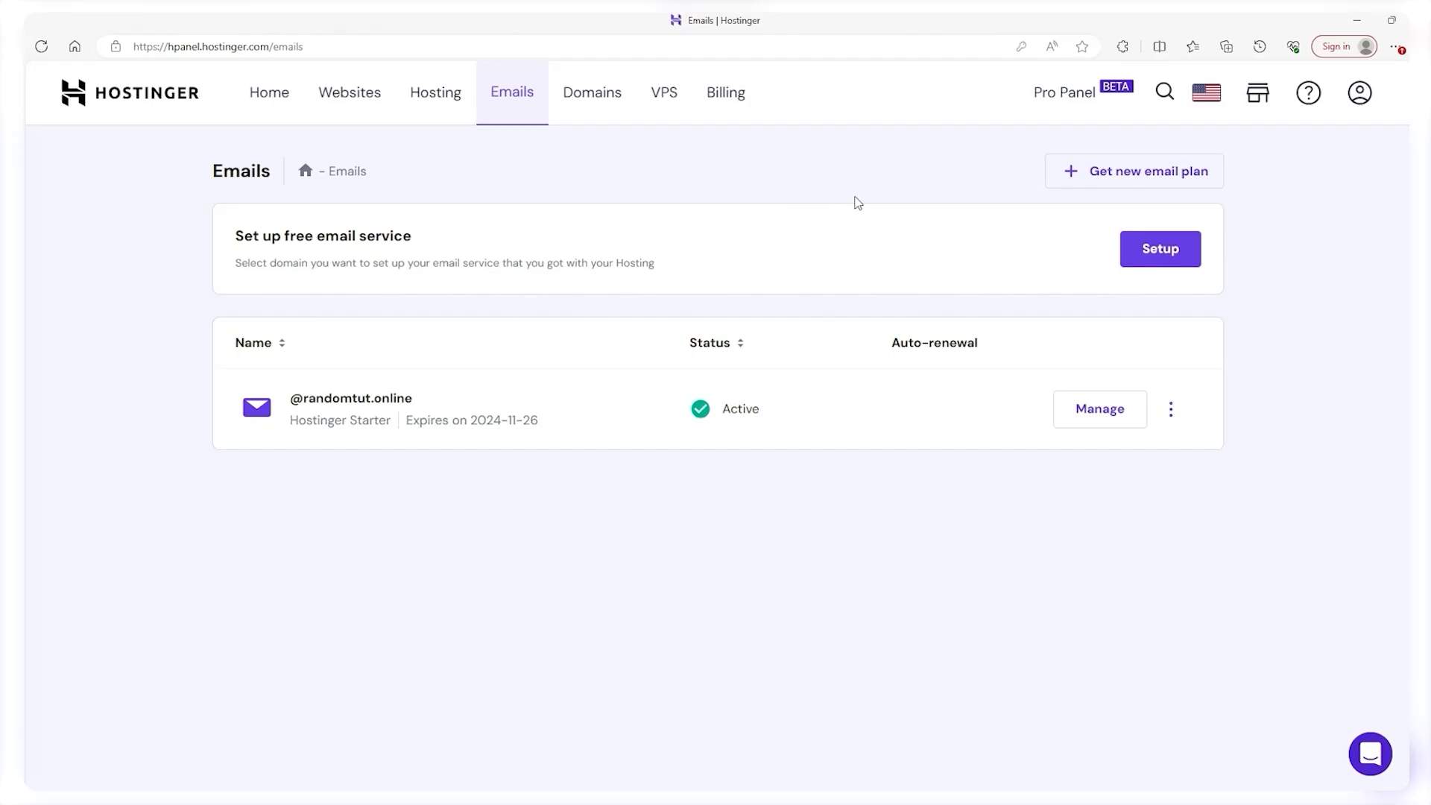
mouse_move(1130, 166)
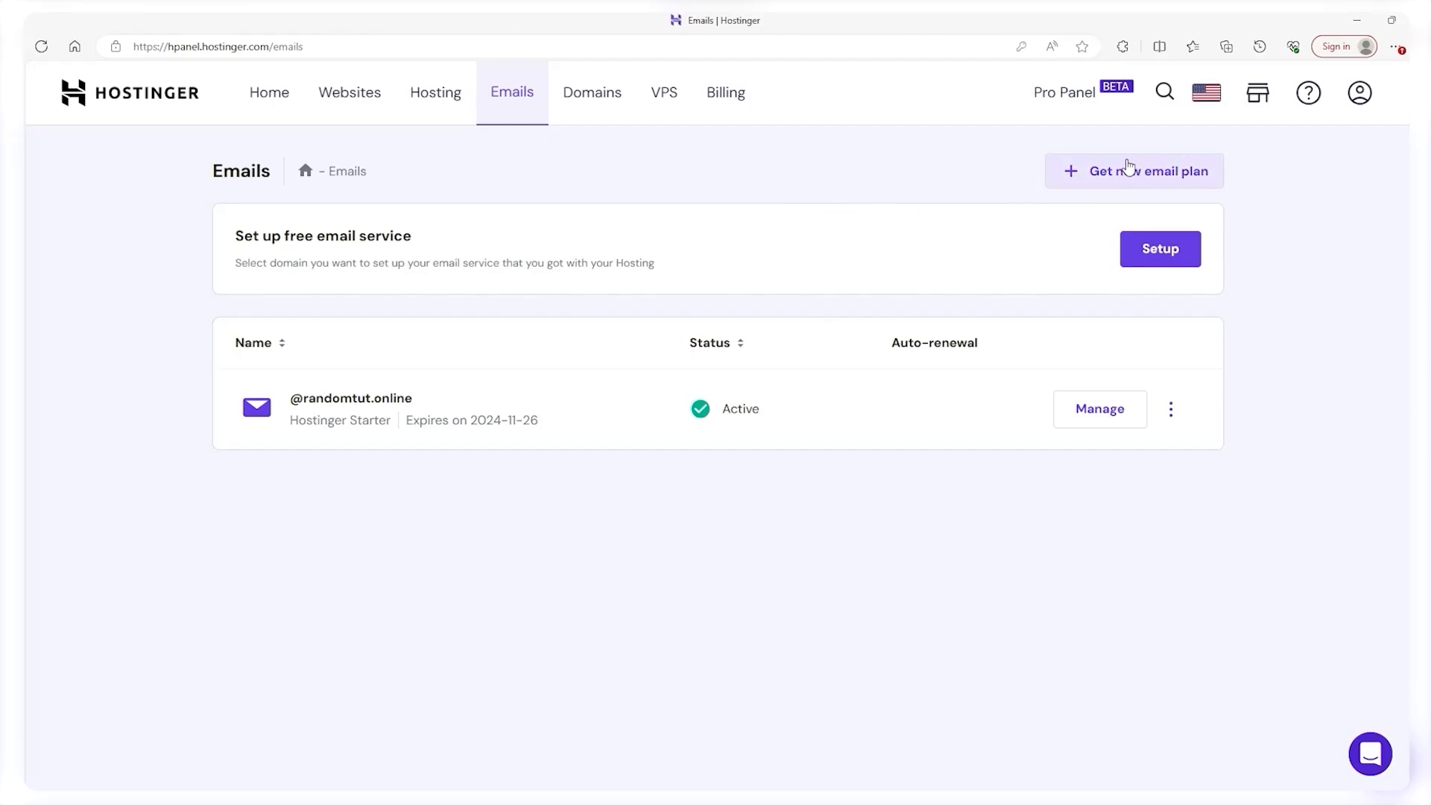
left_click(1135, 170)
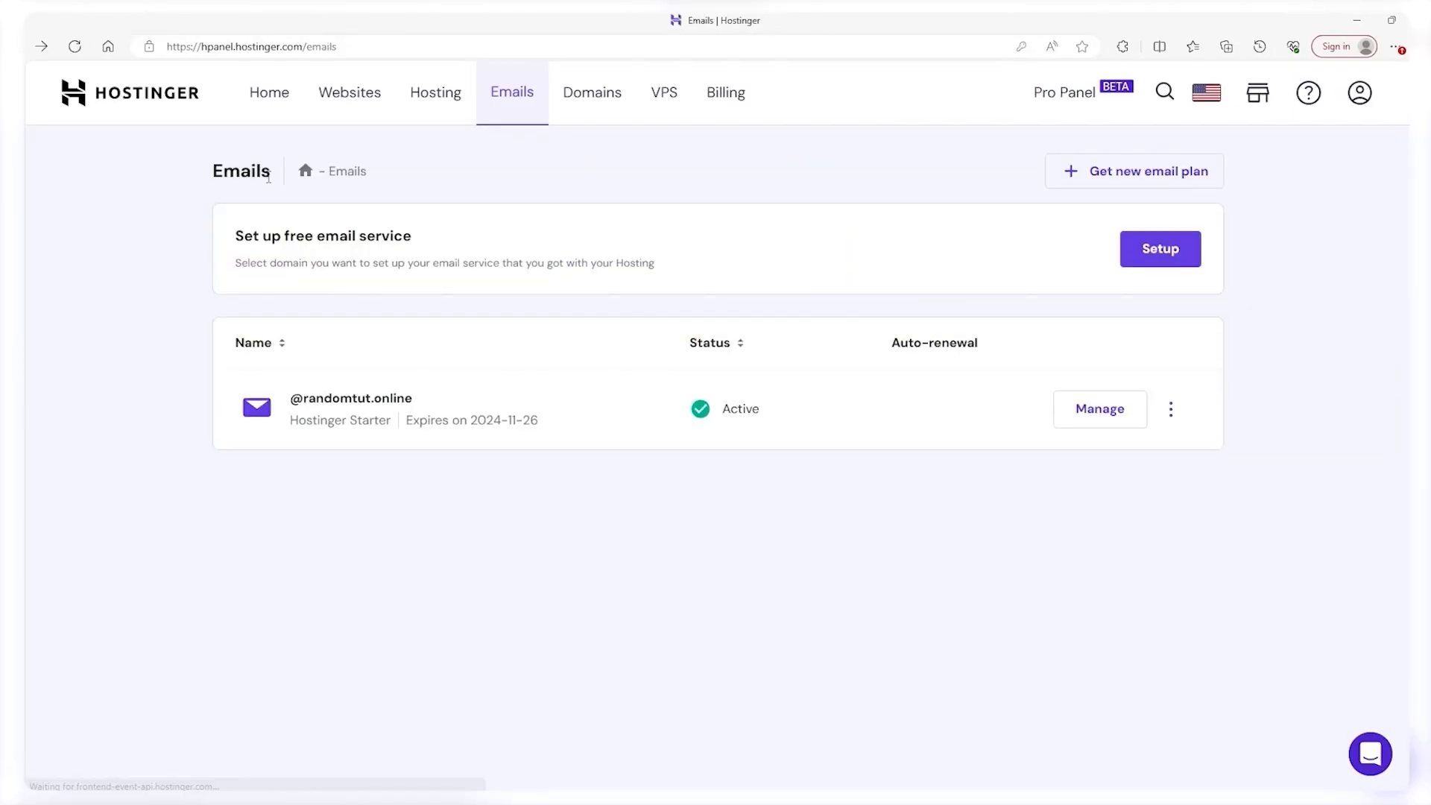
left_click(1159, 249)
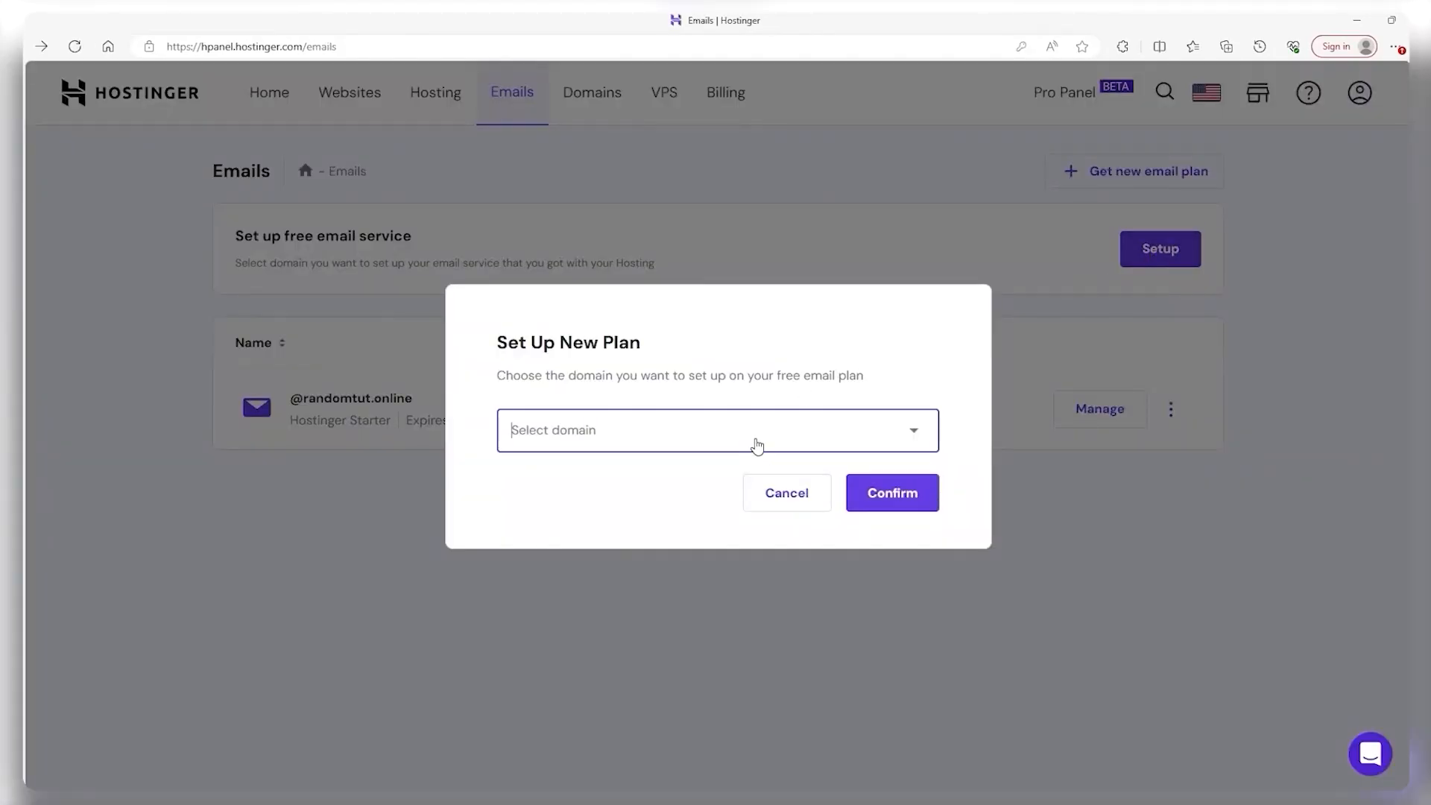
left_click(891, 491)
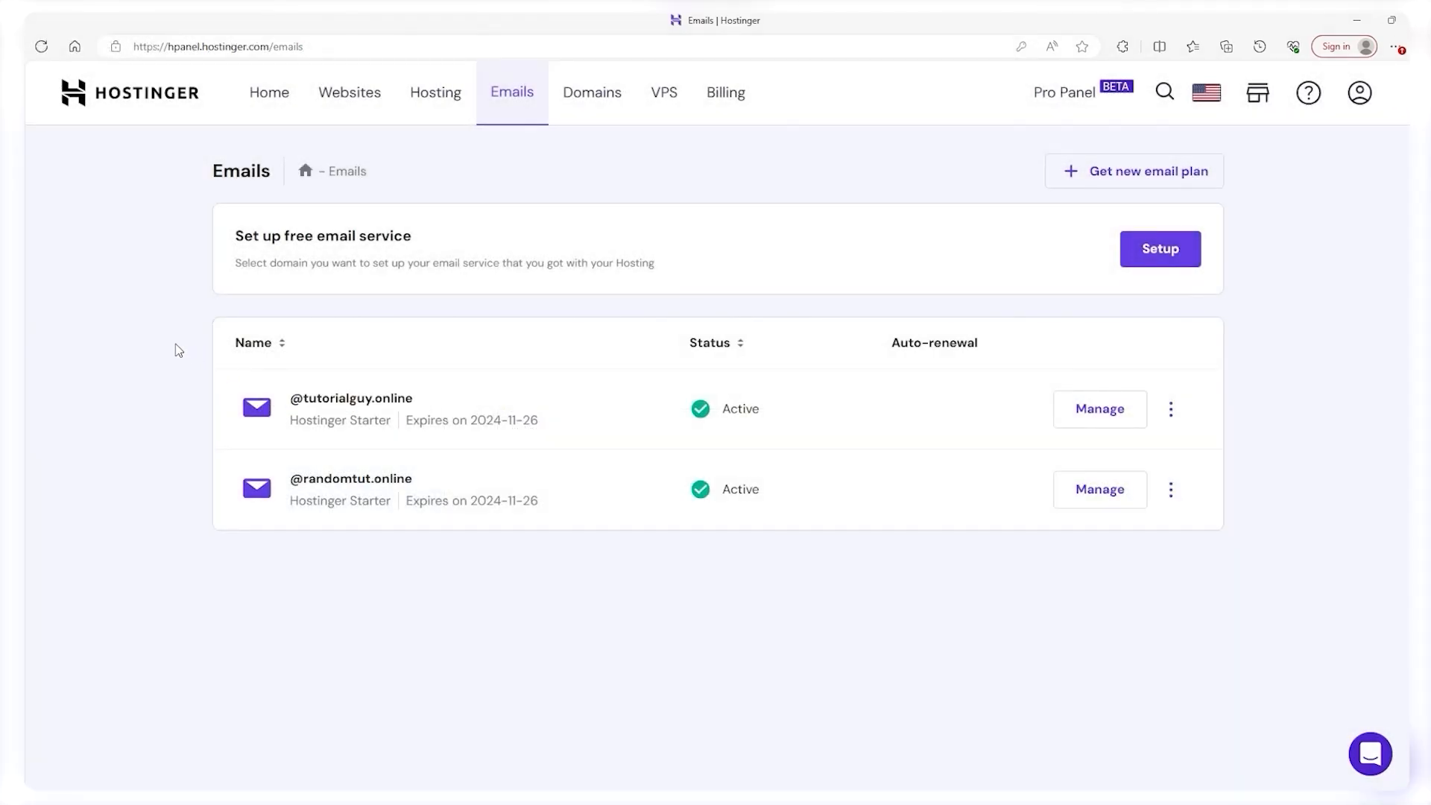
left_click(591, 93)
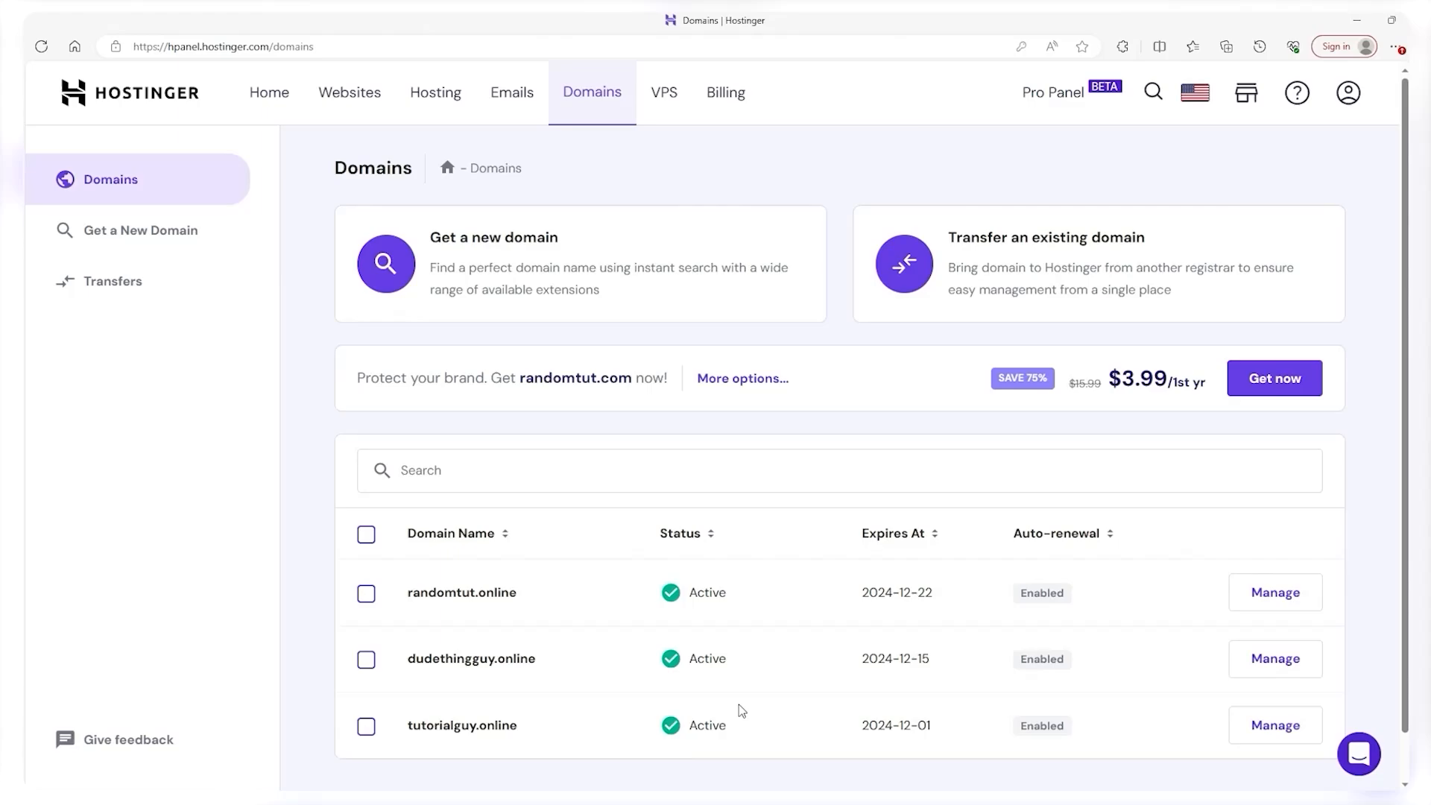
mouse_move(803, 559)
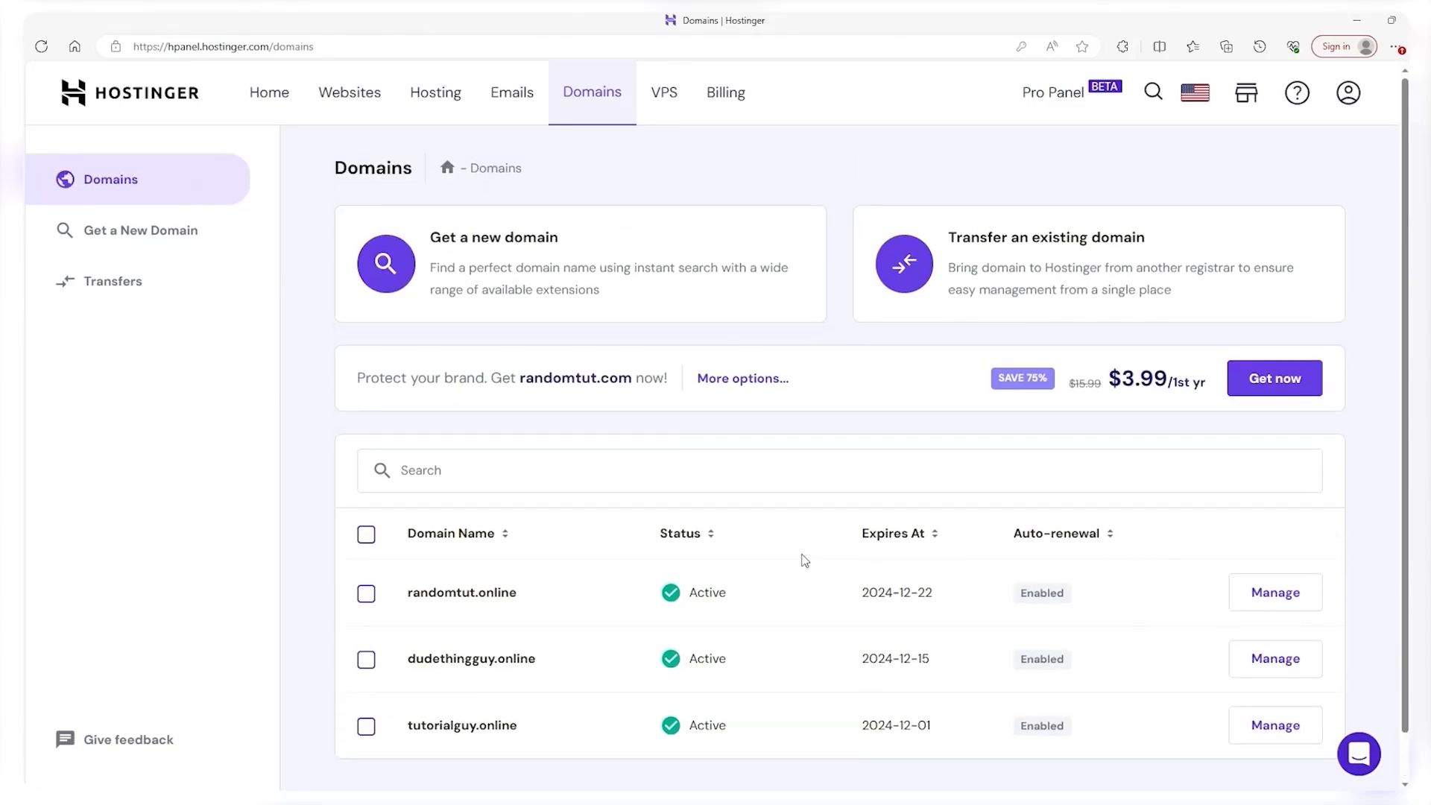
mouse_move(912, 224)
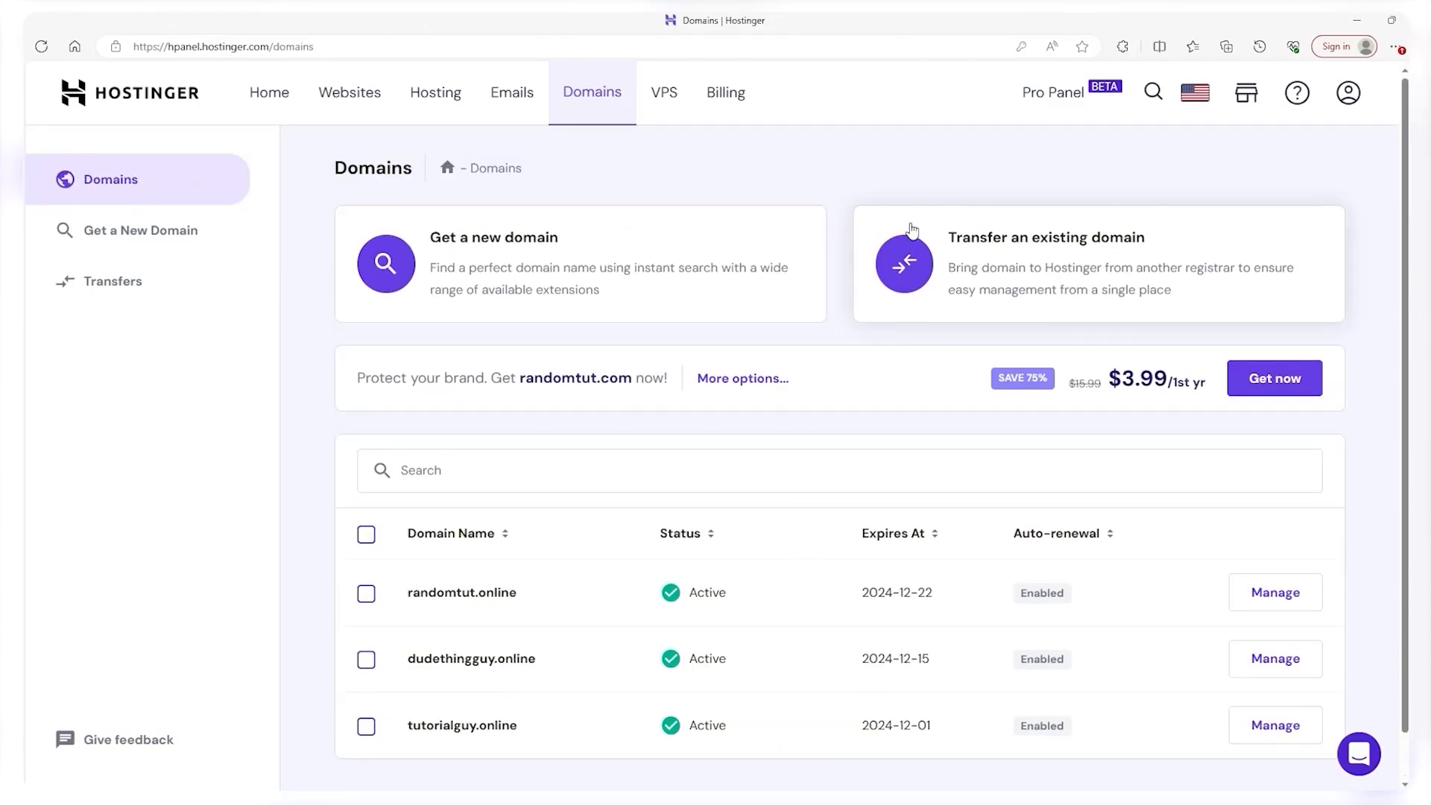
mouse_move(936, 164)
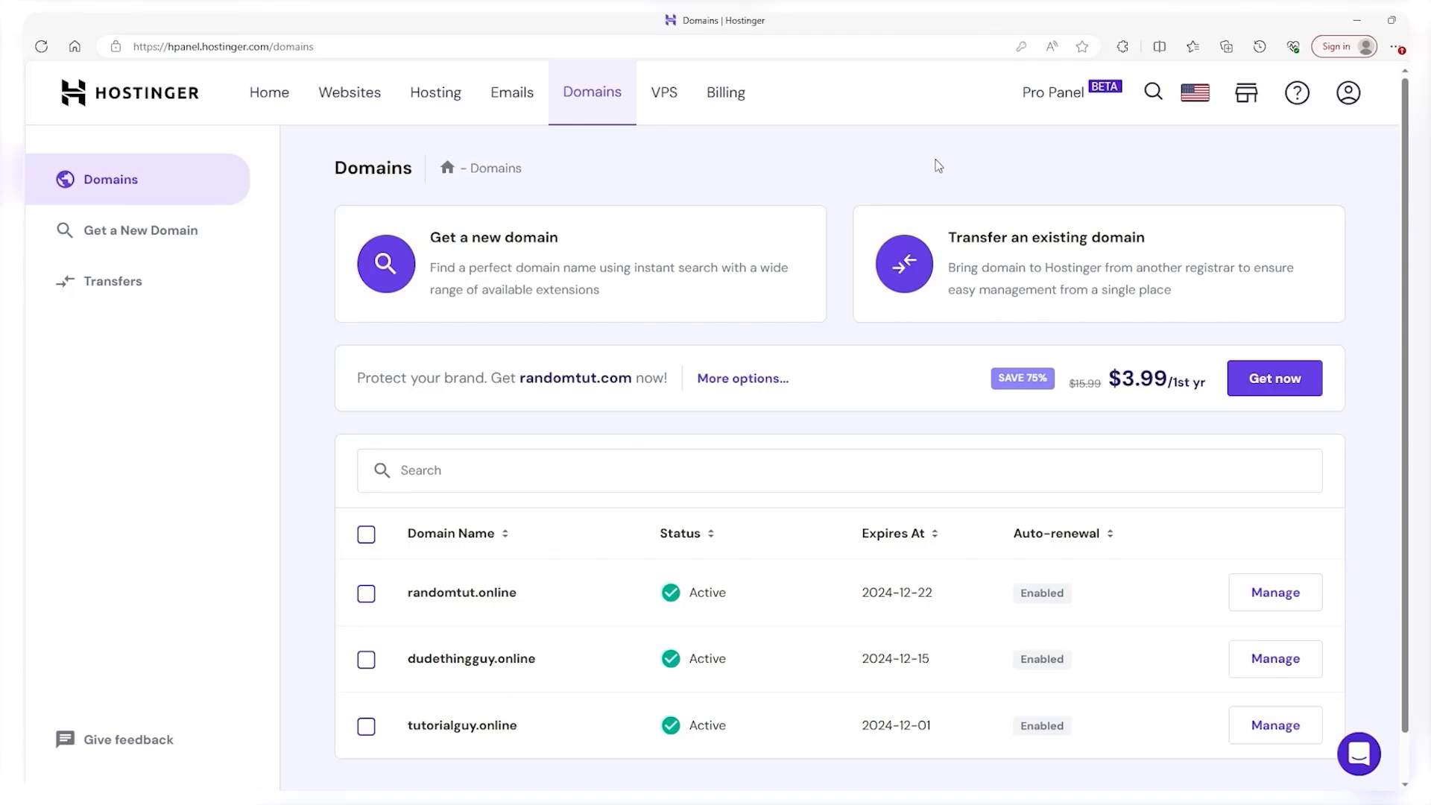
Leave the Domains page for the Websites overview of all account sites.
scroll("down", 3)
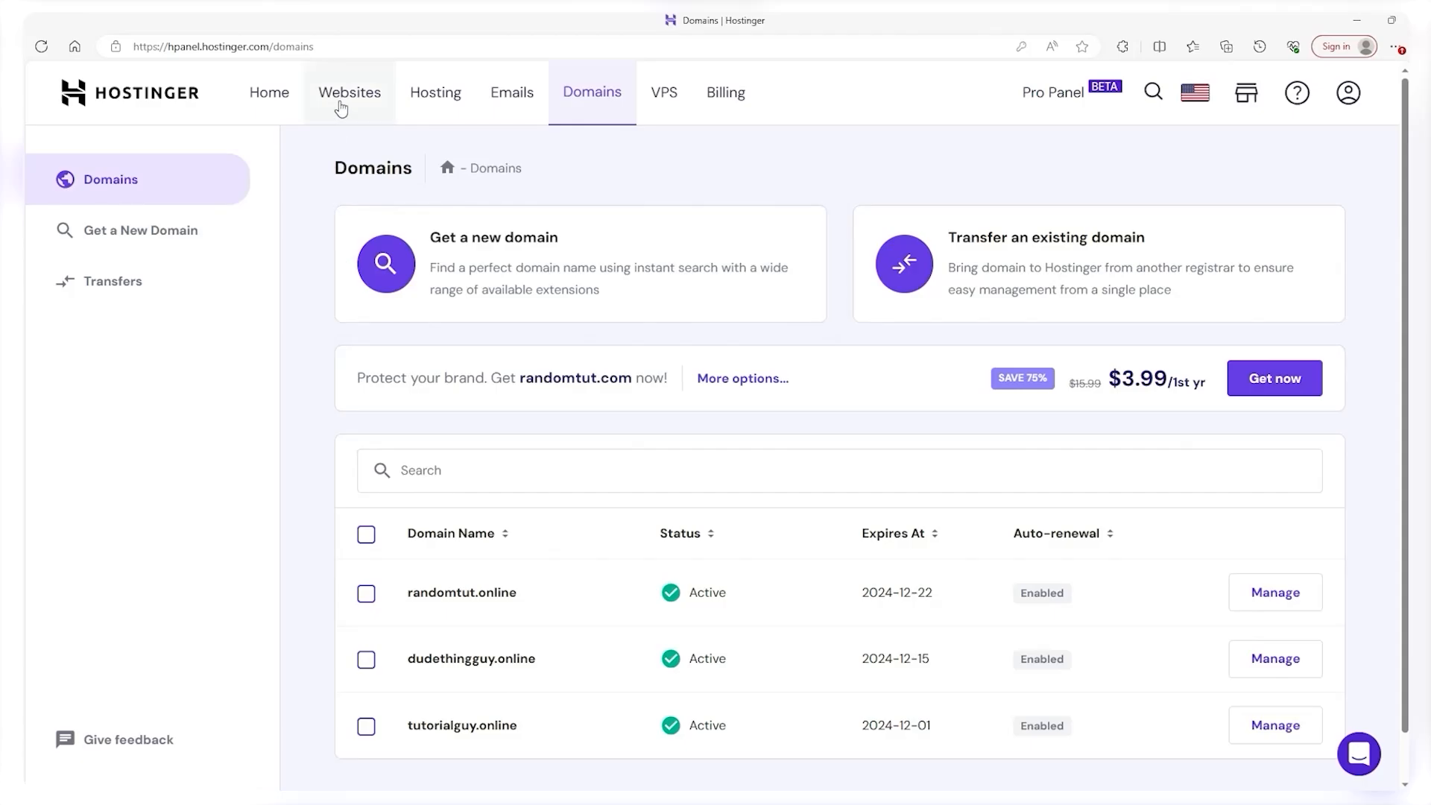
left_click(349, 93)
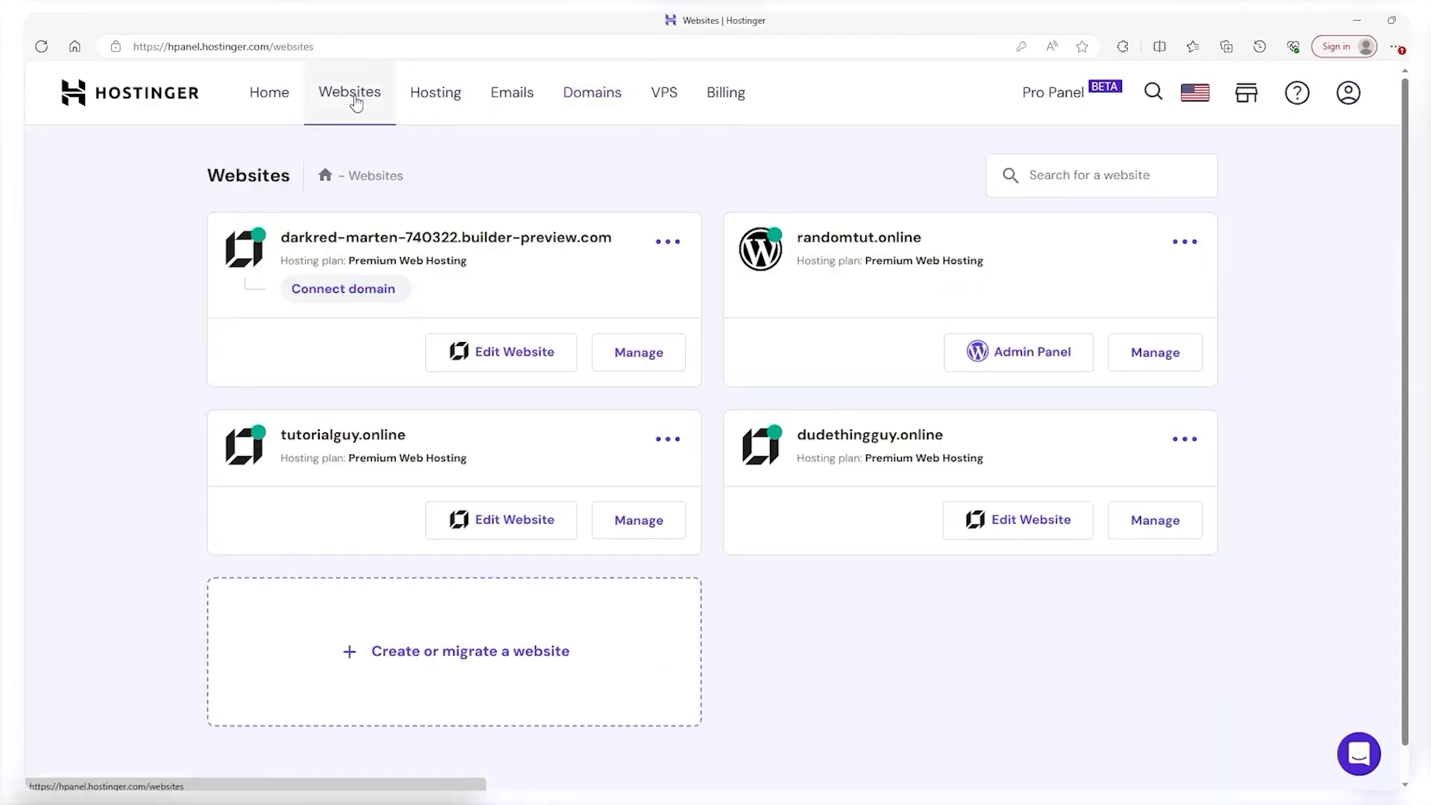
Open the randomtut.online dashboard and select its domain name in the breadcrumb.
left_click(1154, 351)
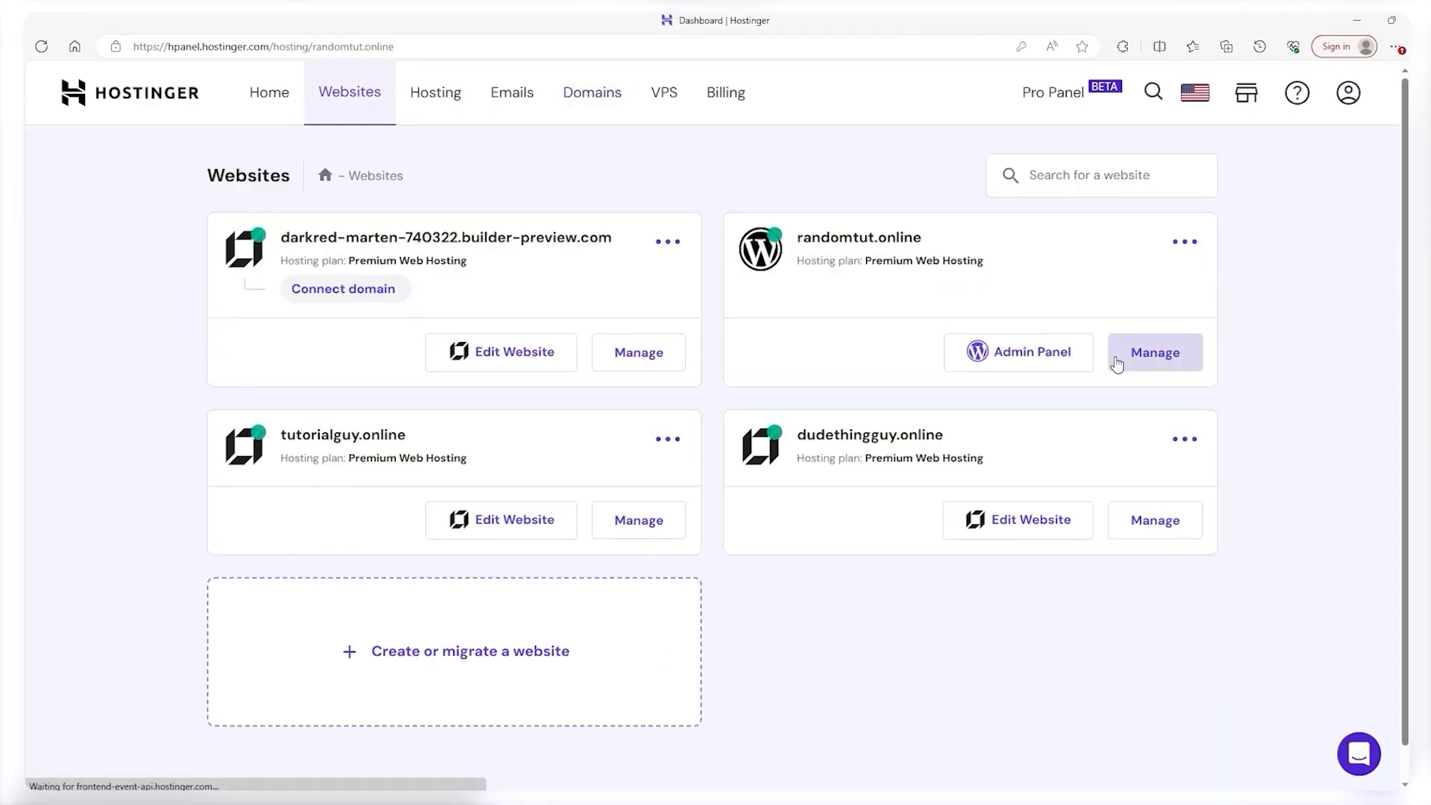
left_click(1153, 352)
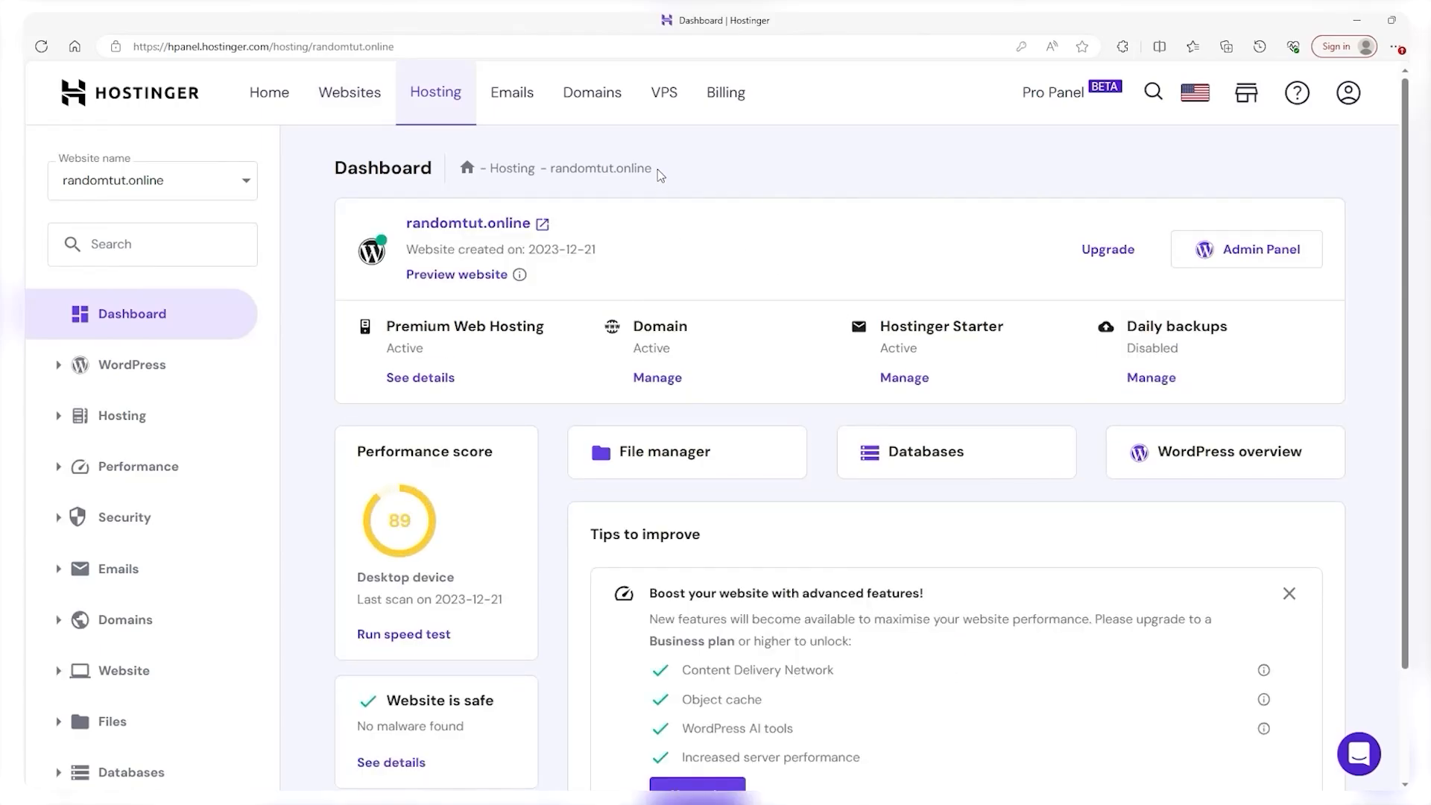
double_click(600, 167)
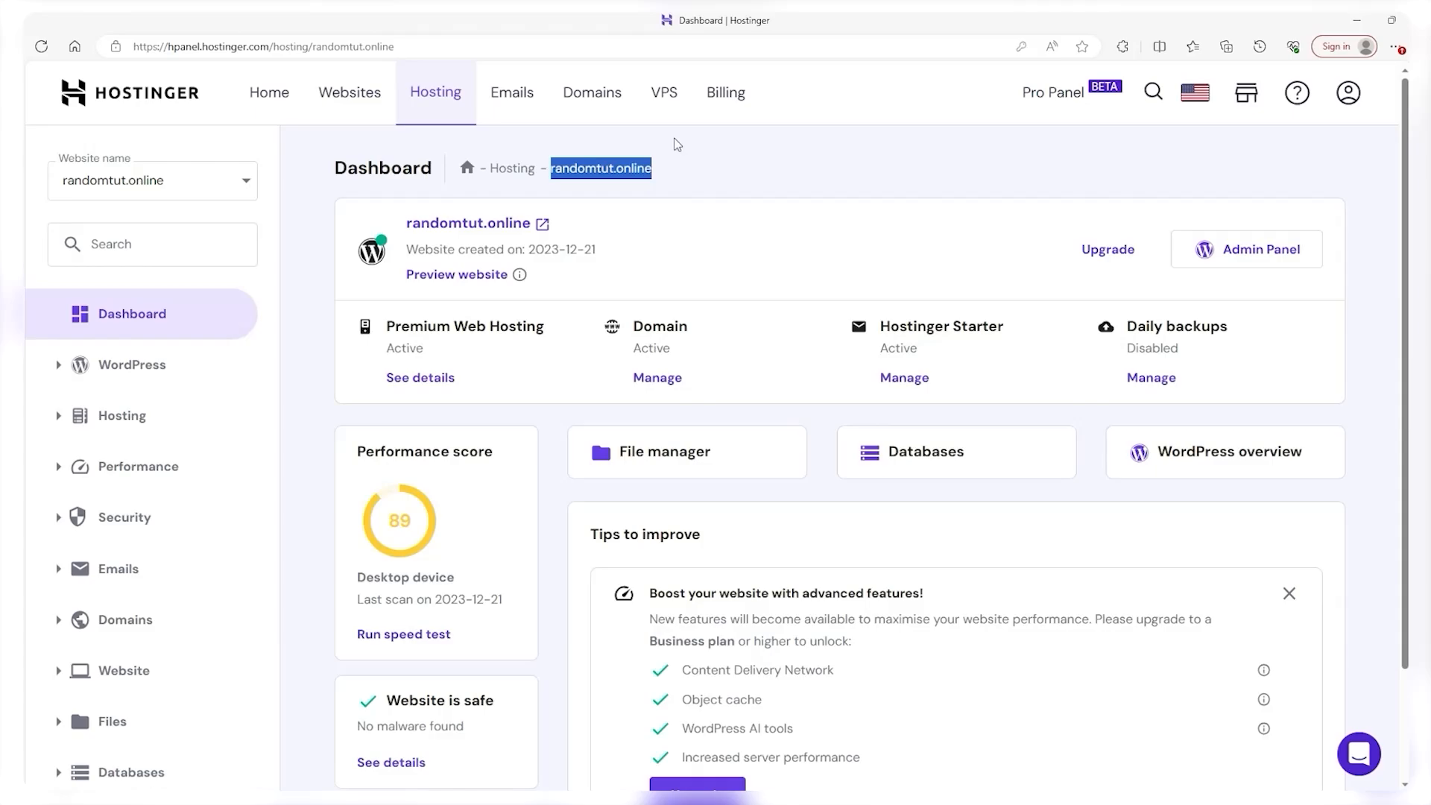
Load the live randomtut.online site by entering its address in the browser.
left_click(261, 46)
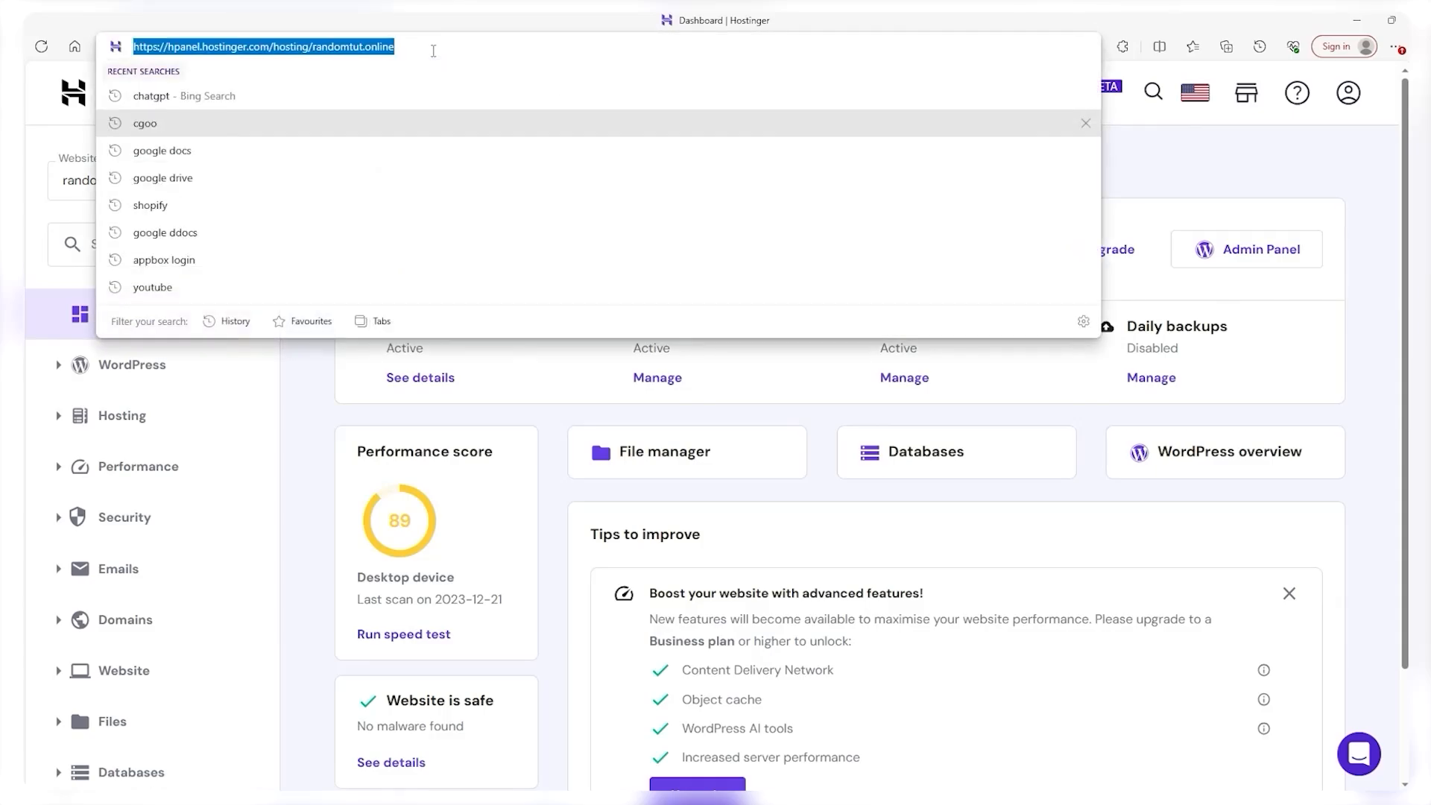
type("randomtut.online")
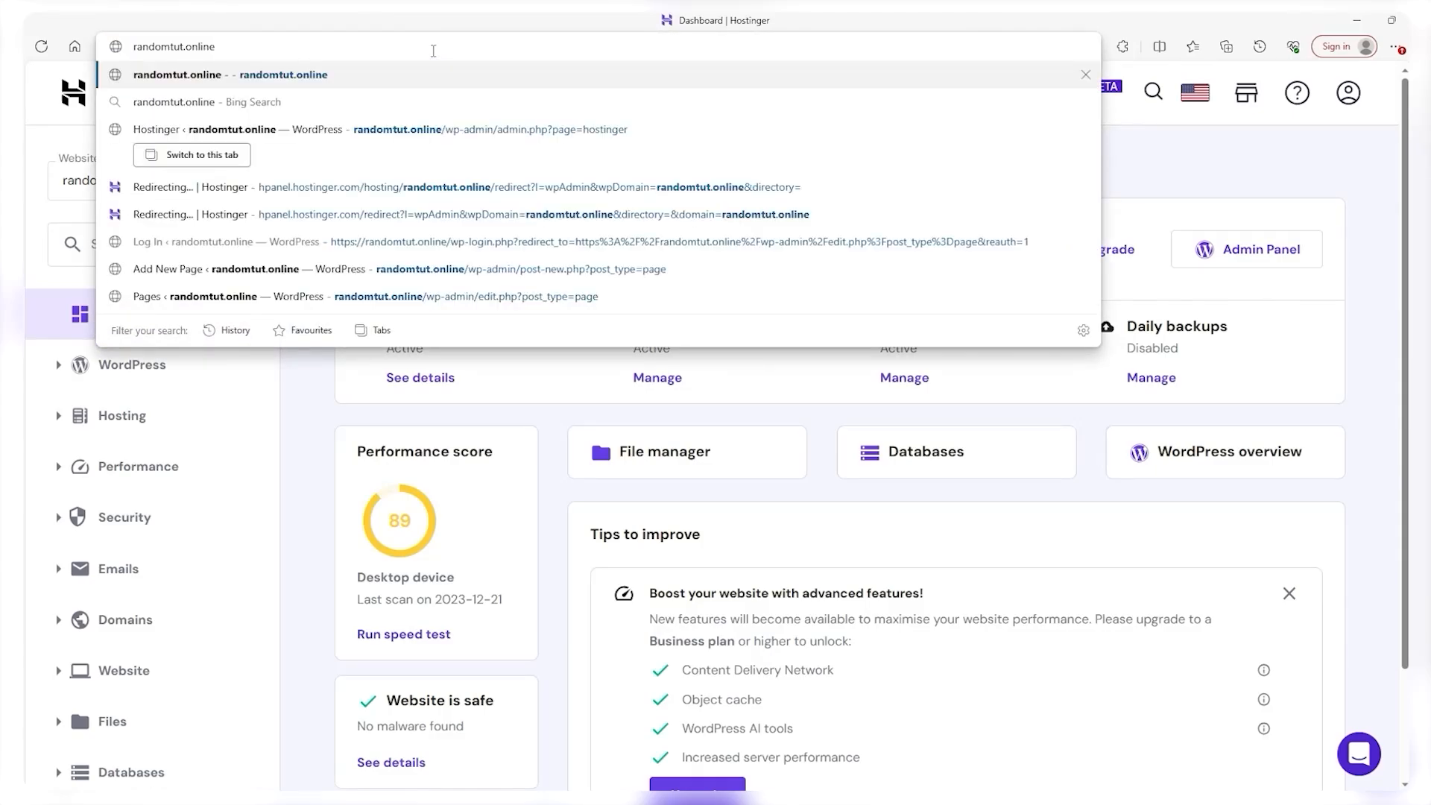
left_click(198, 74)
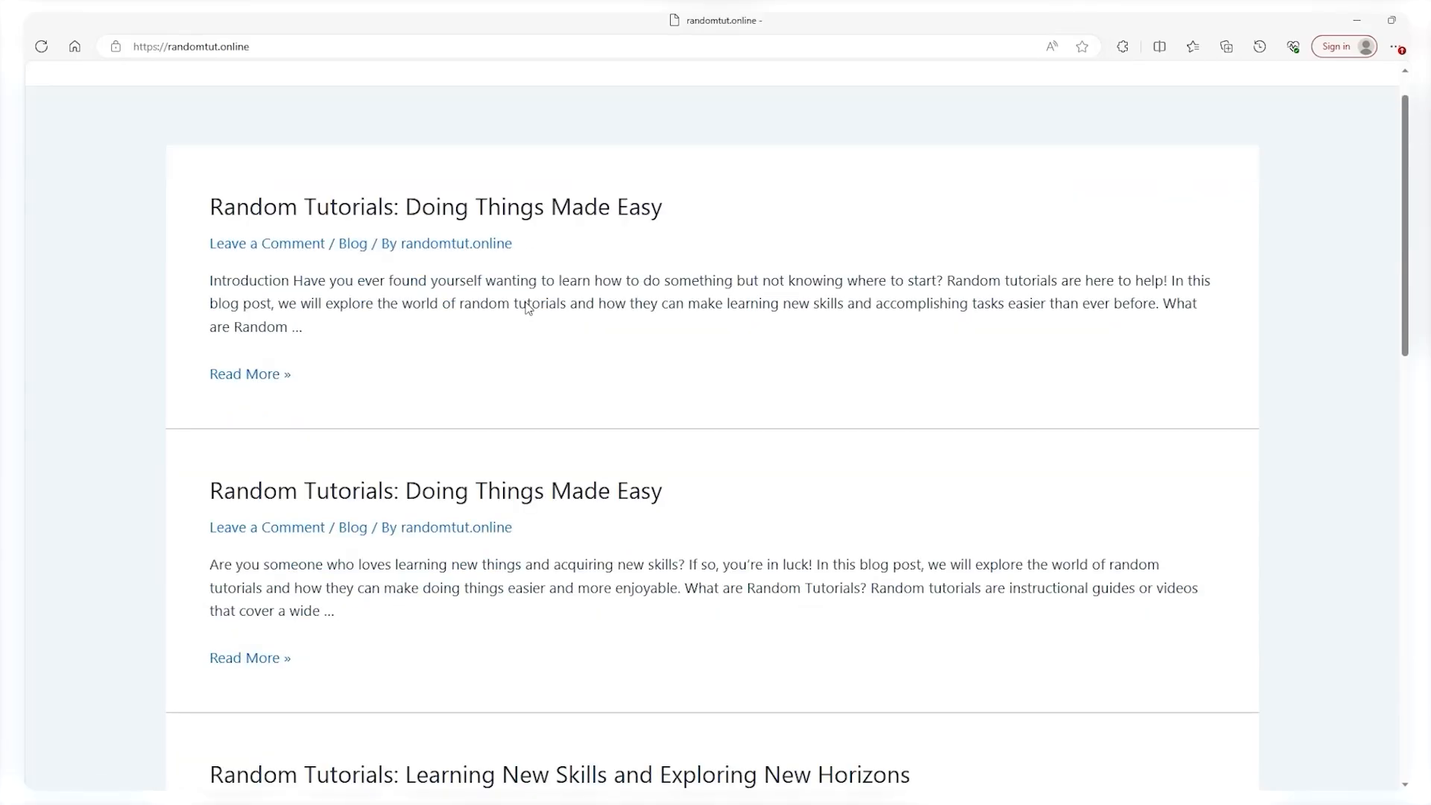
Scroll down the live randomtut.online homepage to review its blog posts.
scroll("down", 3)
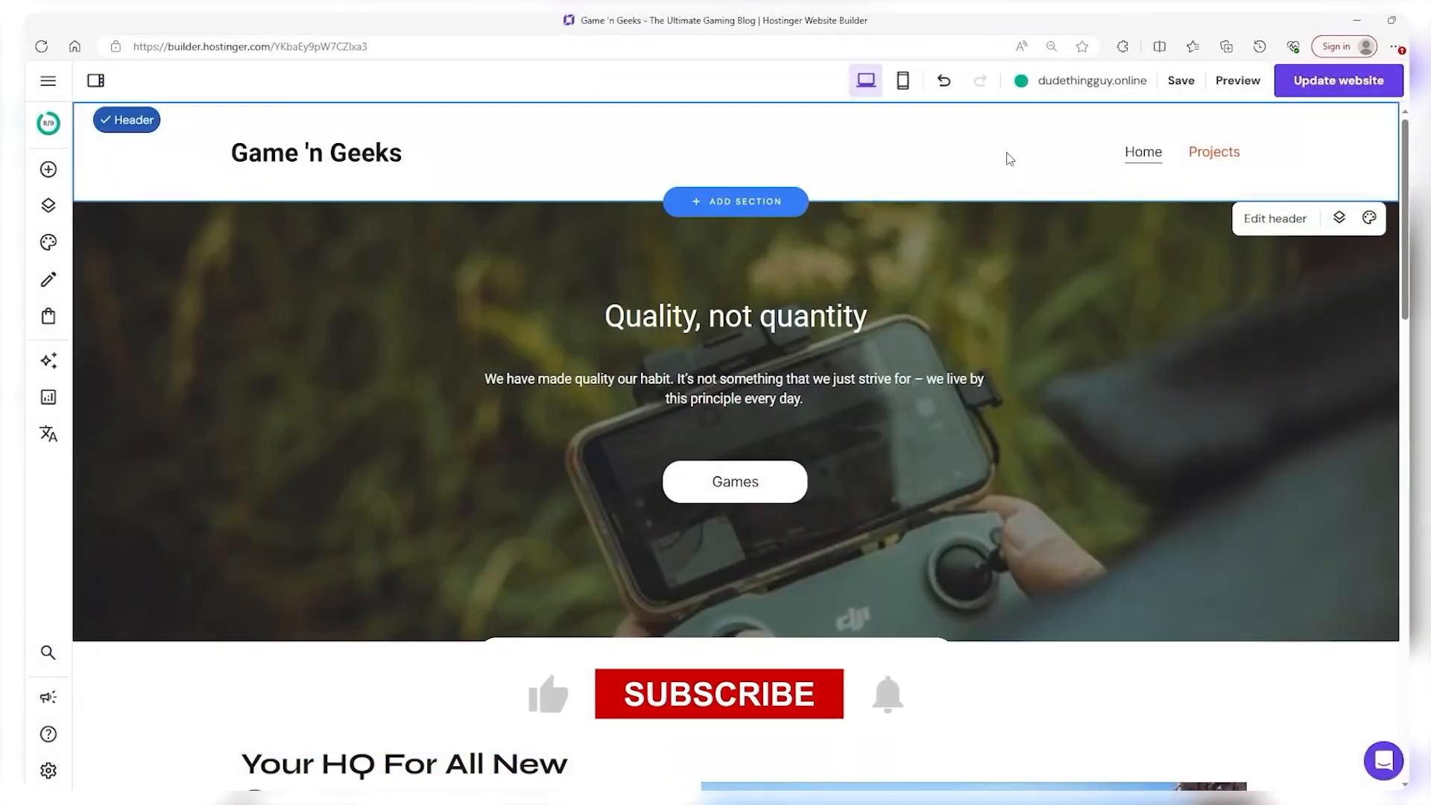
Look over the Game 'n Geeks home page in the editor, then go to its Projects page.
scroll("down", 3)
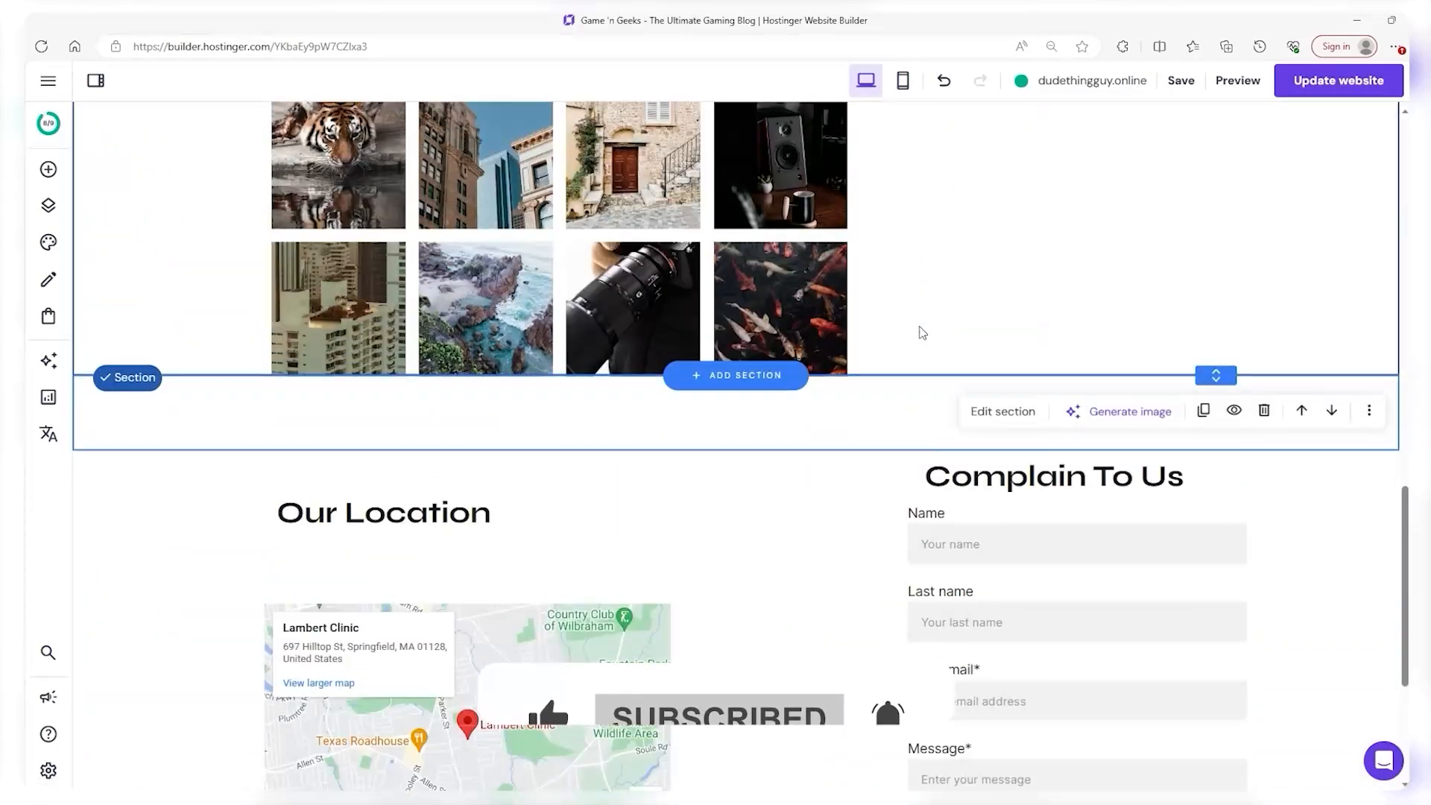
scroll("up", 3)
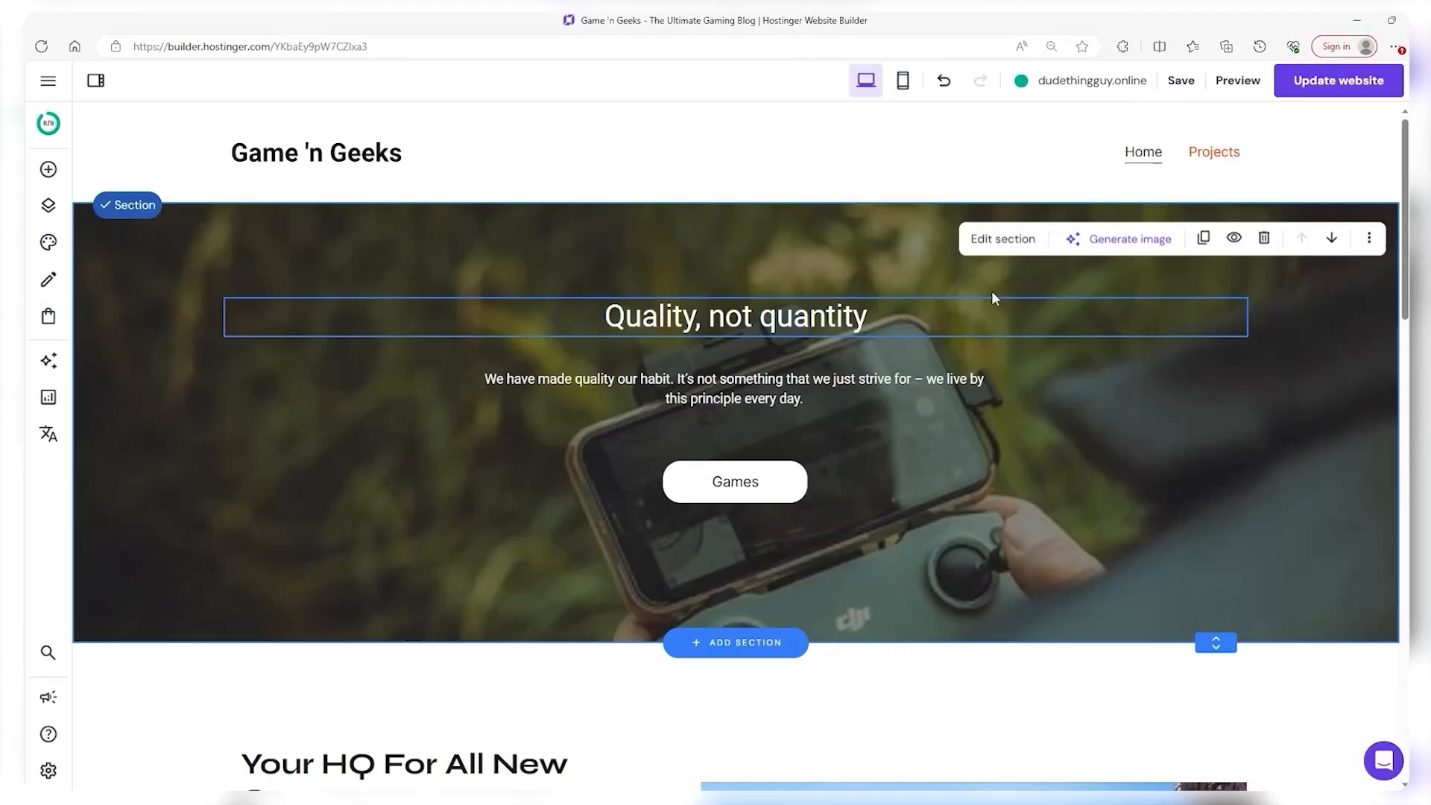
left_click(1213, 152)
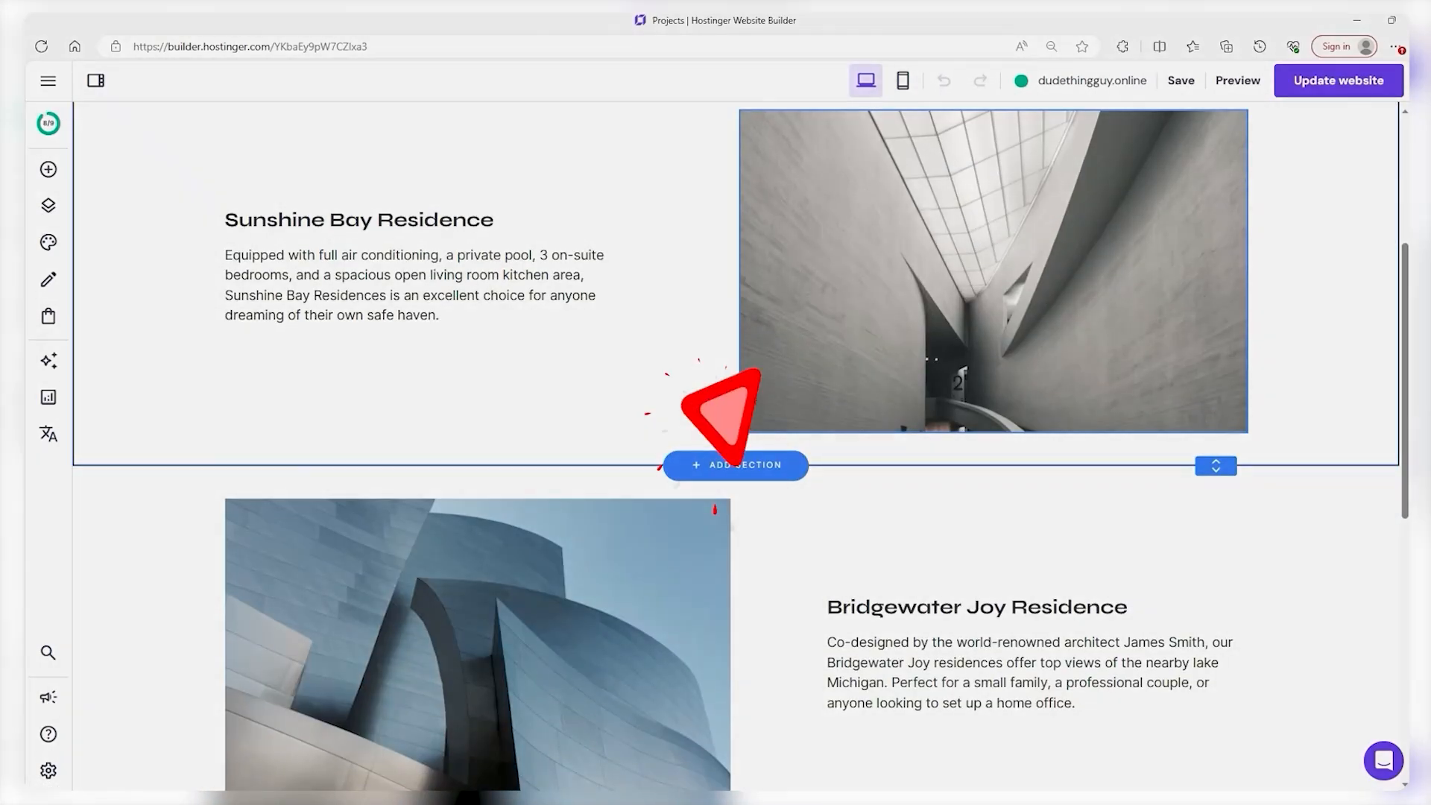